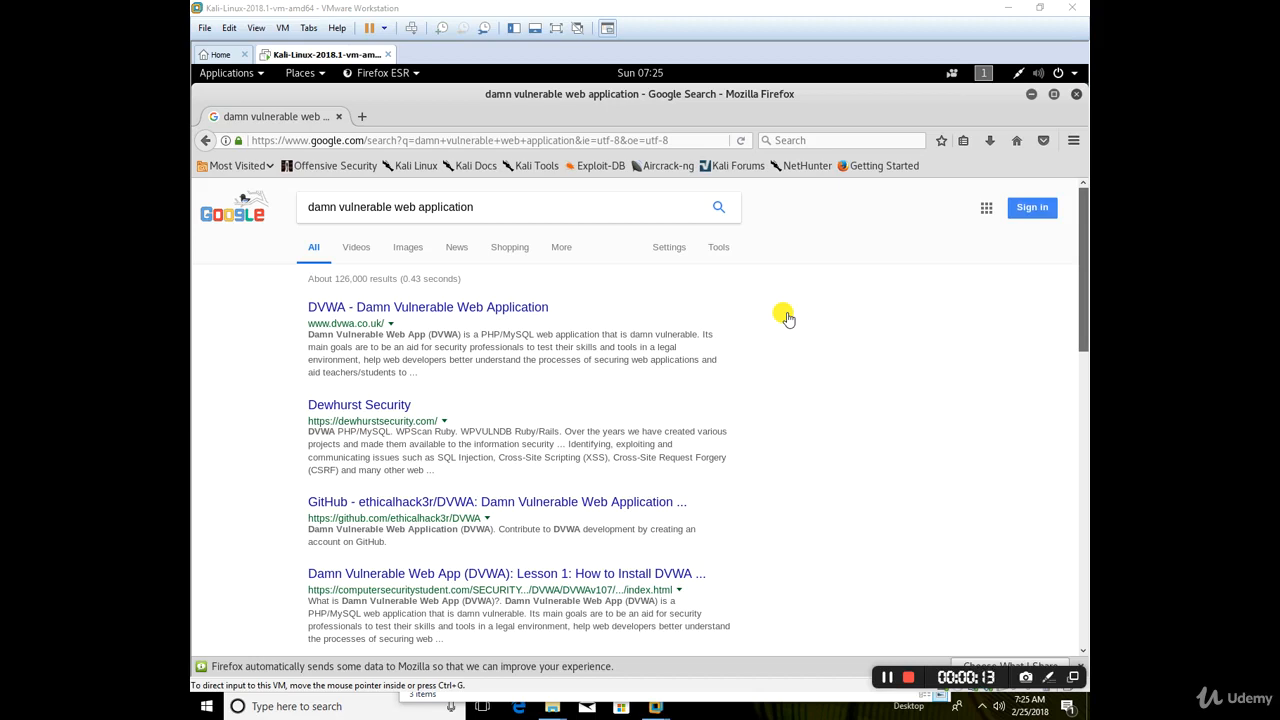
{"action": "mouse_move", "coordinate": [458, 344]}
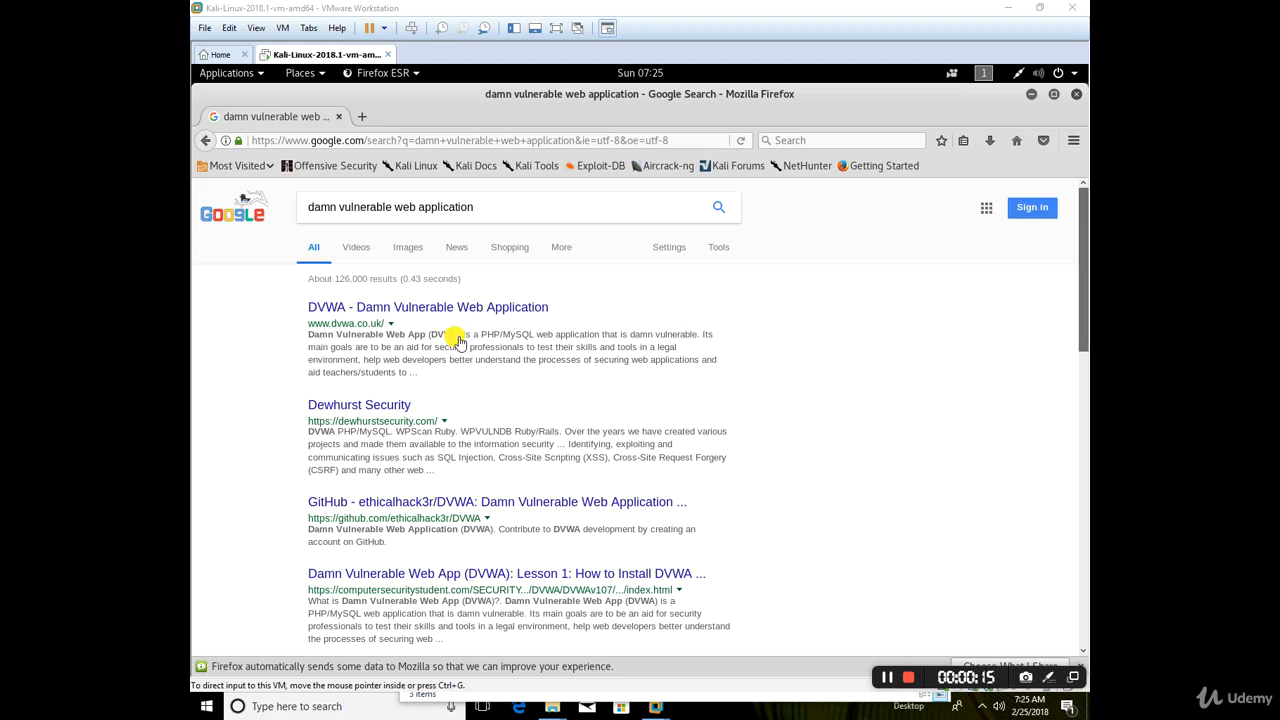
{"action": "mouse_move", "coordinate": [456, 308]}
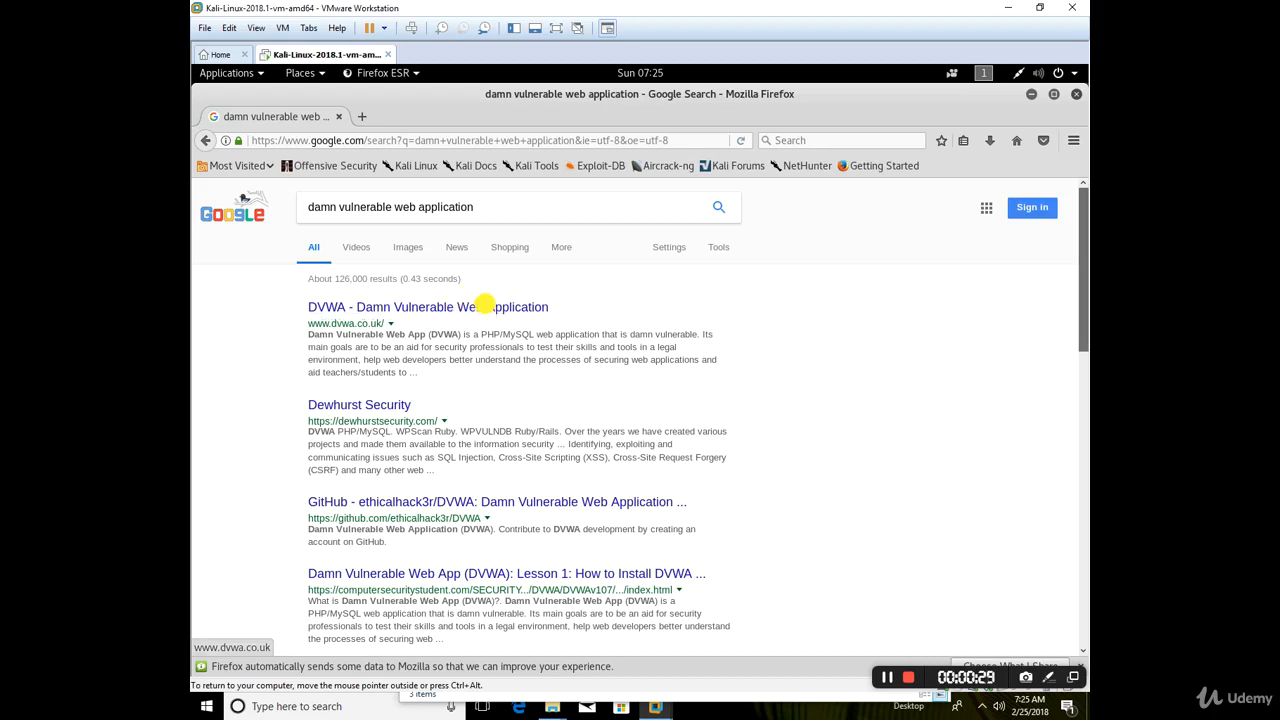
Open the official DVWA site at dvwa.co.uk from the search results
{"action": "left_click", "coordinate": [428, 308]}
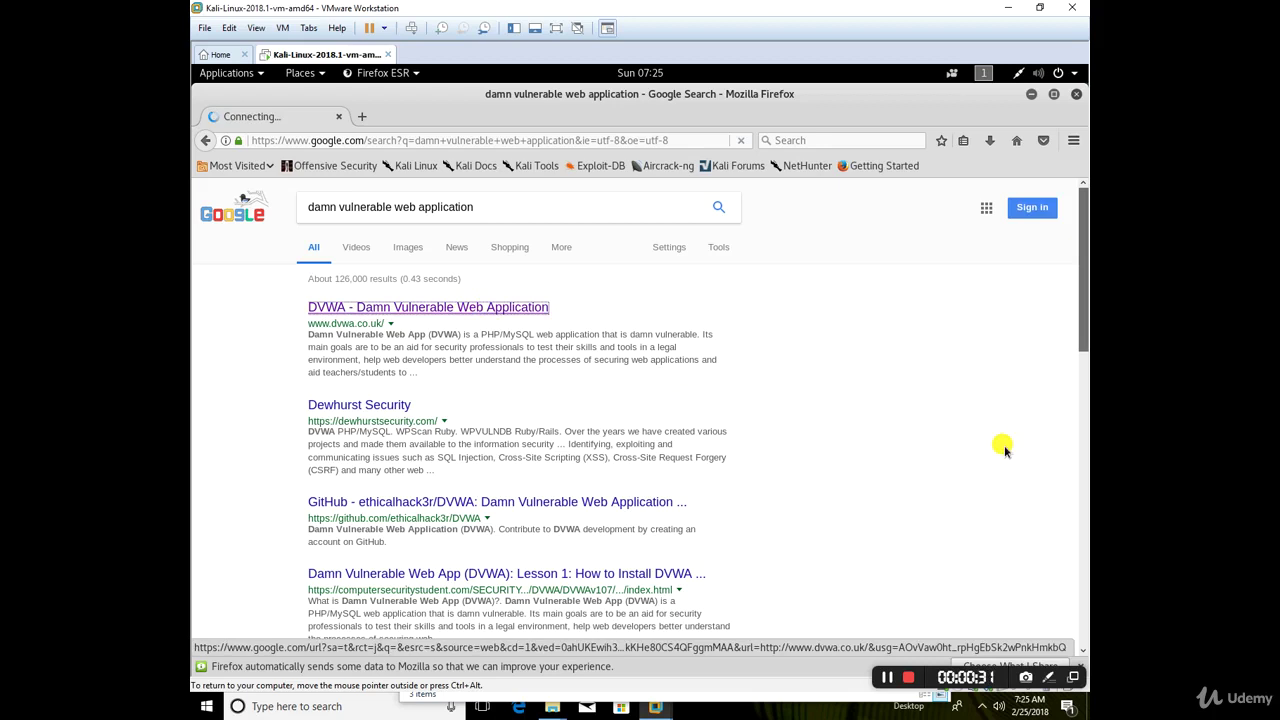
{"action": "left_click", "coordinate": [428, 308]}
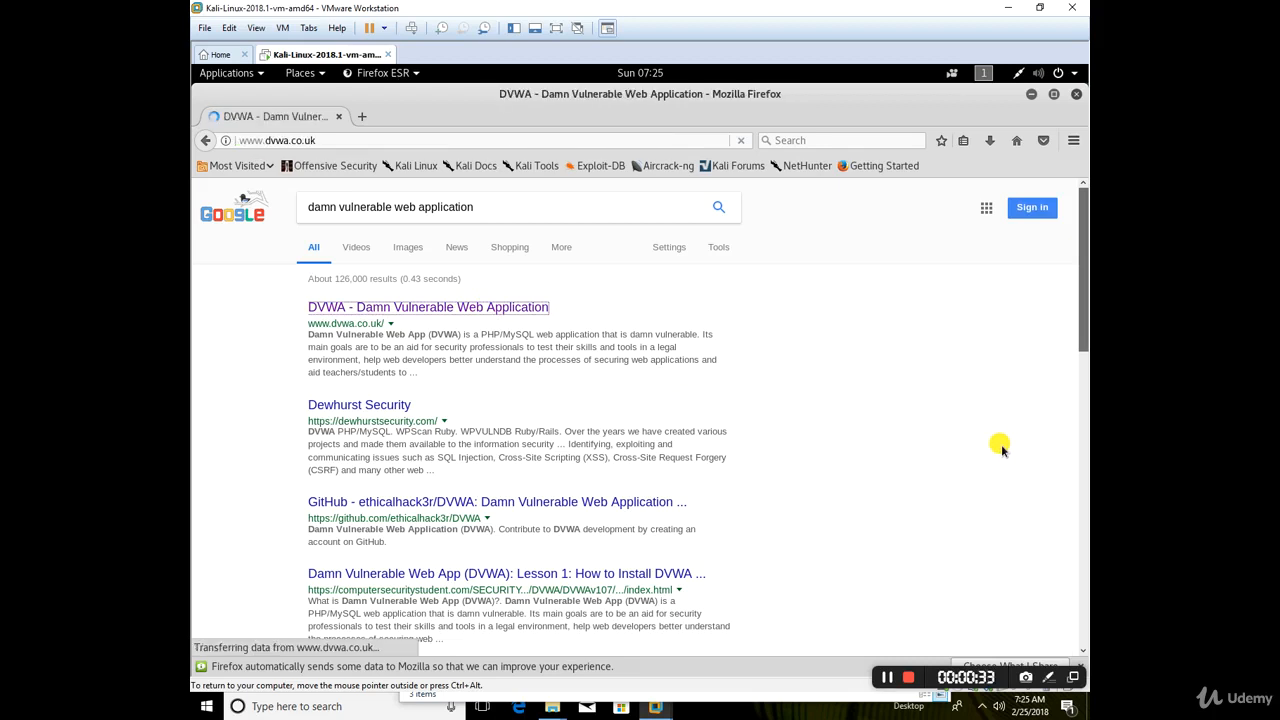
{"action": "left_click", "coordinate": [428, 308]}
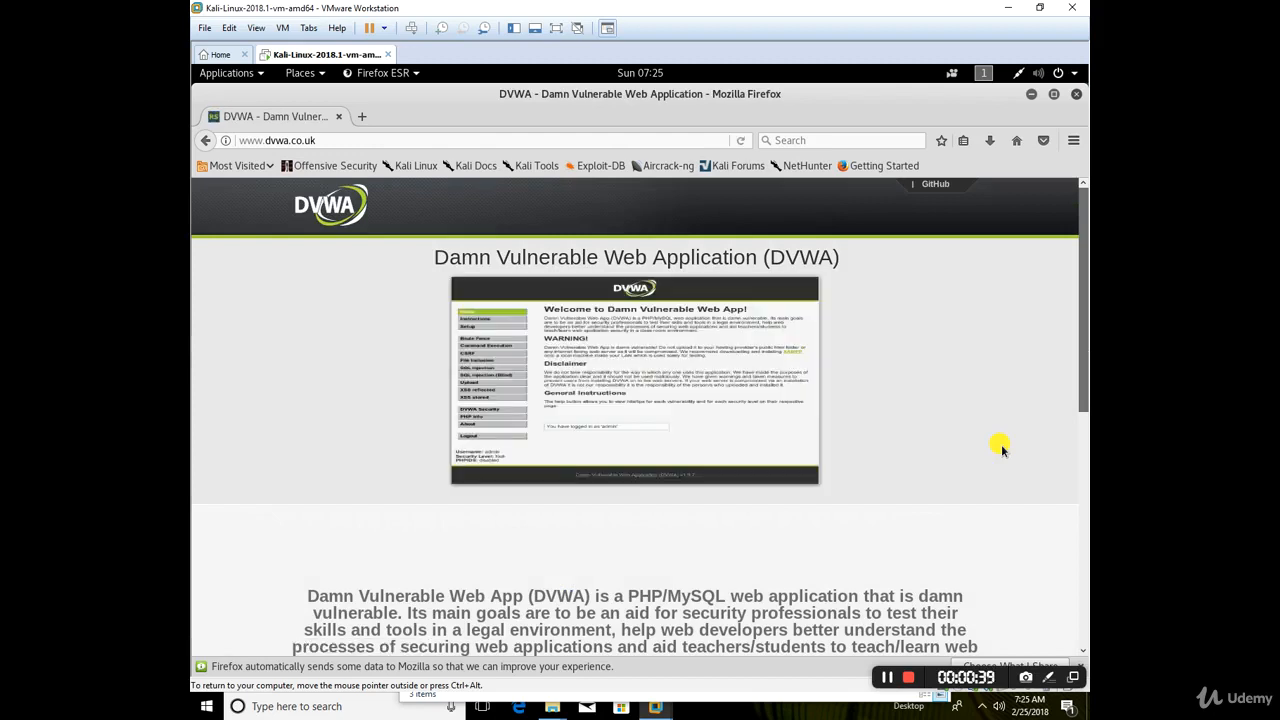
{"action": "scroll", "scroll_direction": "down", "scroll_amount": 3}
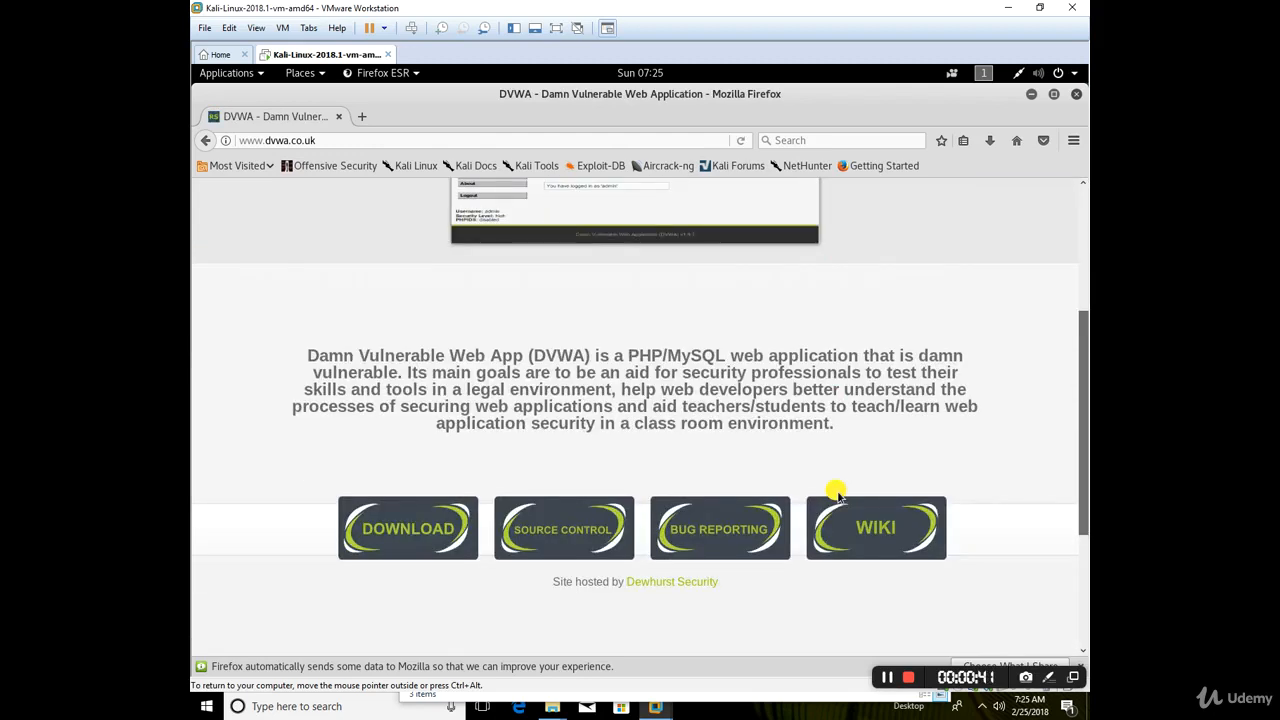
{"action": "scroll", "scroll_direction": "up", "scroll_amount": 3}
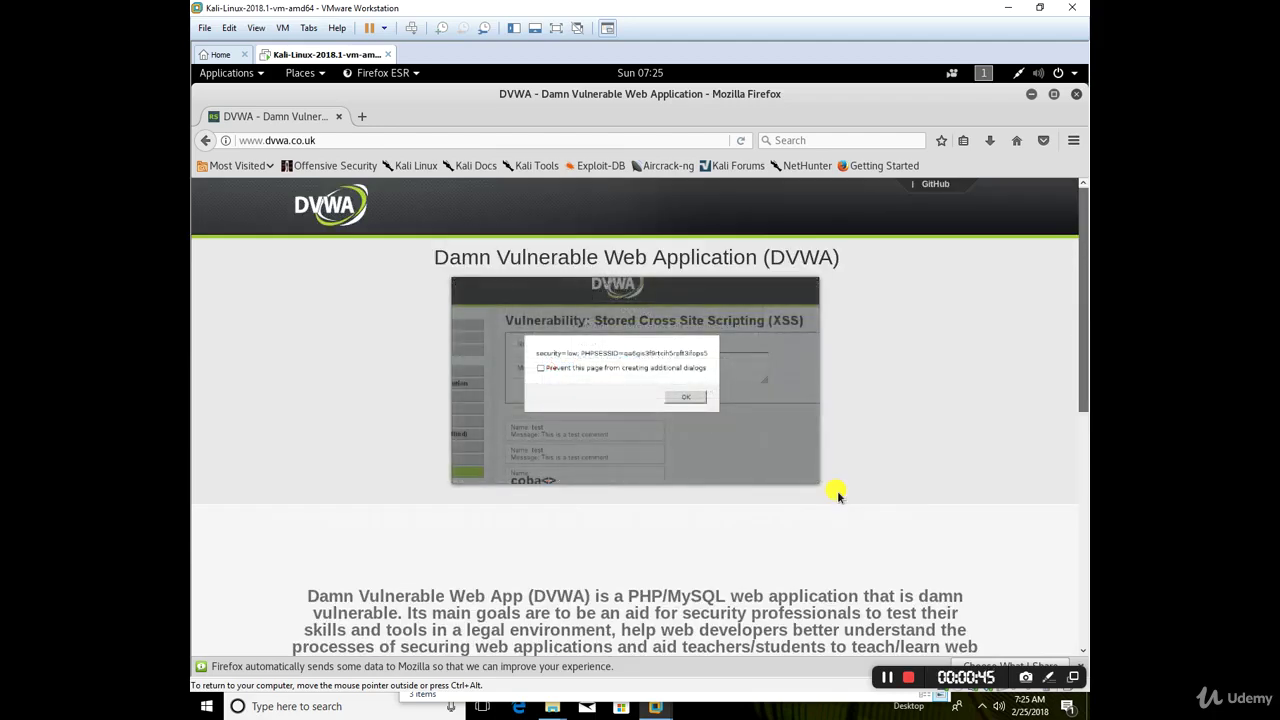
{"action": "left_click", "coordinate": [686, 396]}
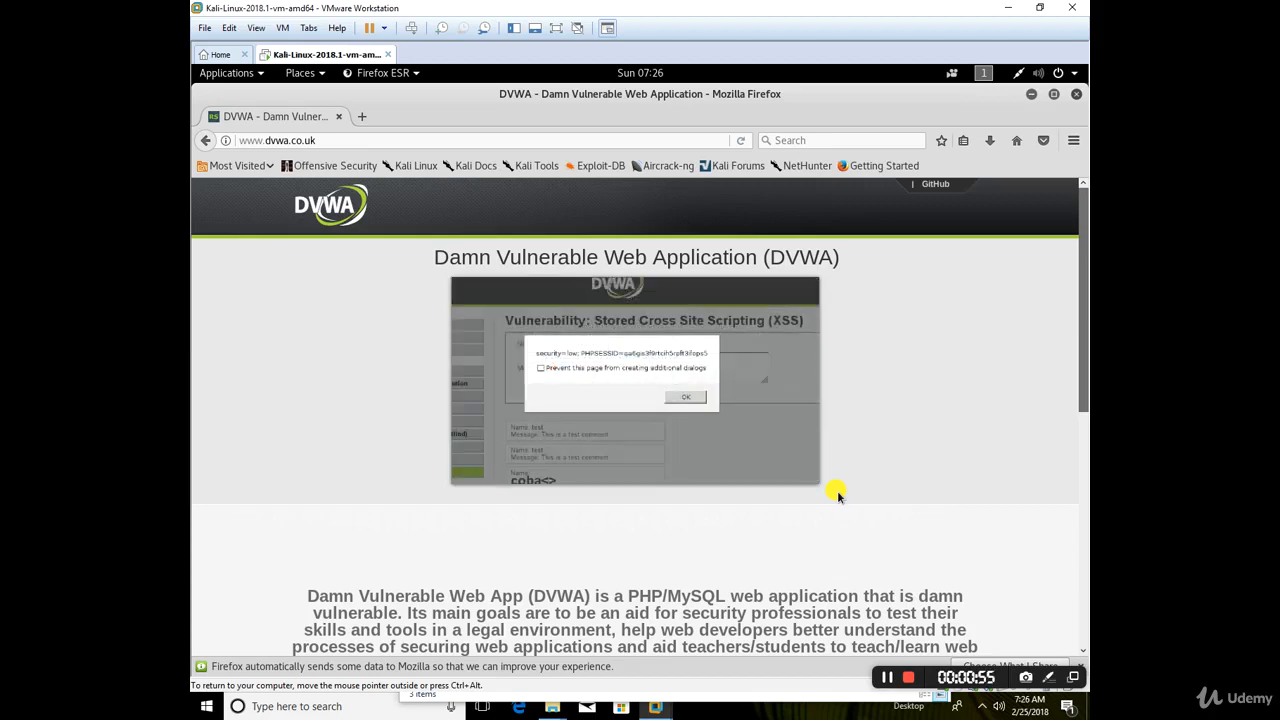
{"action": "left_click", "coordinate": [686, 396]}
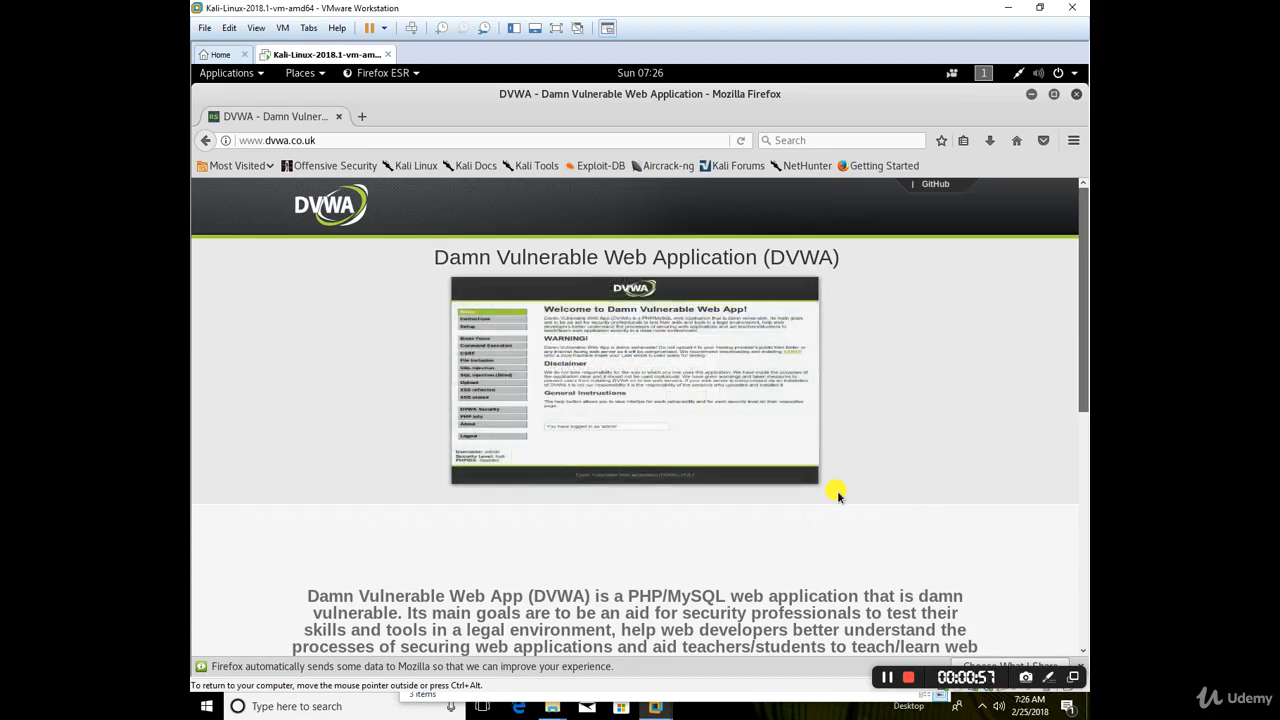
{"action": "mouse_move", "coordinate": [852, 480]}
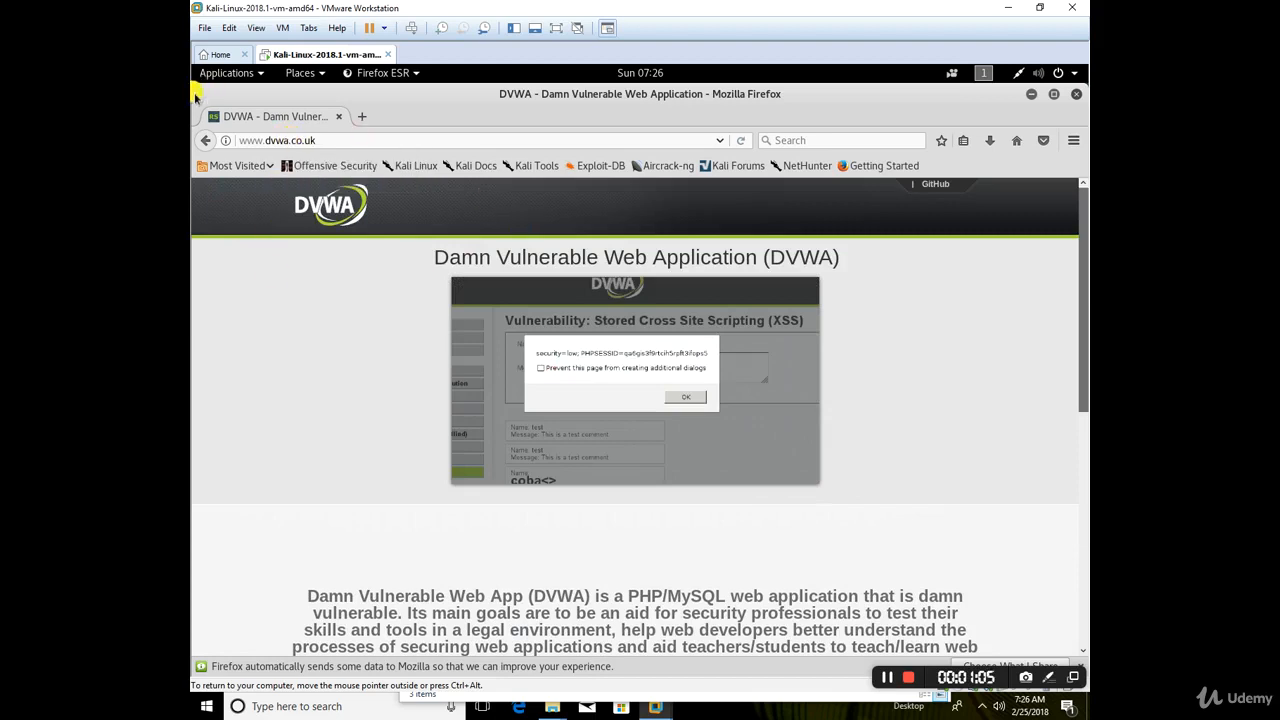
{"action": "left_click", "coordinate": [686, 396]}
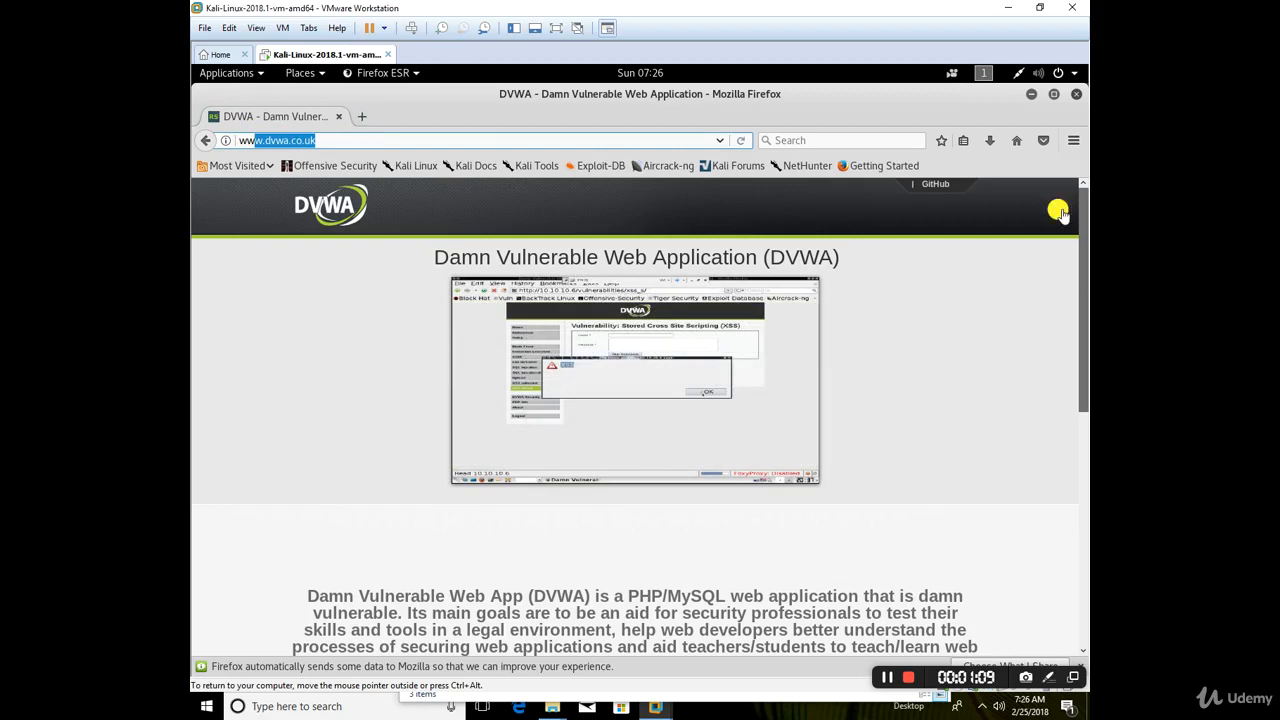
{"action": "scroll", "scroll_direction": "down", "scroll_amount": 3}
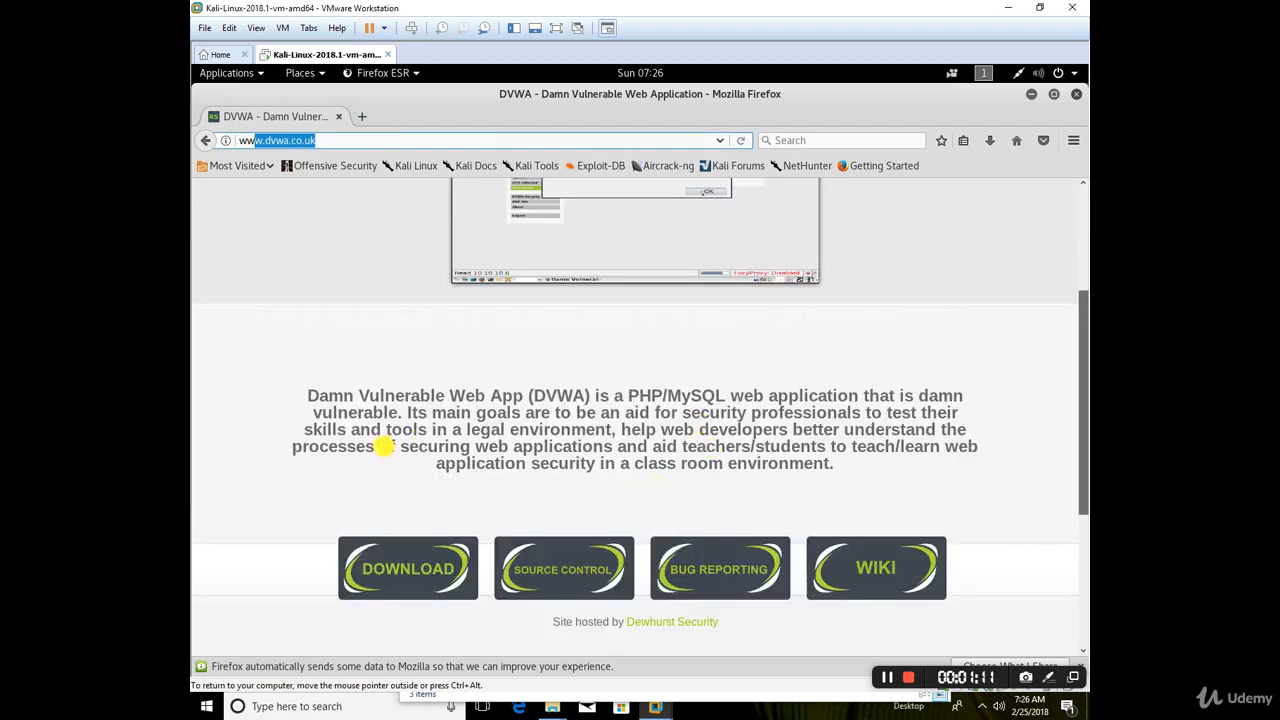
{"action": "mouse_move", "coordinate": [408, 568]}
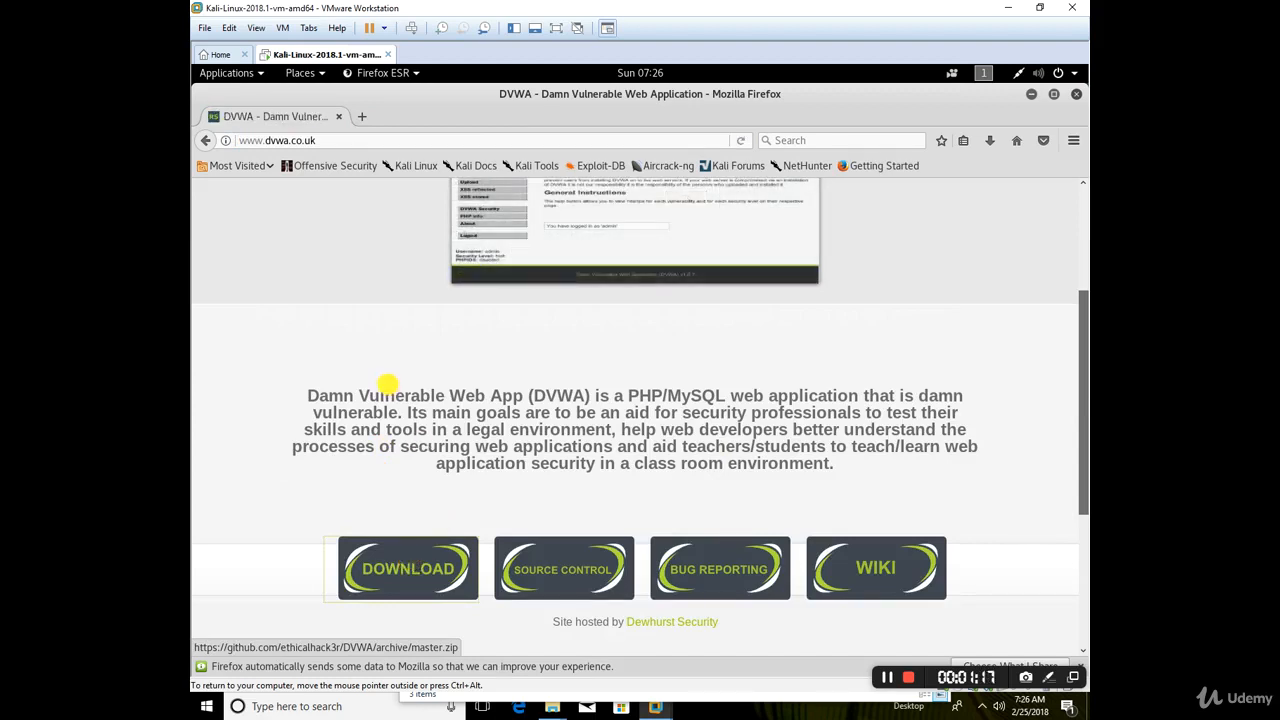
{"action": "mouse_move", "coordinate": [886, 676]}
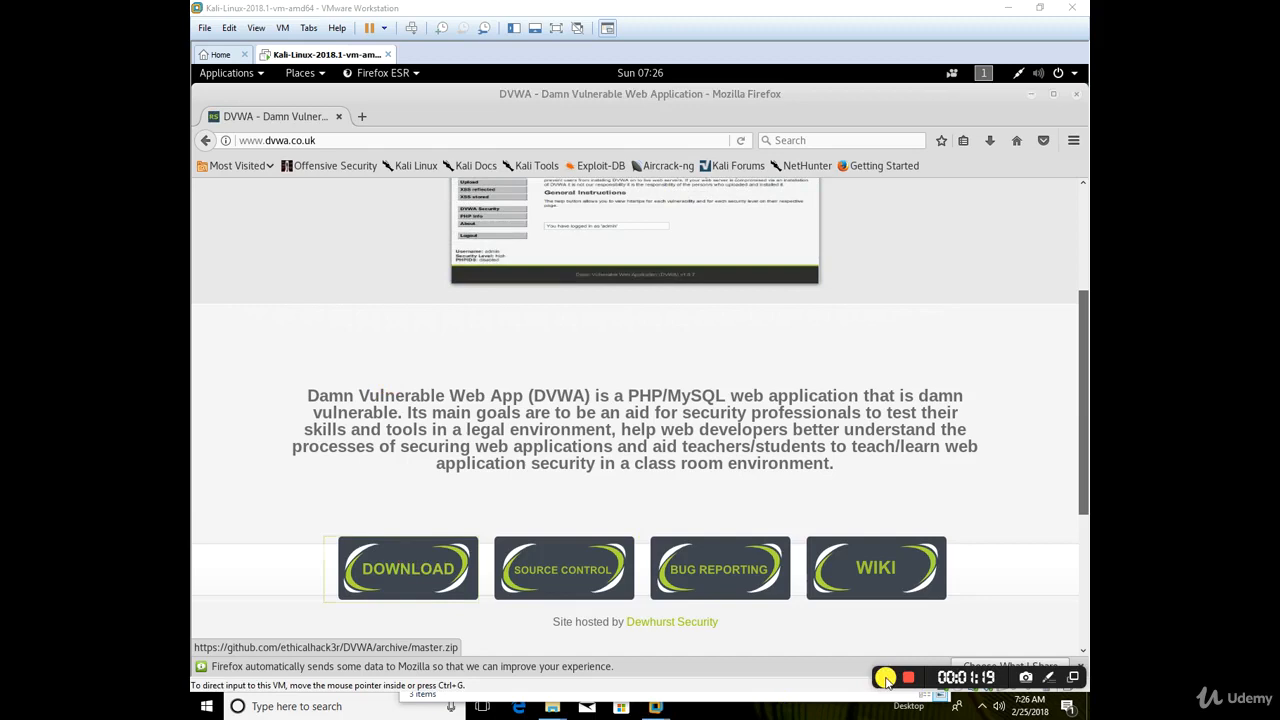
Download DVWA-master.zip, choosing Save File rather than opening it
{"action": "left_click", "coordinate": [408, 568]}
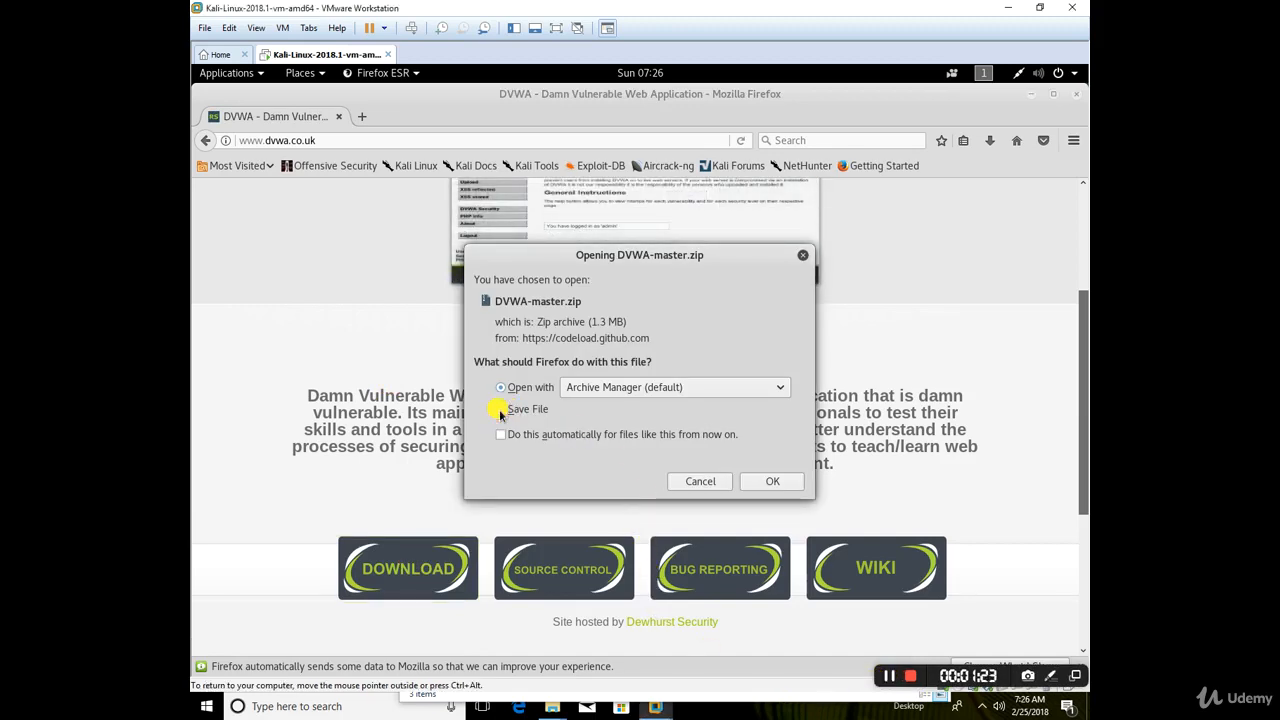
{"action": "left_click", "coordinate": [500, 408]}
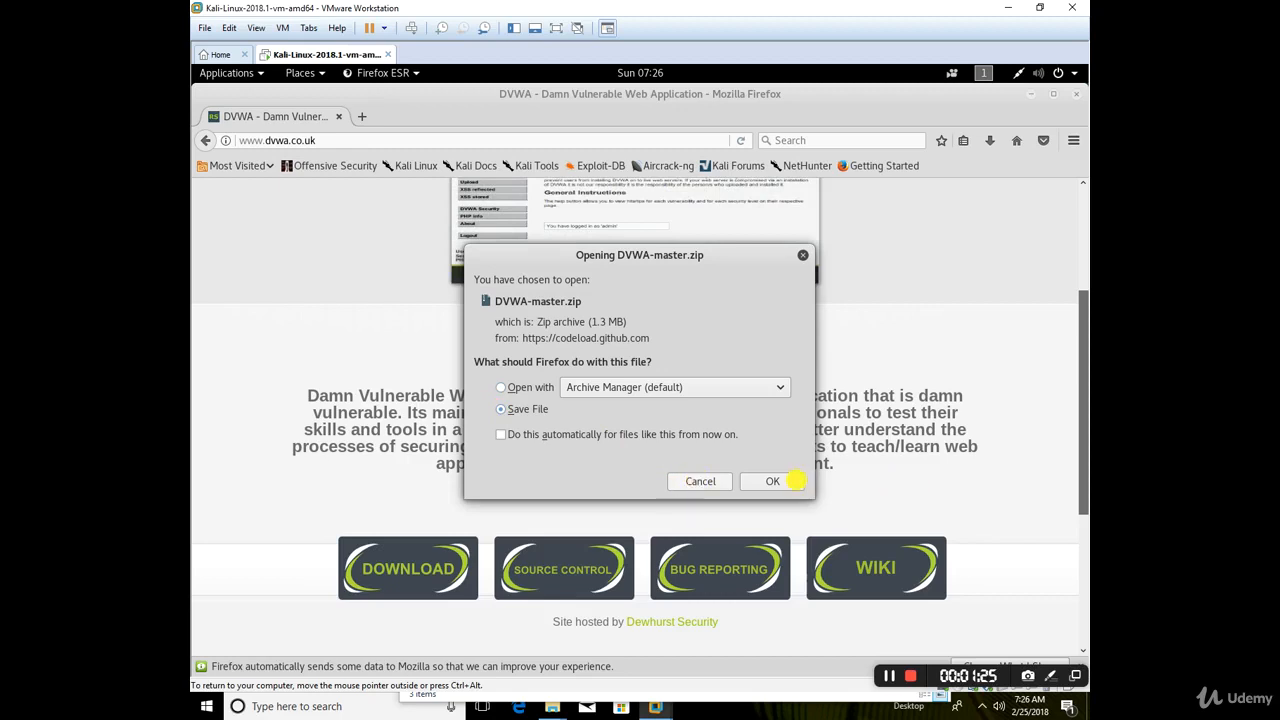
{"action": "left_click", "coordinate": [772, 480]}
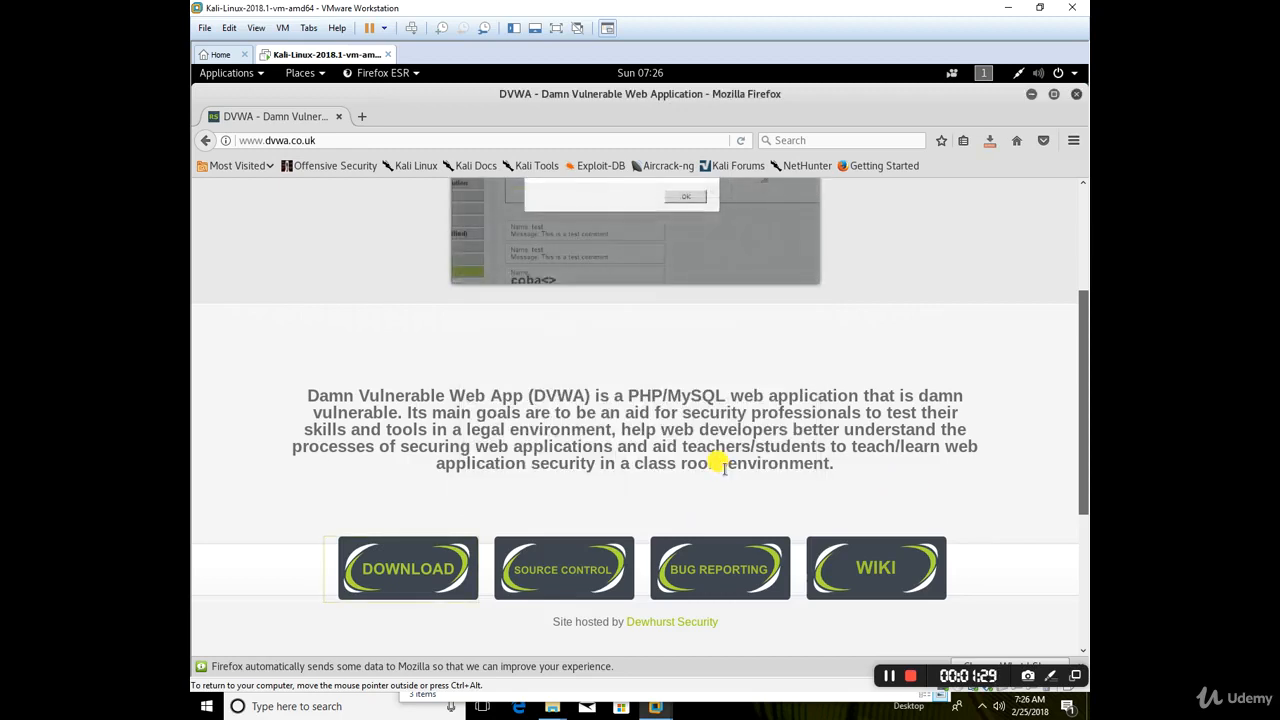
{"action": "mouse_move", "coordinate": [804, 588]}
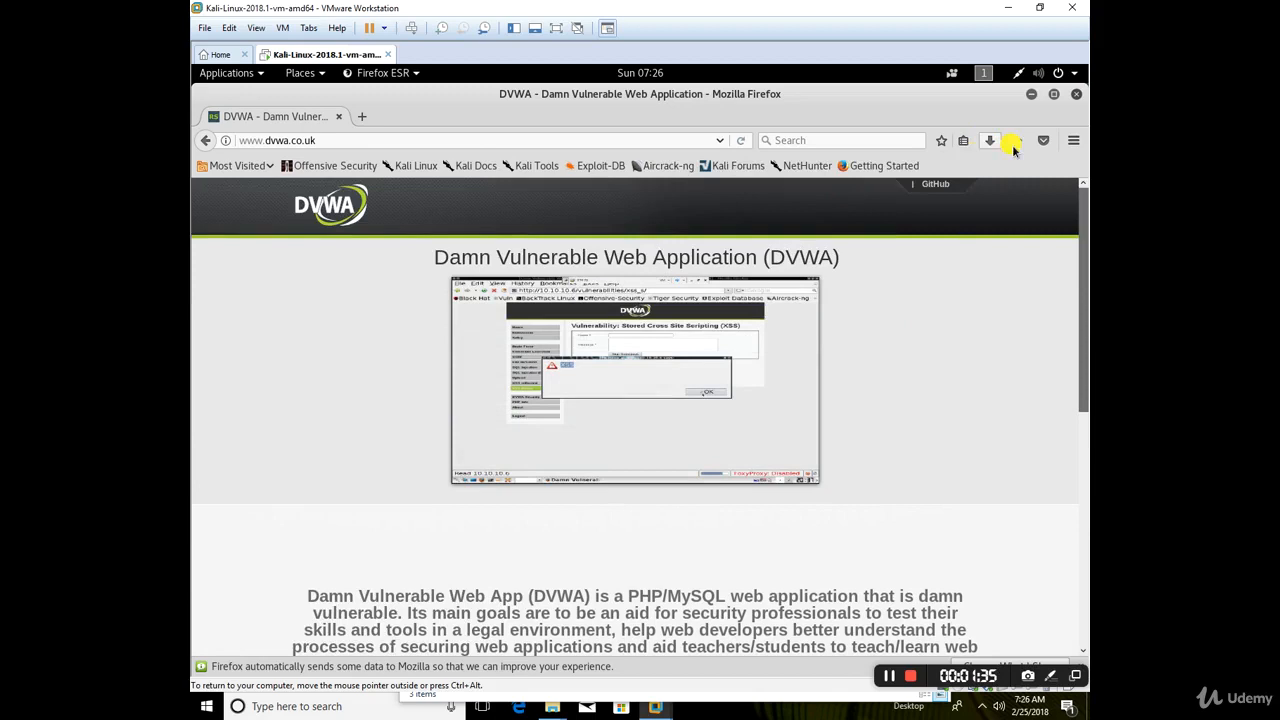
{"action": "mouse_move", "coordinate": [990, 140]}
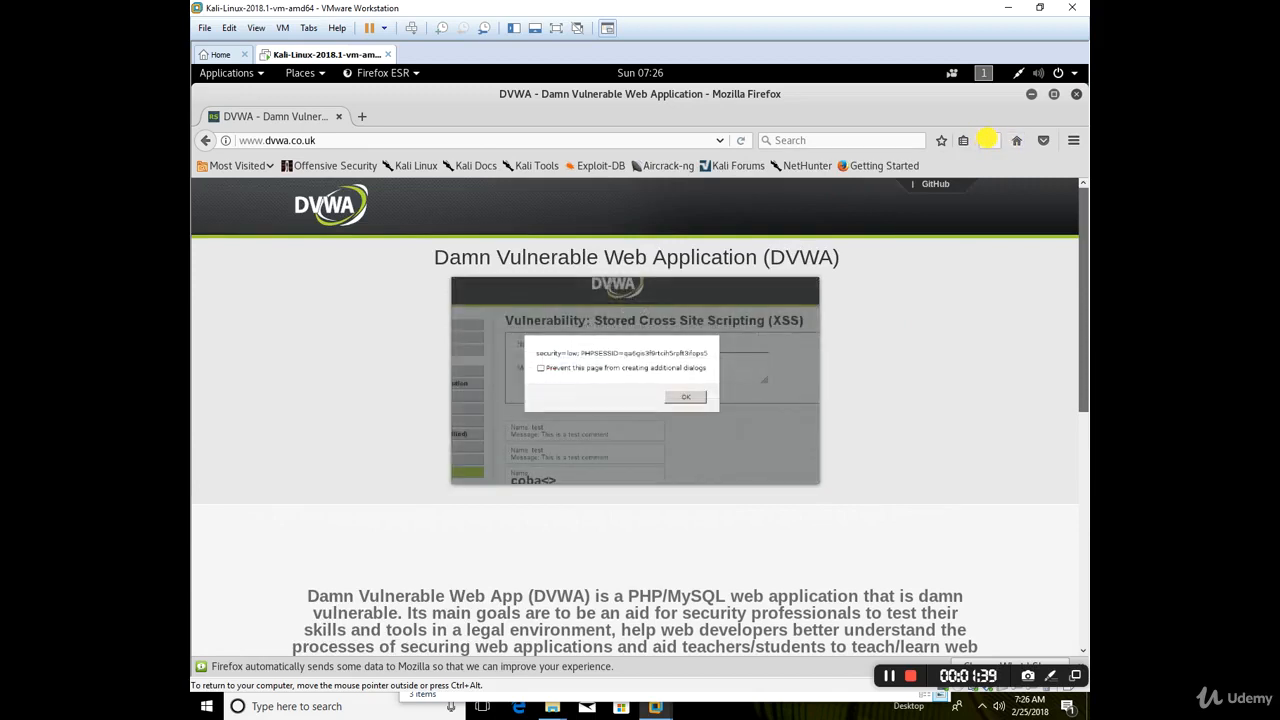
Show the Downloads folder and bring up actions for DVWA-master.zip
{"action": "right_click", "coordinate": [988, 140]}
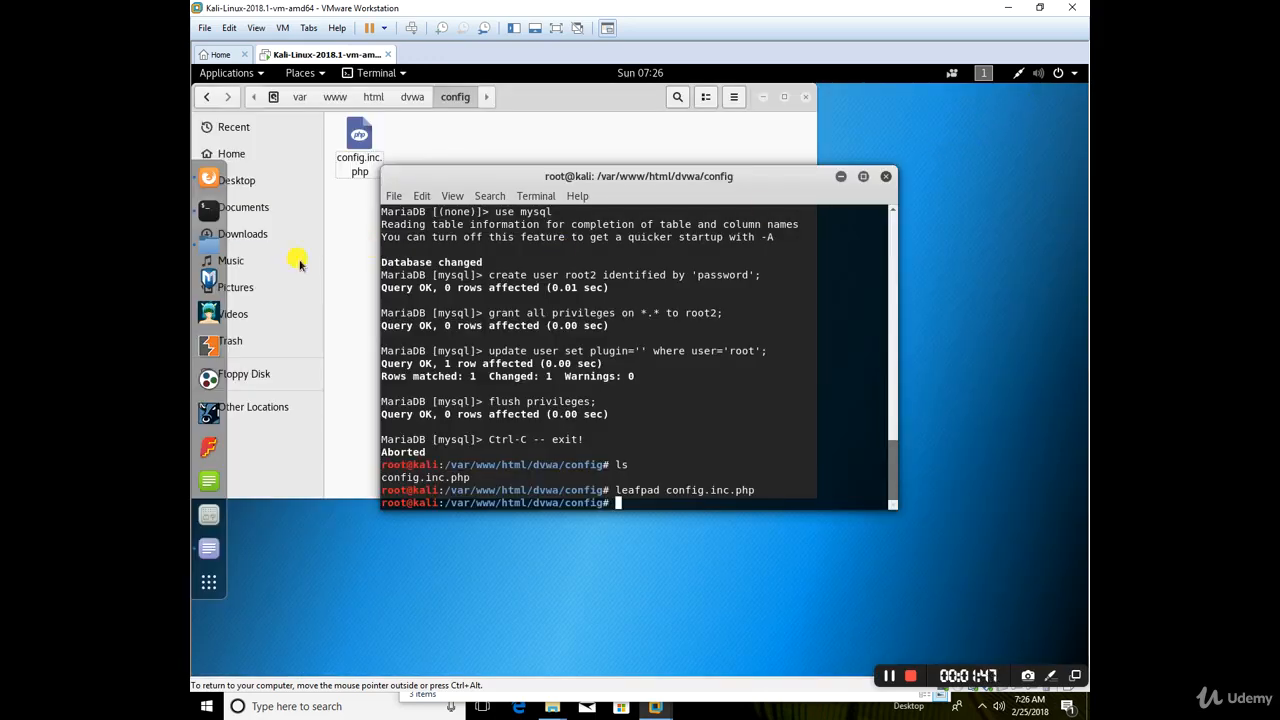
{"action": "mouse_move", "coordinate": [264, 244]}
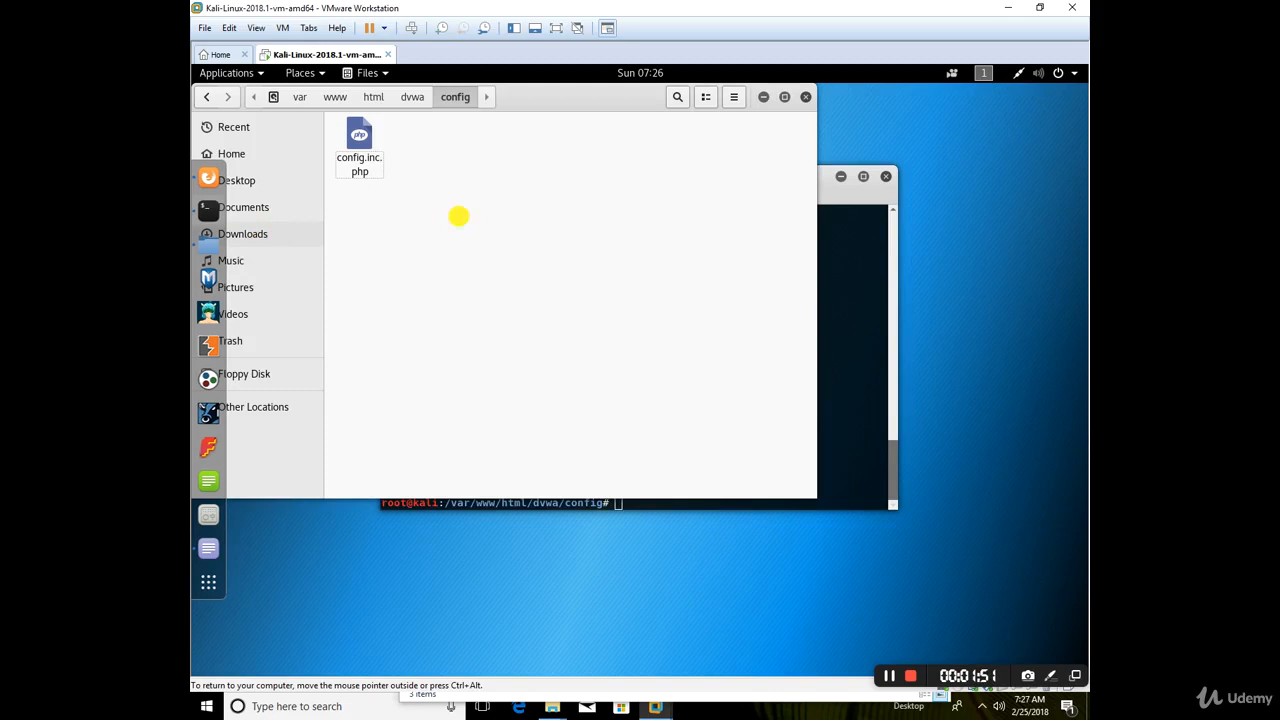
{"action": "left_click", "coordinate": [242, 232]}
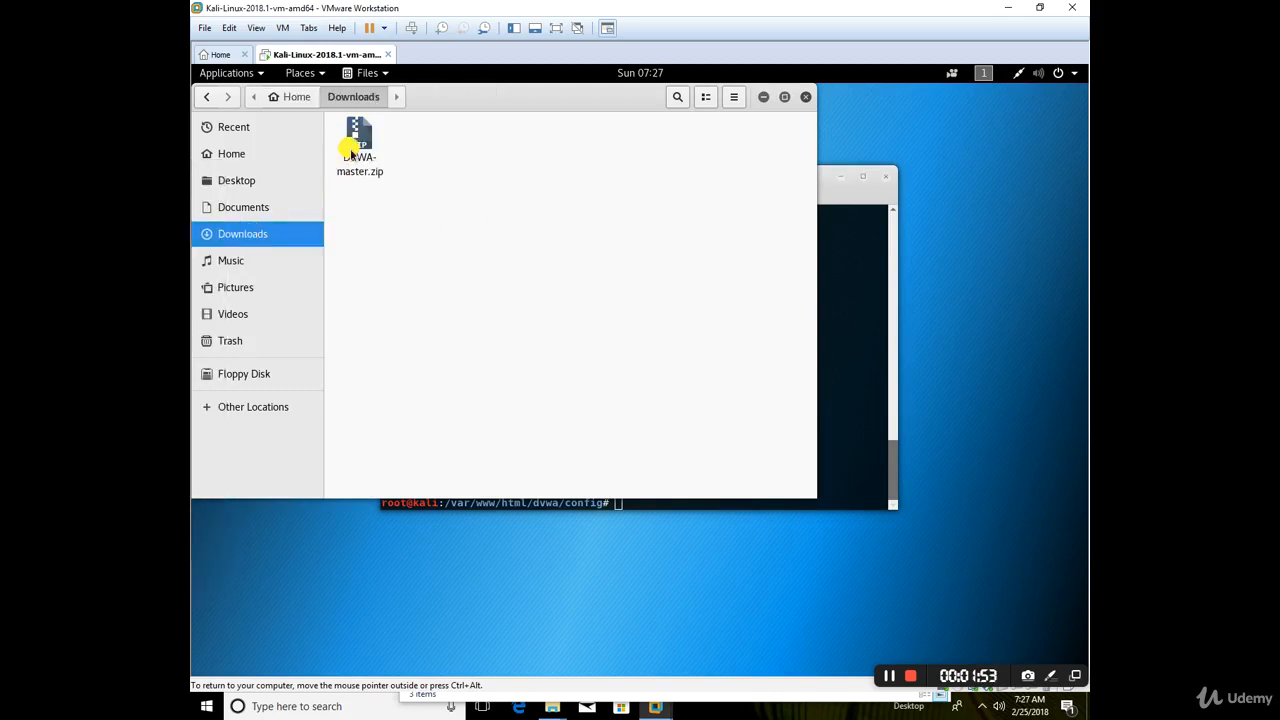
{"action": "right_click", "coordinate": [360, 144]}
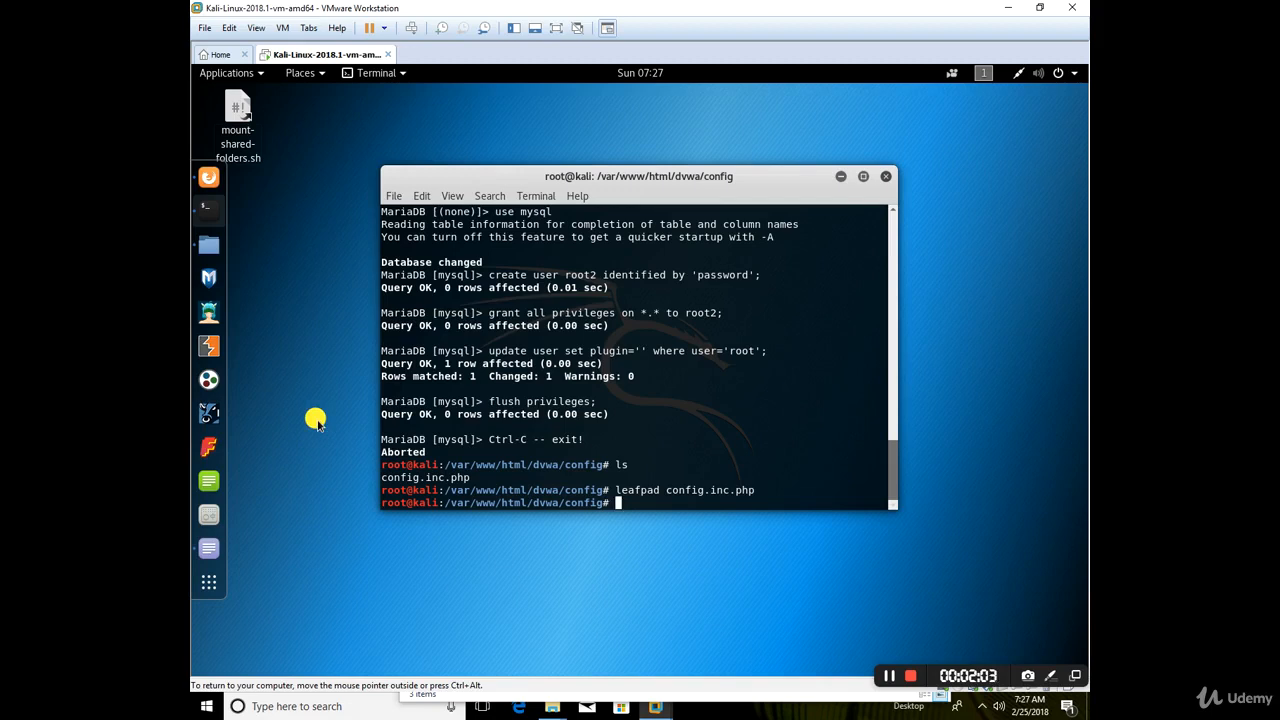
Try extracting DVWA-master.zip from the desktop and dismiss the unsupported location error
{"action": "right_click", "coordinate": [316, 418]}
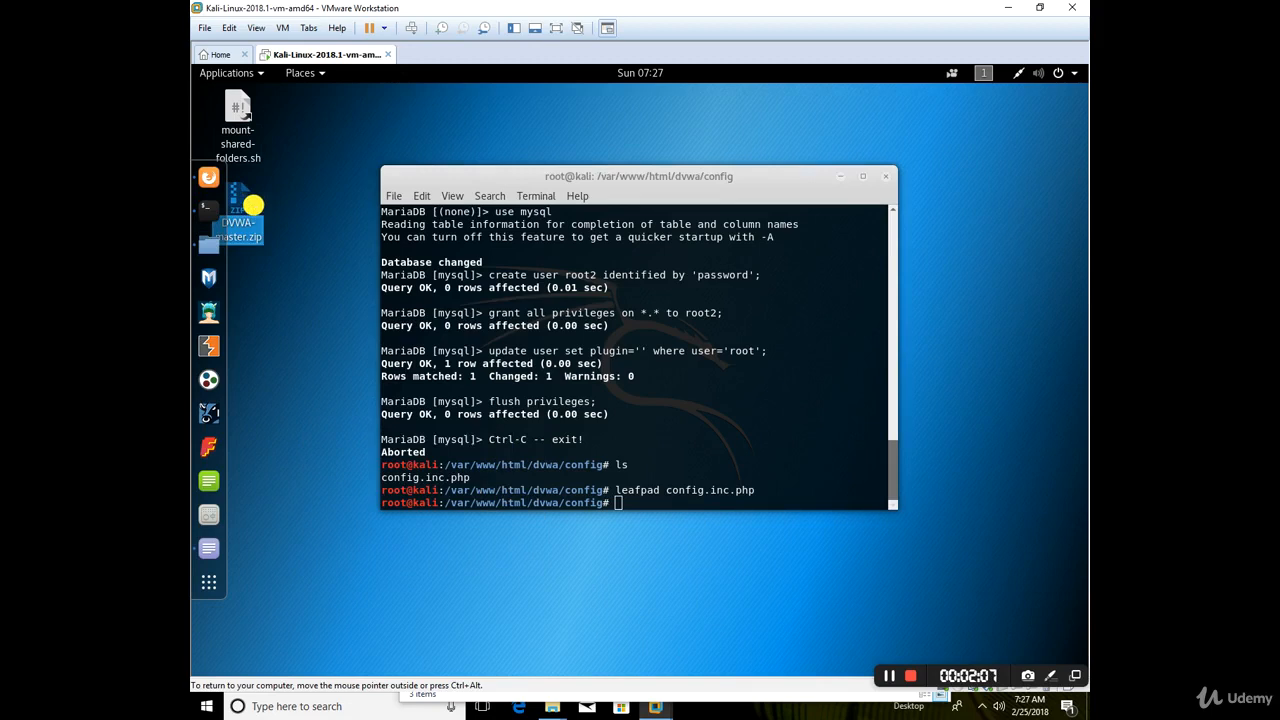
{"action": "right_click", "coordinate": [240, 210]}
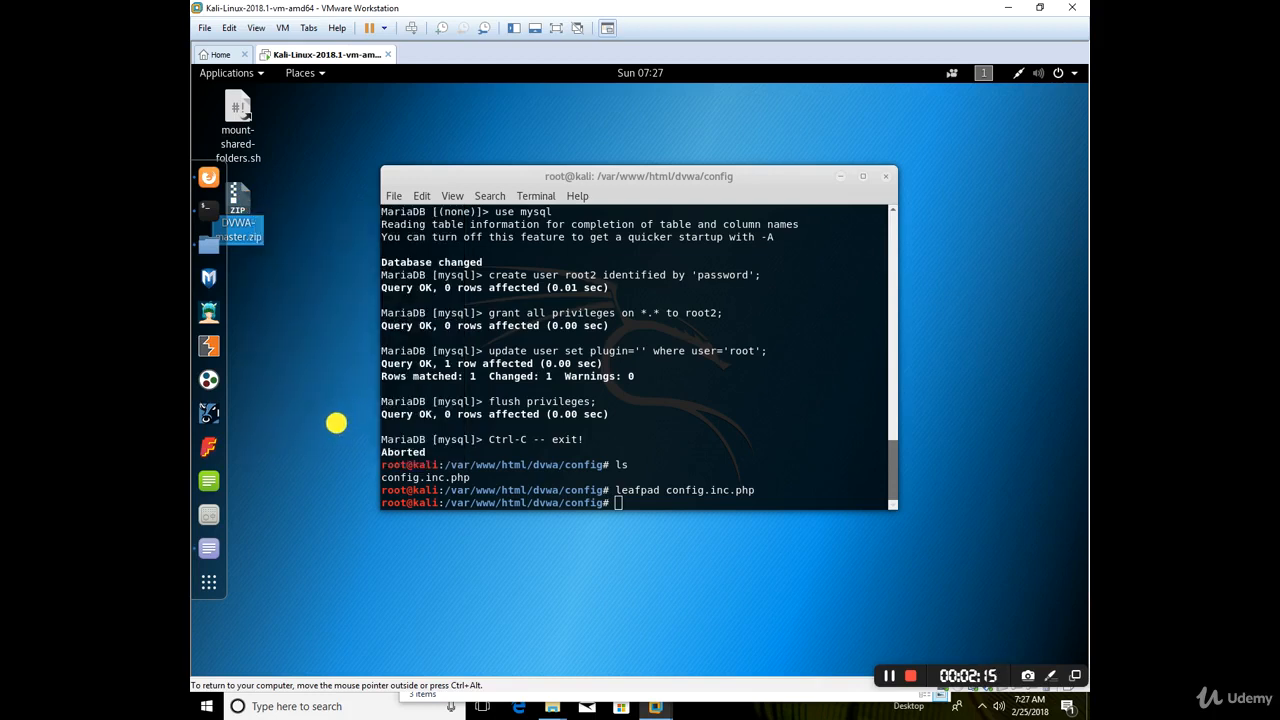
{"action": "mouse_move", "coordinate": [230, 216]}
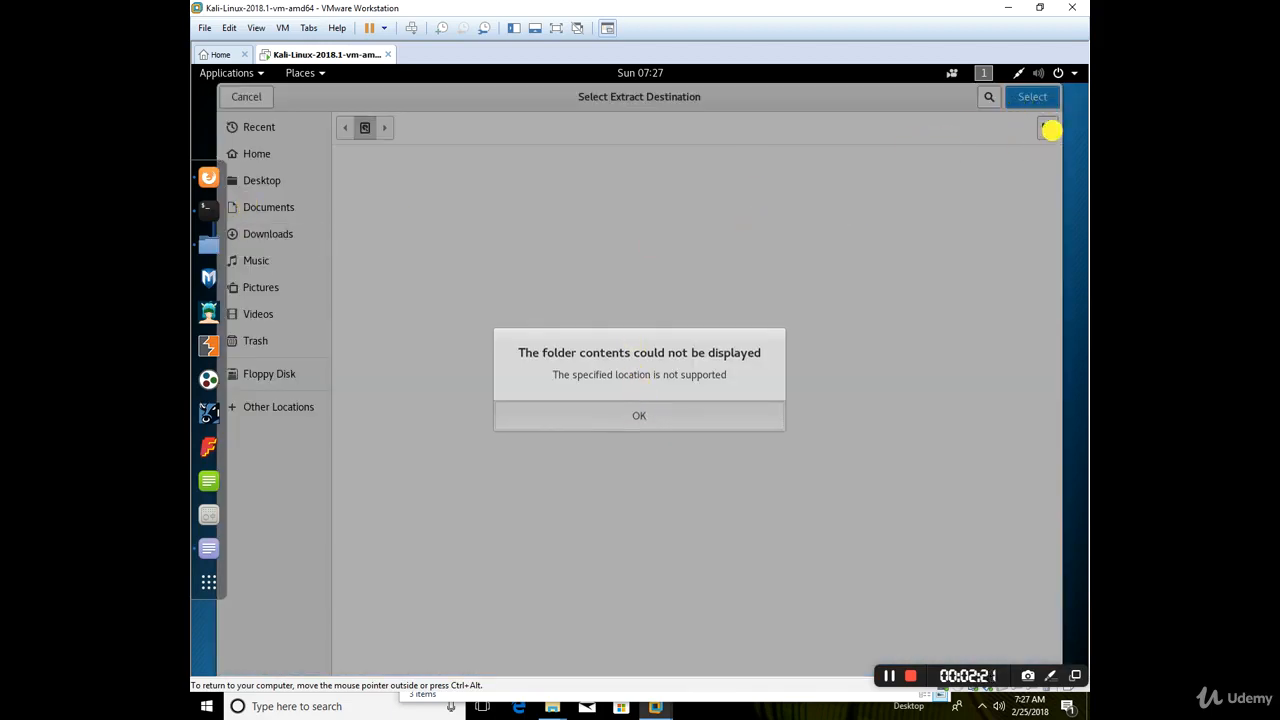
{"action": "left_click", "coordinate": [640, 414]}
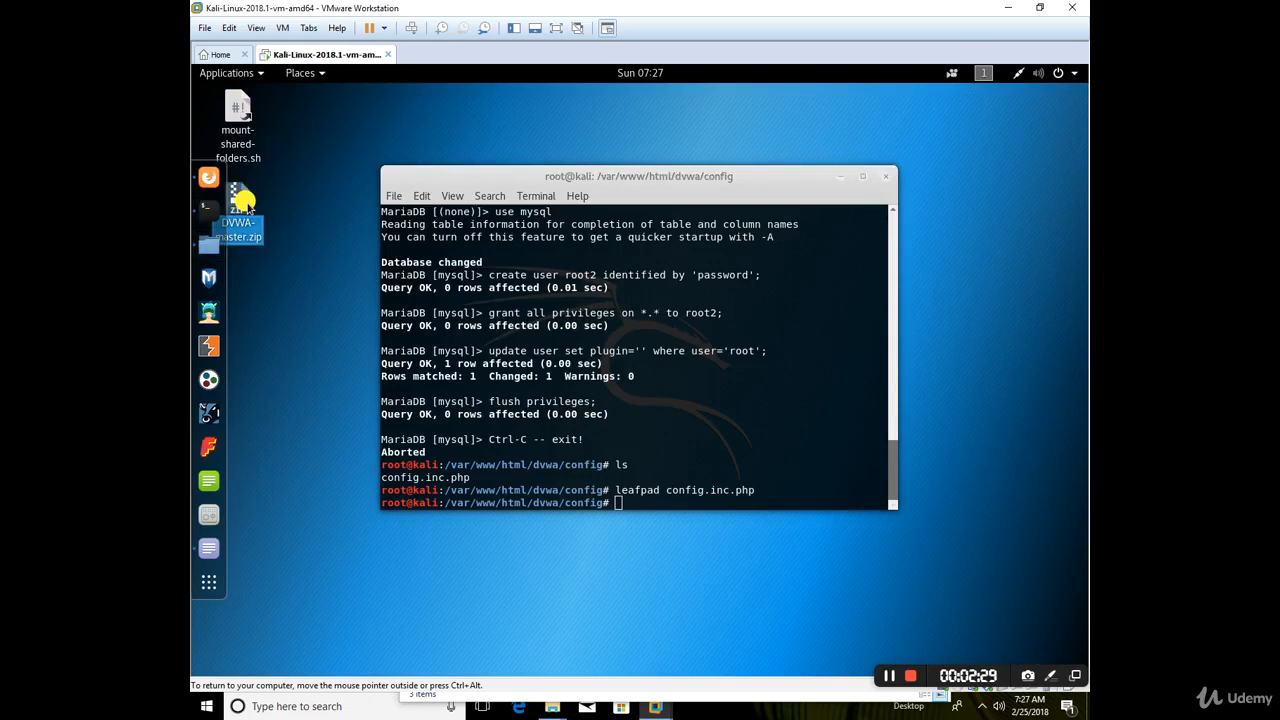
Extract DVWA-master.zip onto the desktop and rename the resulting folder to dvwa2
{"action": "right_click", "coordinate": [238, 210]}
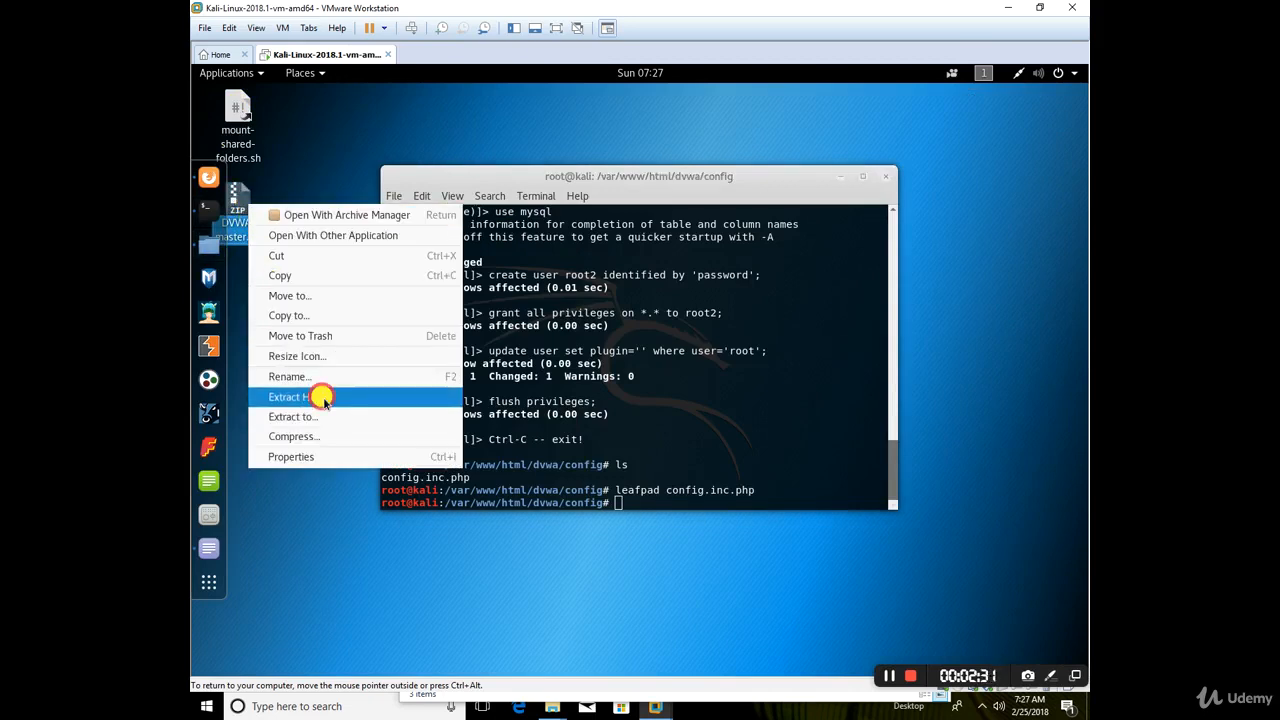
{"action": "left_click", "coordinate": [288, 396]}
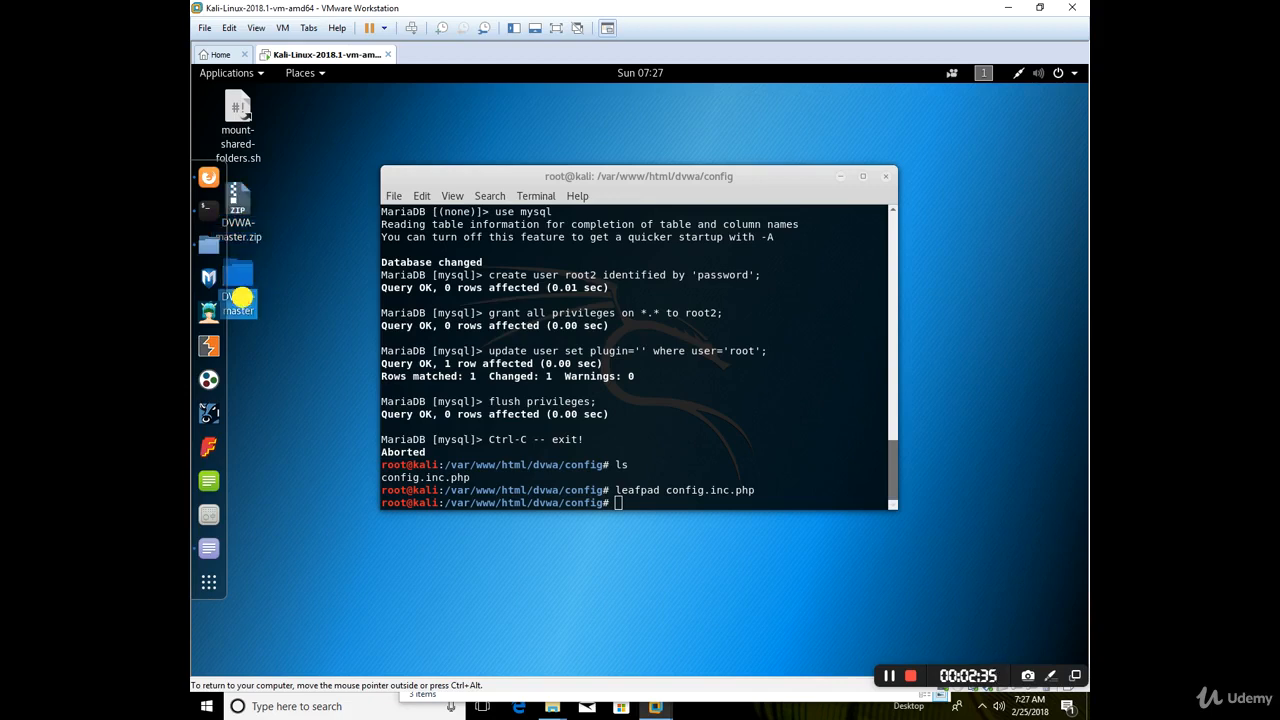
{"action": "mouse_move", "coordinate": [244, 292]}
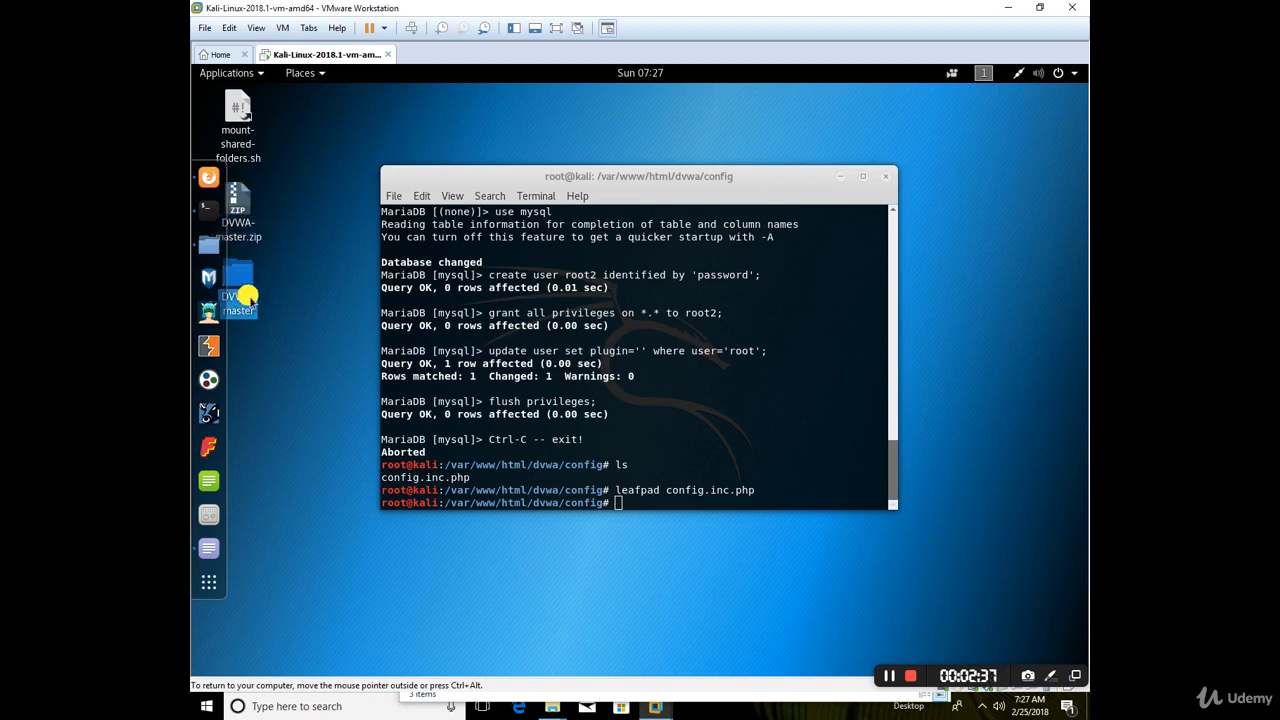
{"action": "right_click", "coordinate": [238, 290]}
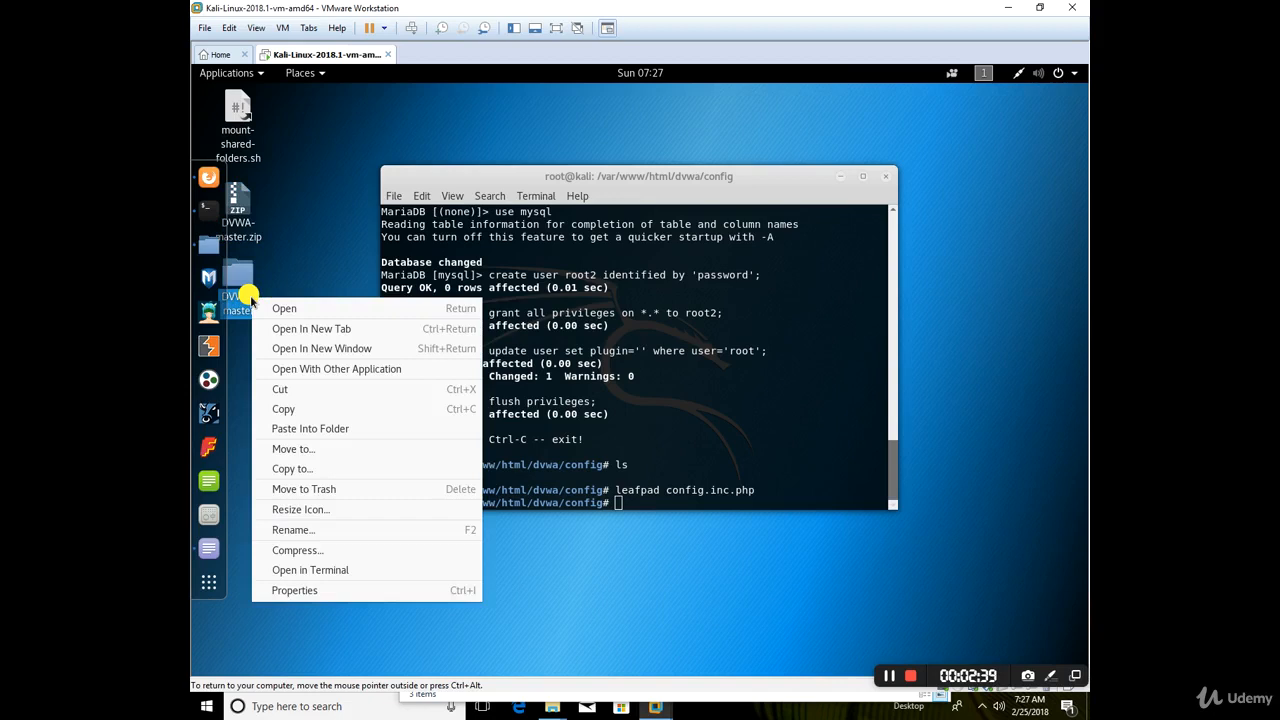
{"action": "mouse_move", "coordinate": [292, 468]}
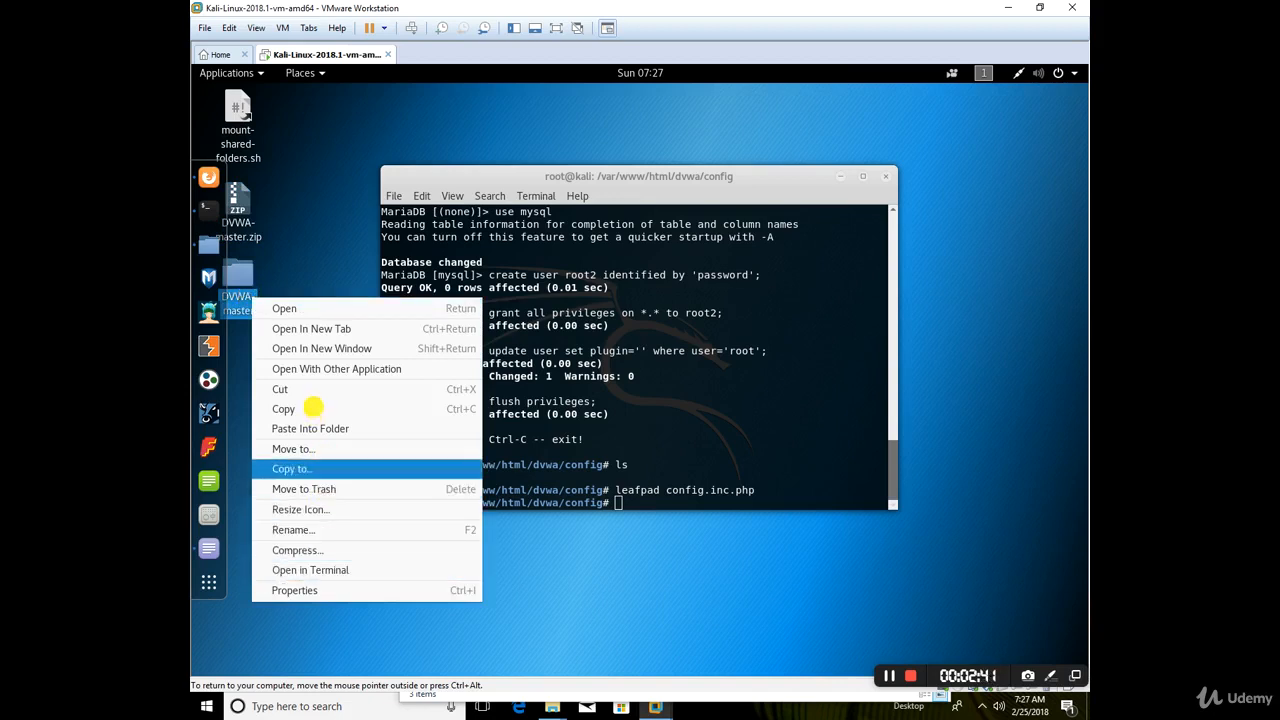
{"action": "mouse_move", "coordinate": [330, 502]}
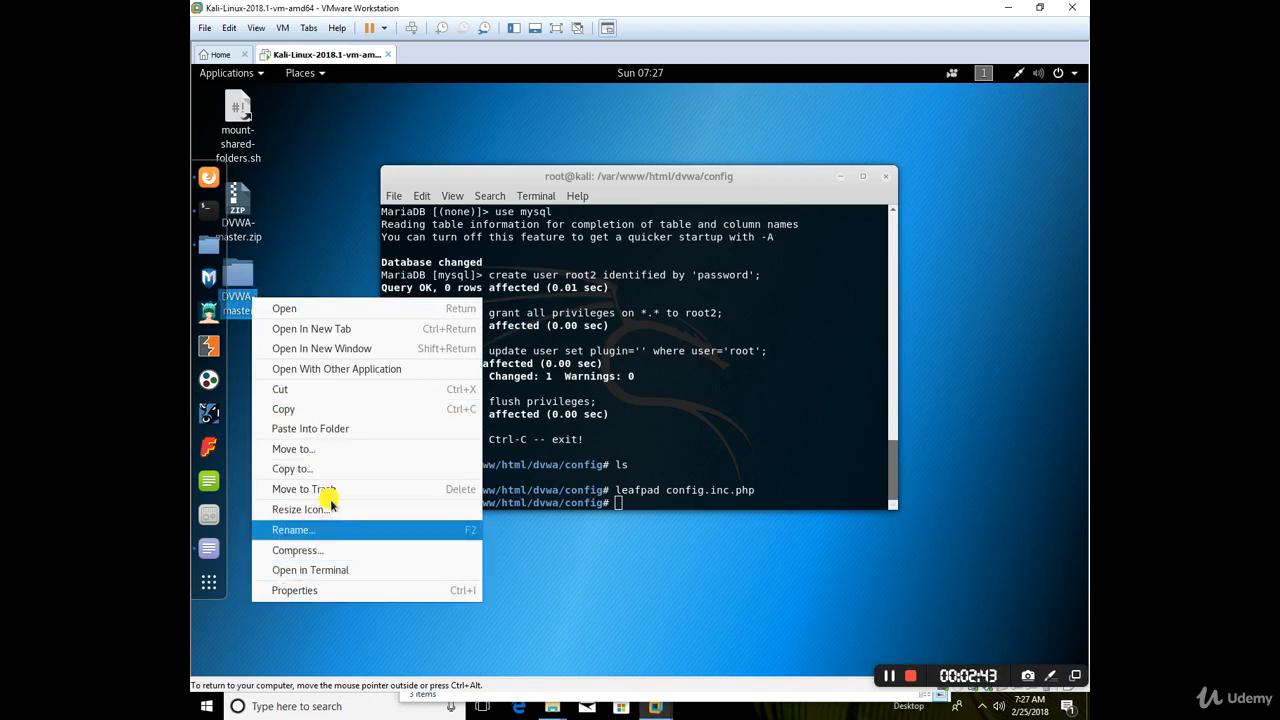
{"action": "left_click", "coordinate": [292, 528]}
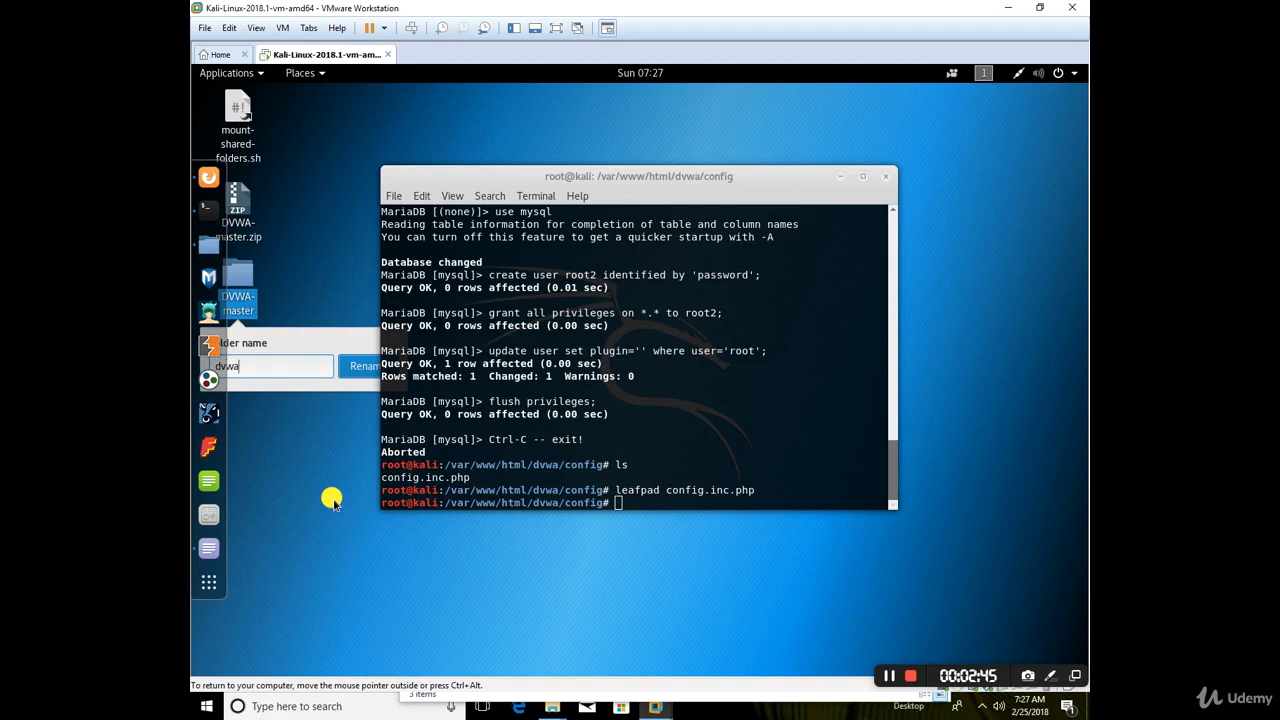
{"action": "left_click", "coordinate": [364, 366]}
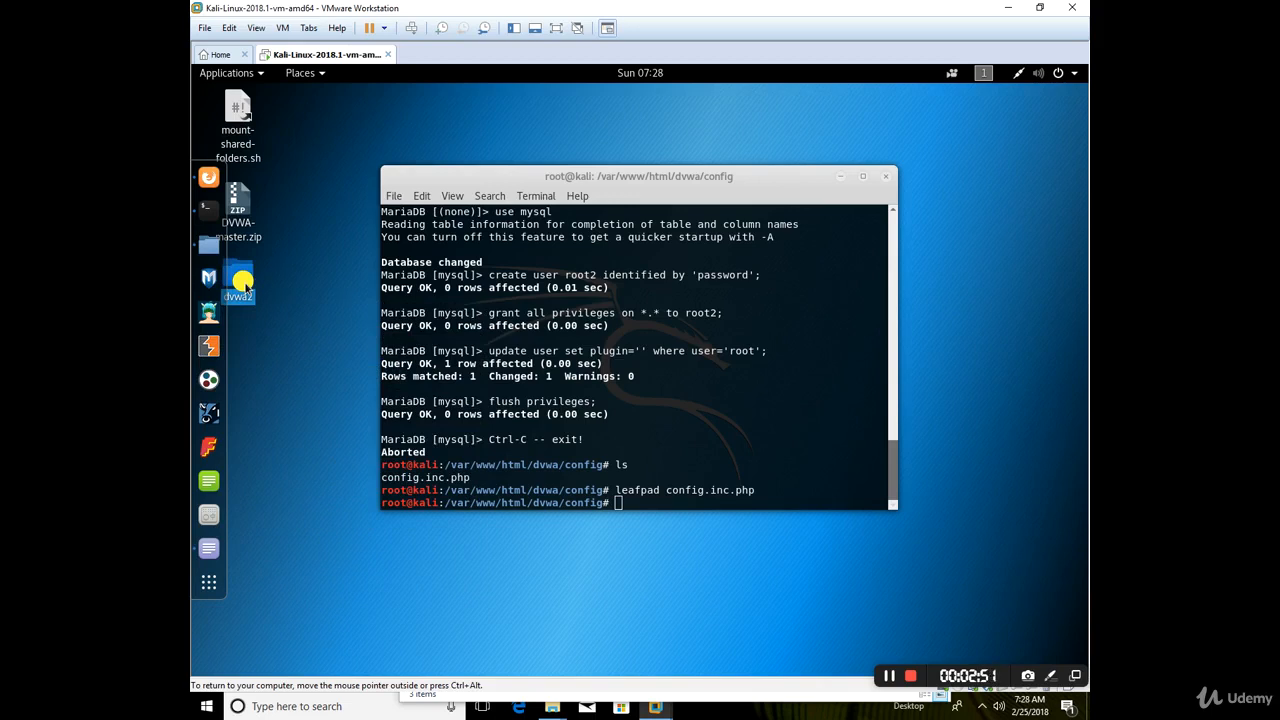
Open the dvwa2 folder in Files, then show Other Locations
{"action": "double_click", "coordinate": [238, 288]}
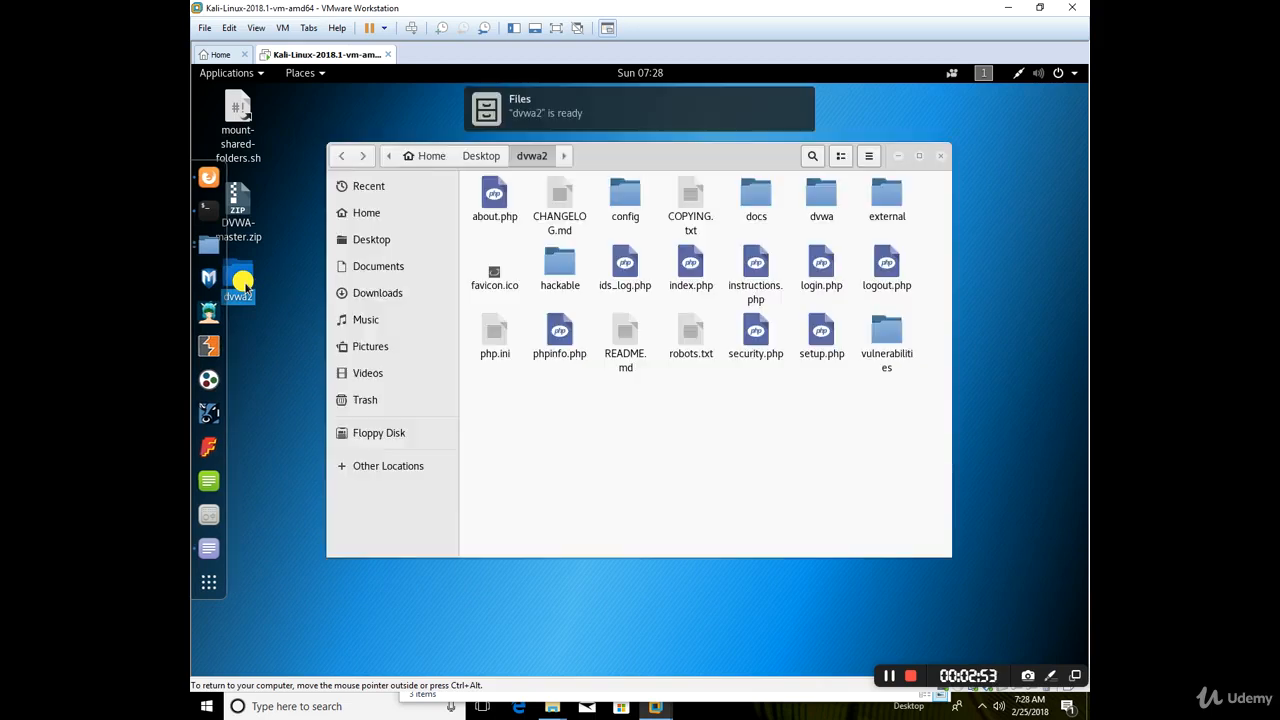
{"action": "mouse_move", "coordinate": [904, 470]}
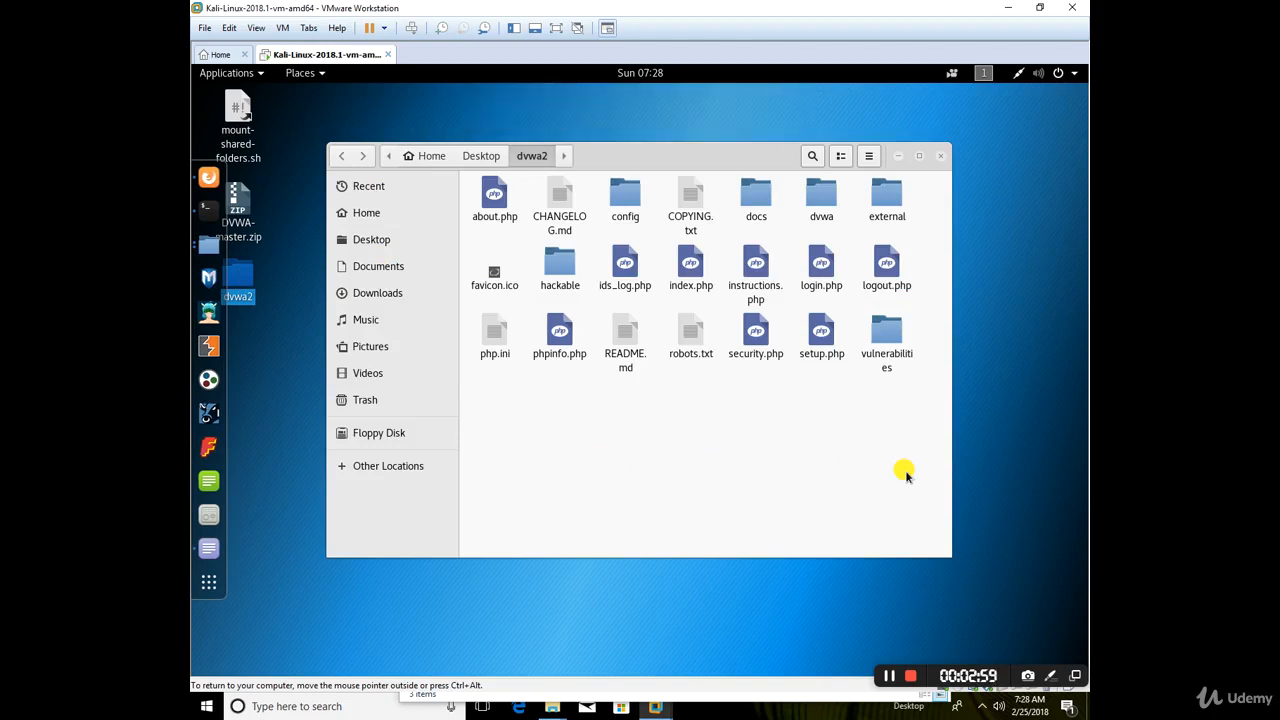
{"action": "mouse_move", "coordinate": [234, 630]}
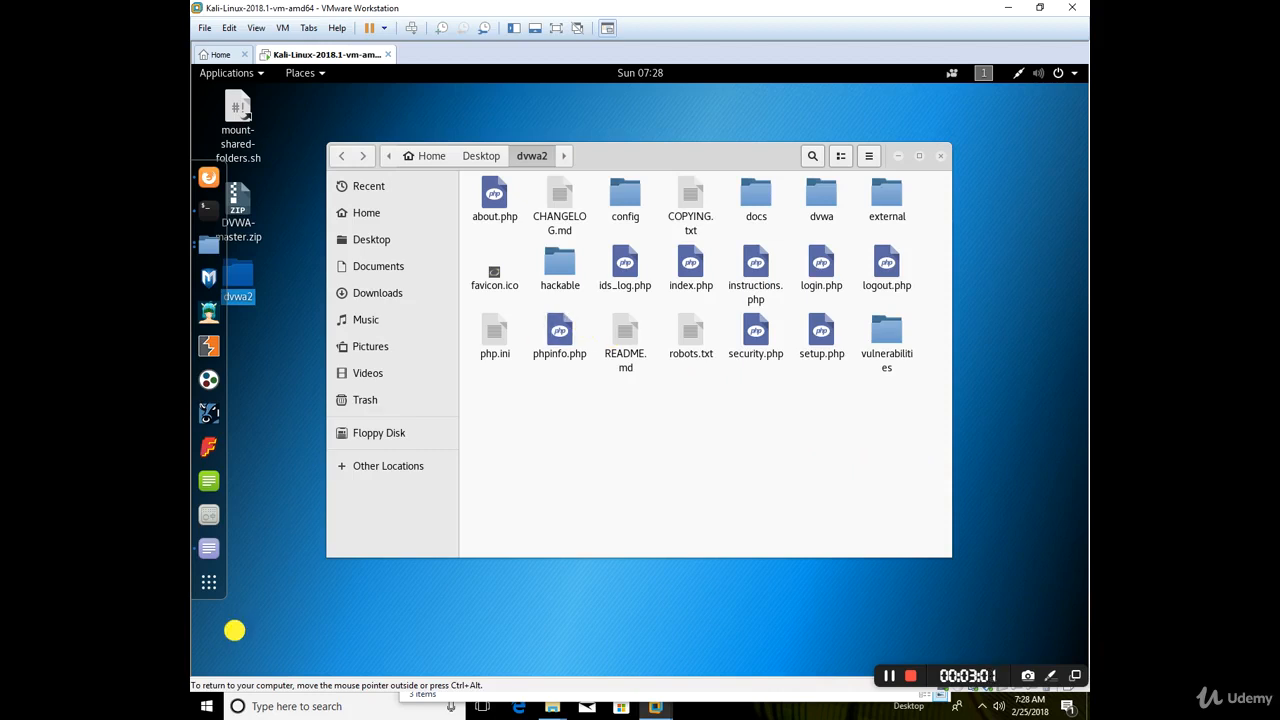
{"action": "mouse_move", "coordinate": [200, 248]}
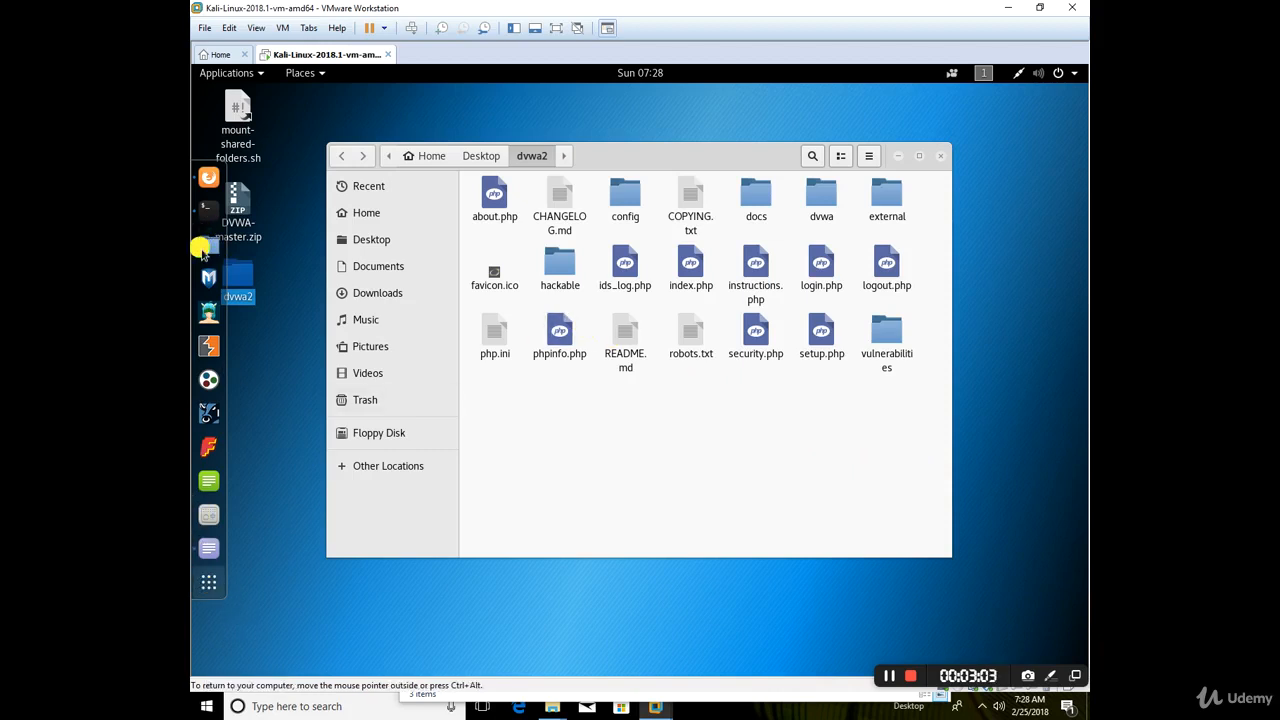
{"action": "mouse_move", "coordinate": [208, 244]}
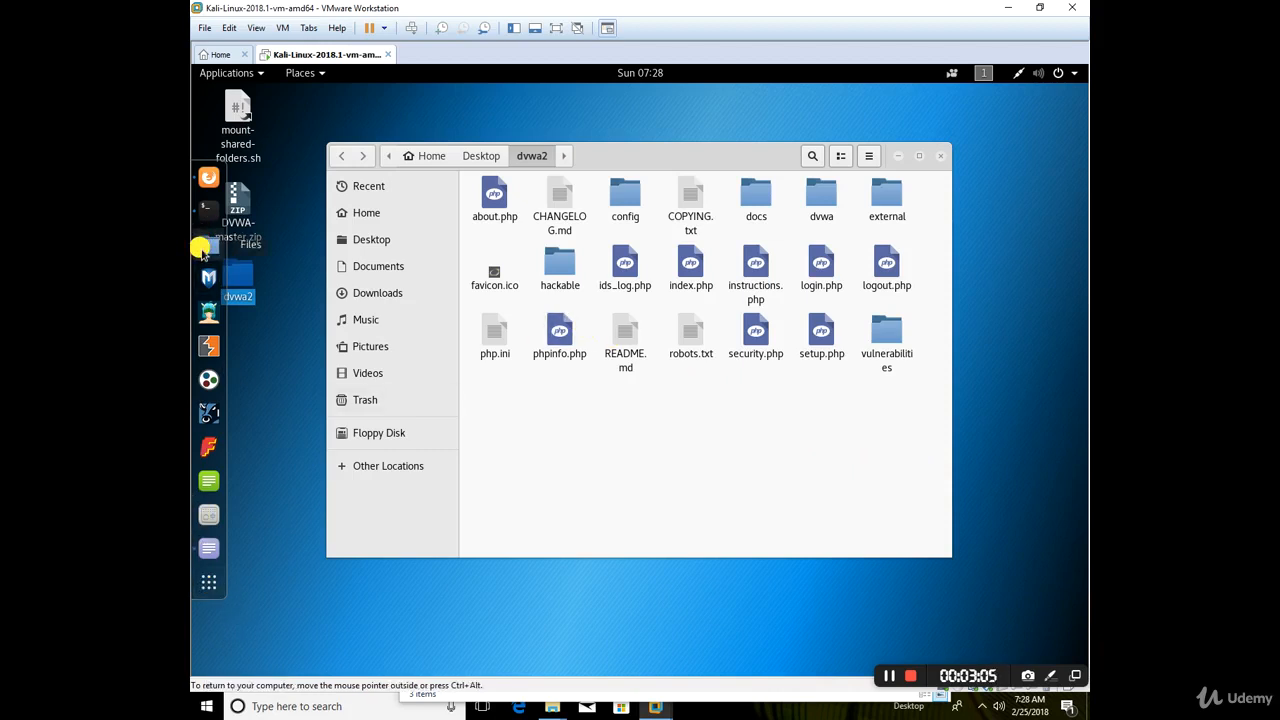
{"action": "mouse_move", "coordinate": [404, 468]}
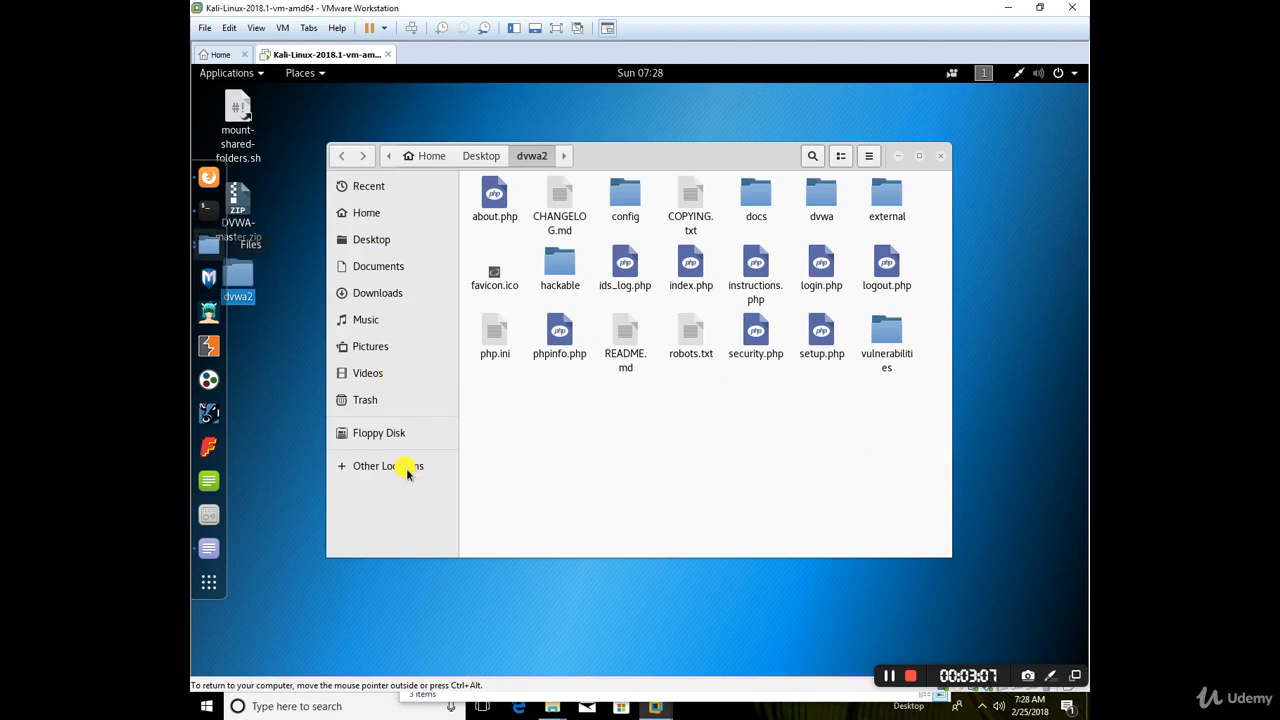
{"action": "left_click", "coordinate": [388, 464]}
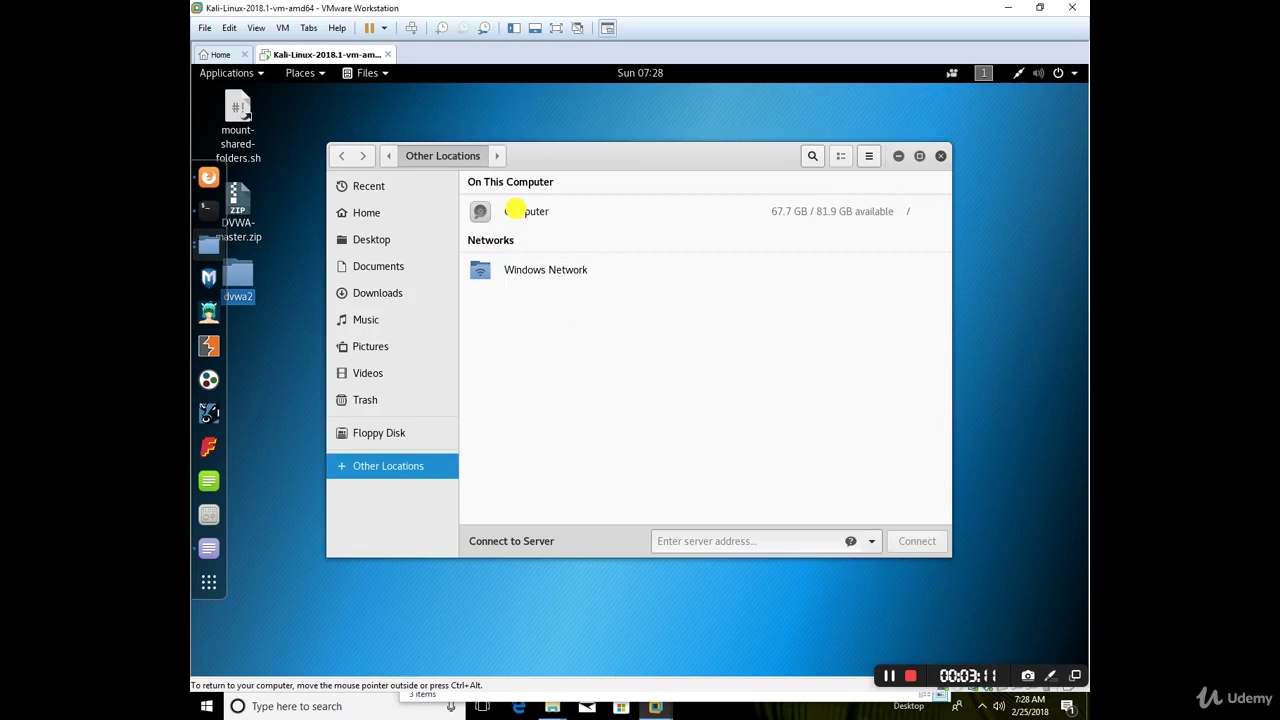
Browse to /etc/apache2/sites-enabled and open 000-default.conf in the text editor
{"action": "double_click", "coordinate": [526, 212]}
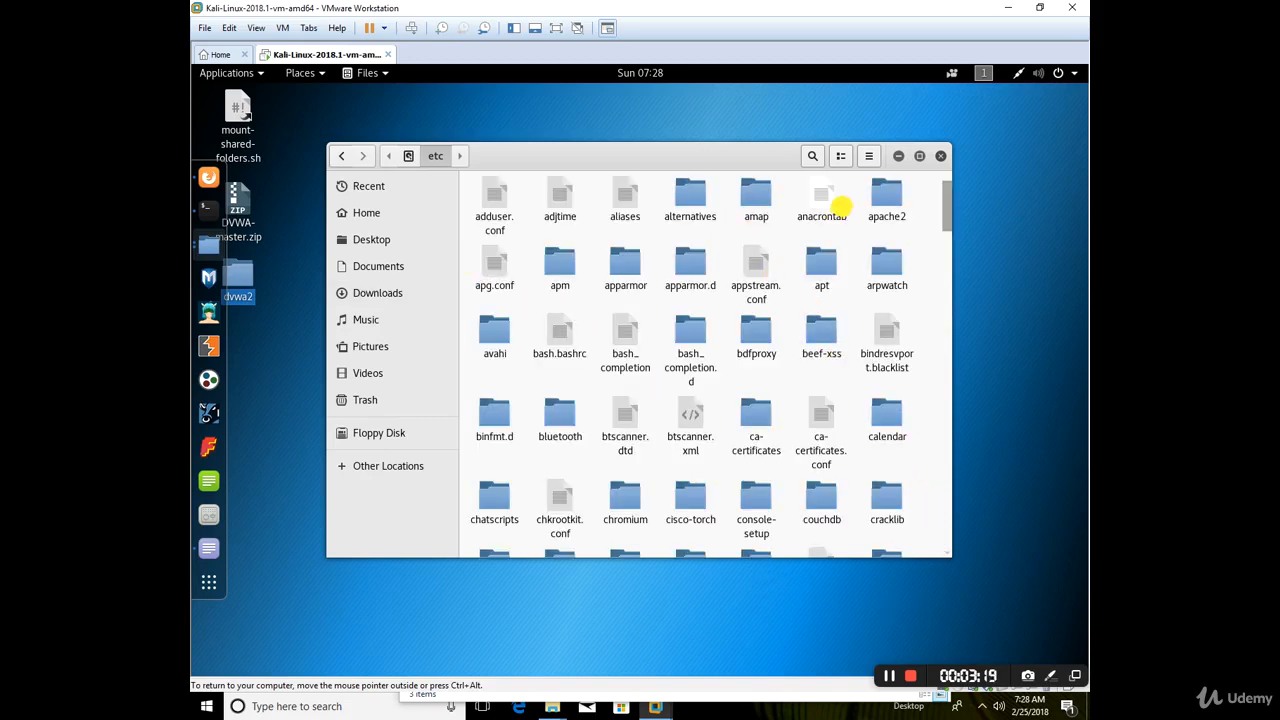
{"action": "double_click", "coordinate": [886, 196]}
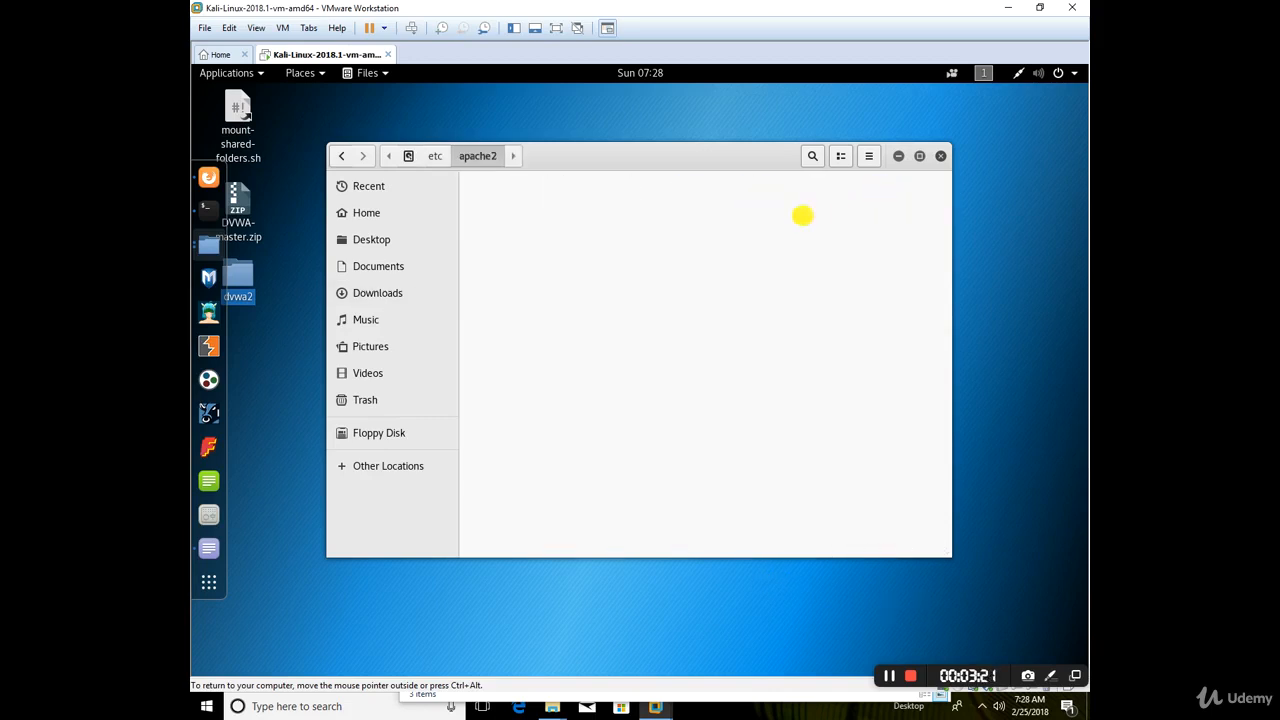
{"action": "left_click", "coordinate": [624, 270]}
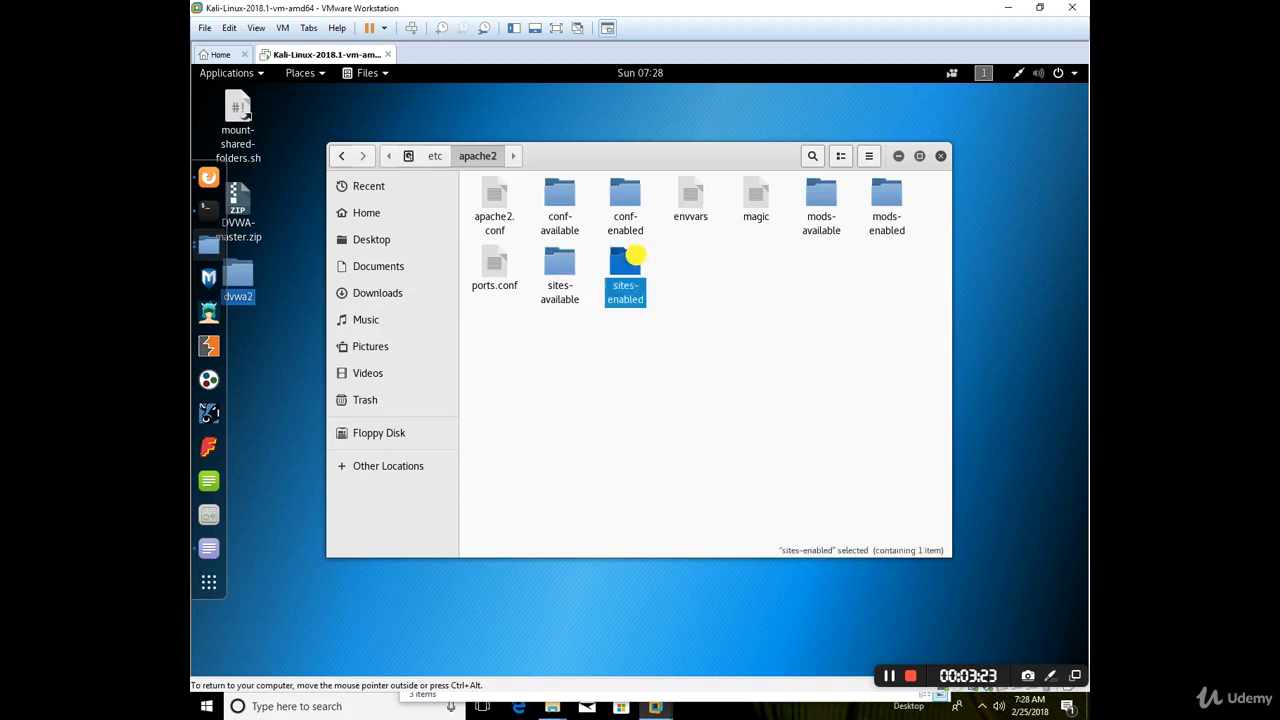
{"action": "double_click", "coordinate": [624, 268]}
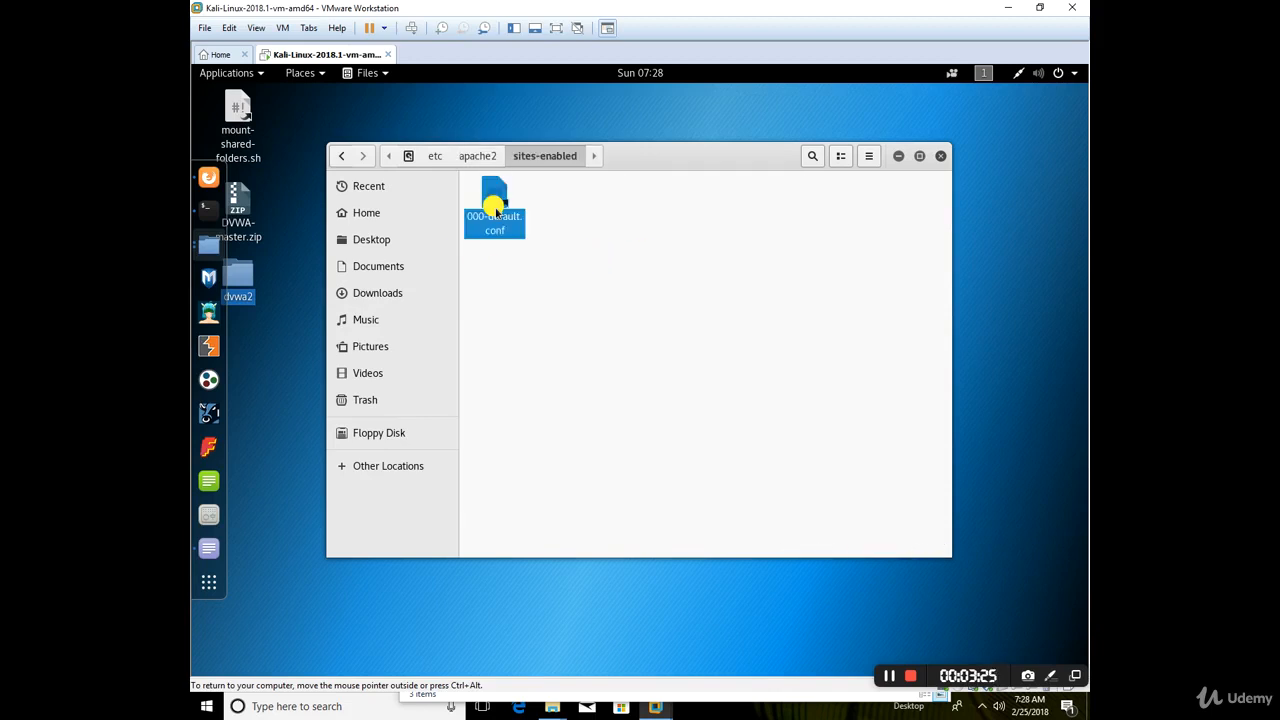
{"action": "left_click", "coordinate": [494, 204]}
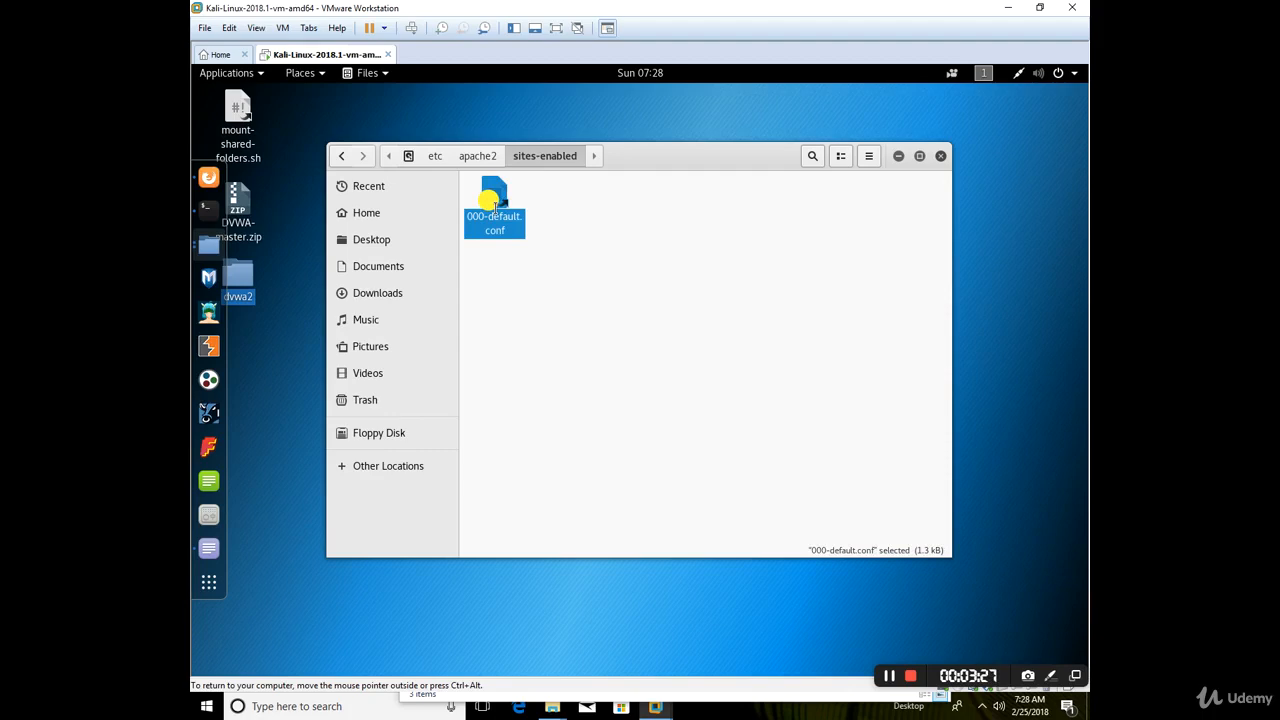
{"action": "double_click", "coordinate": [494, 204]}
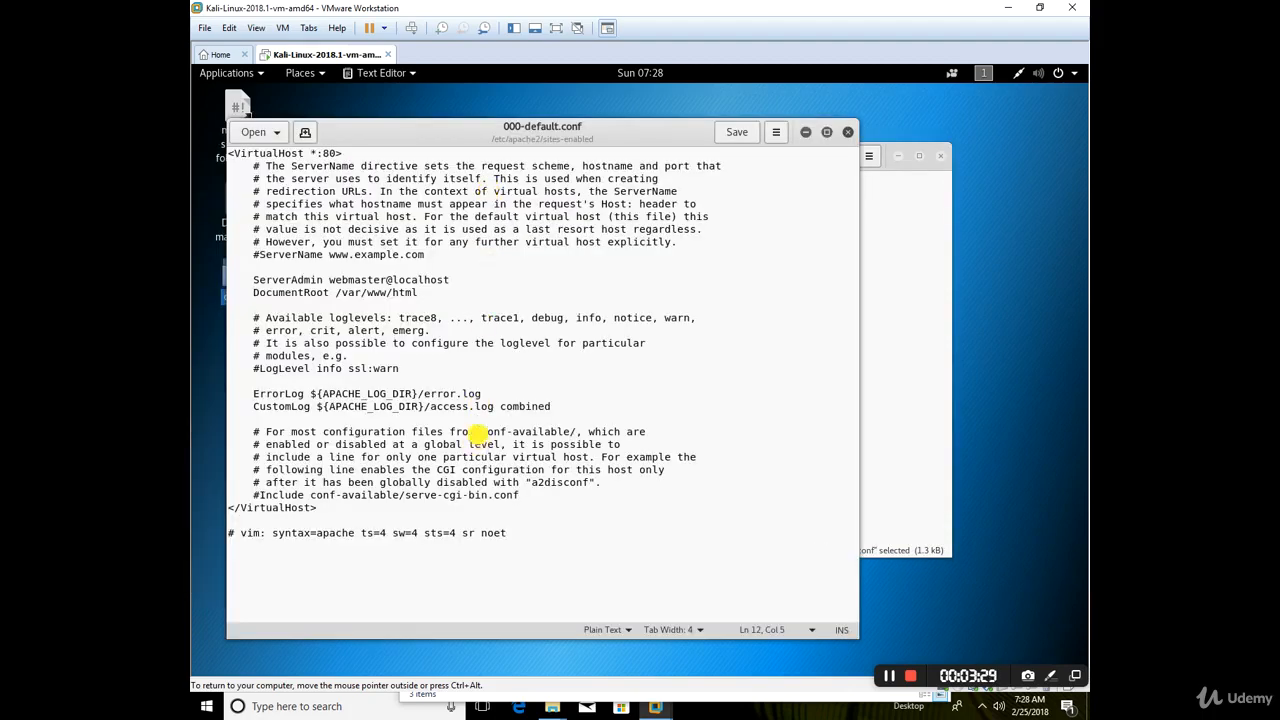
Review DocumentRoot /var/www/html, copy the dvwa2 desktop folder and return to Other Locations
{"action": "double_click", "coordinate": [376, 292]}
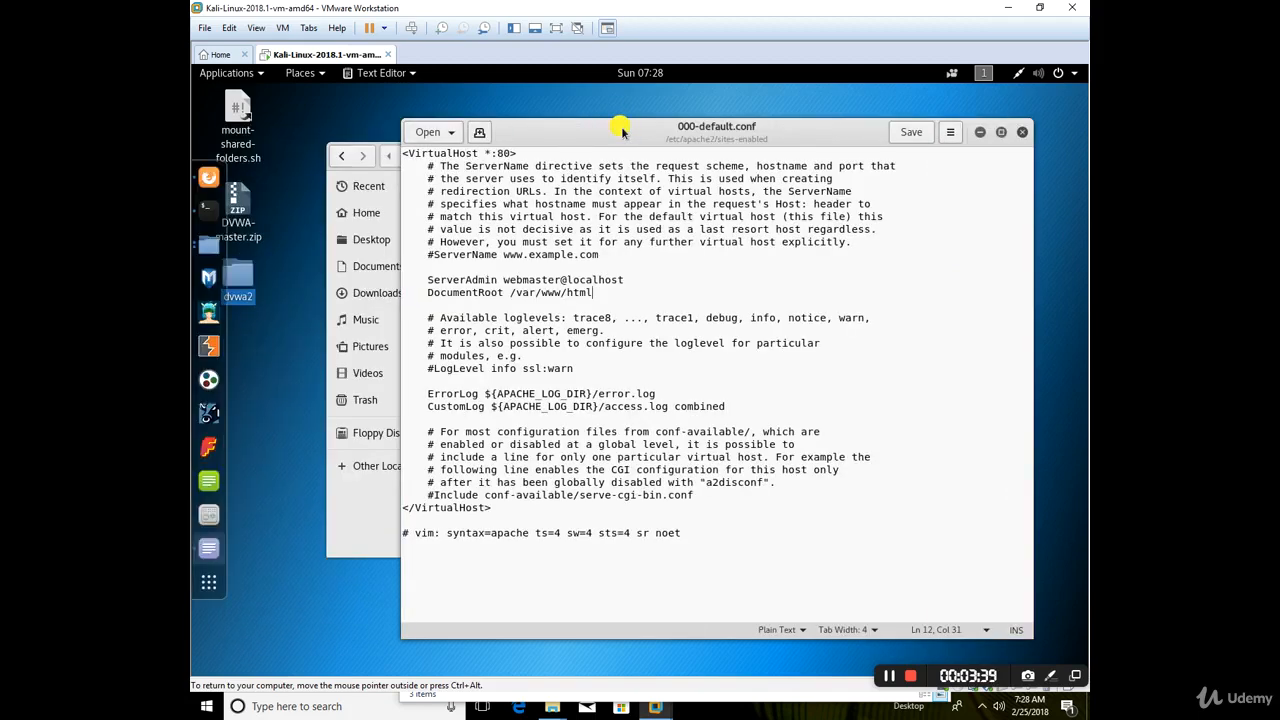
{"action": "mouse_move", "coordinate": [236, 276]}
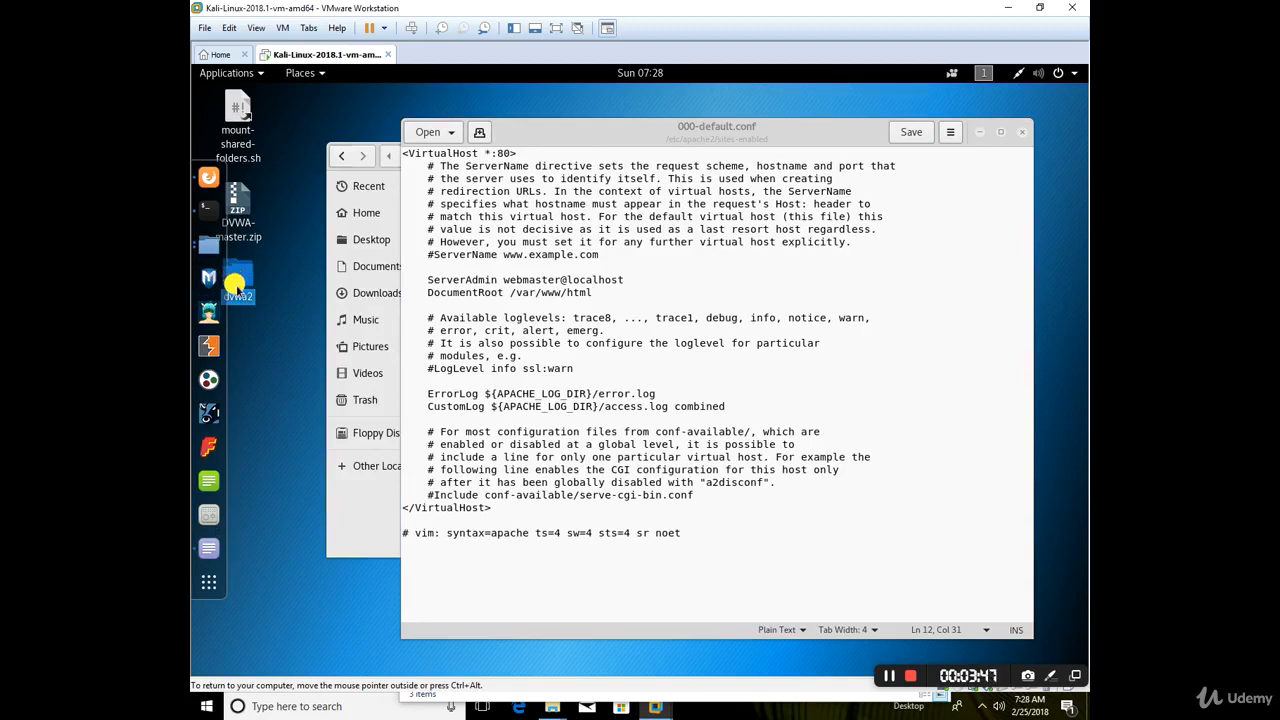
{"action": "right_click", "coordinate": [238, 284]}
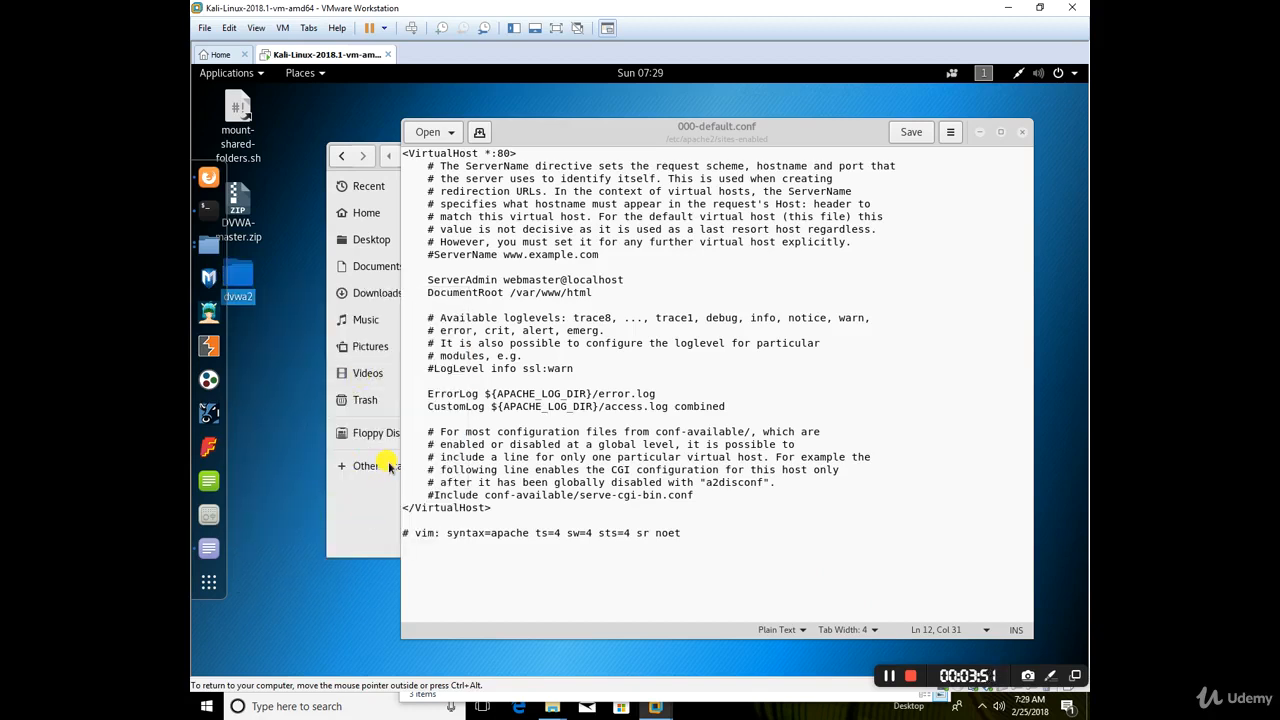
{"action": "left_click", "coordinate": [388, 464]}
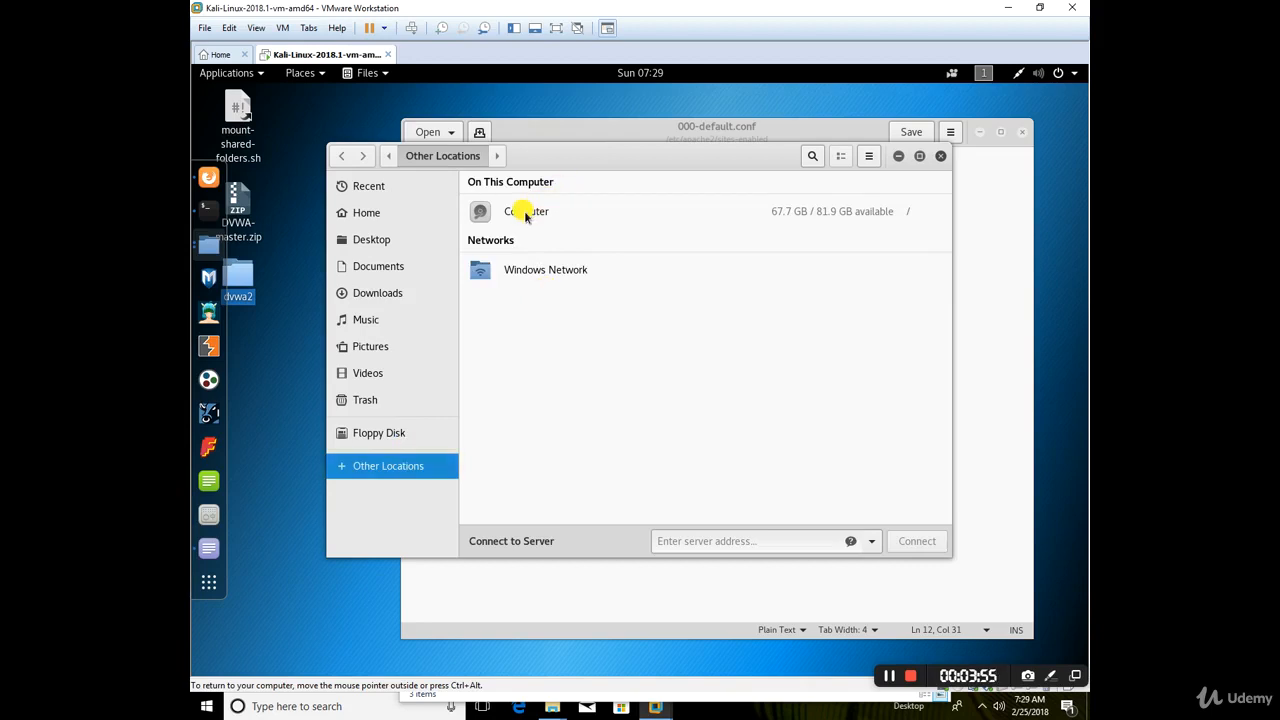
Browse to /var/www/html and paste the dvwa2 folder beside the existing dvwa folder
{"action": "double_click", "coordinate": [526, 212]}
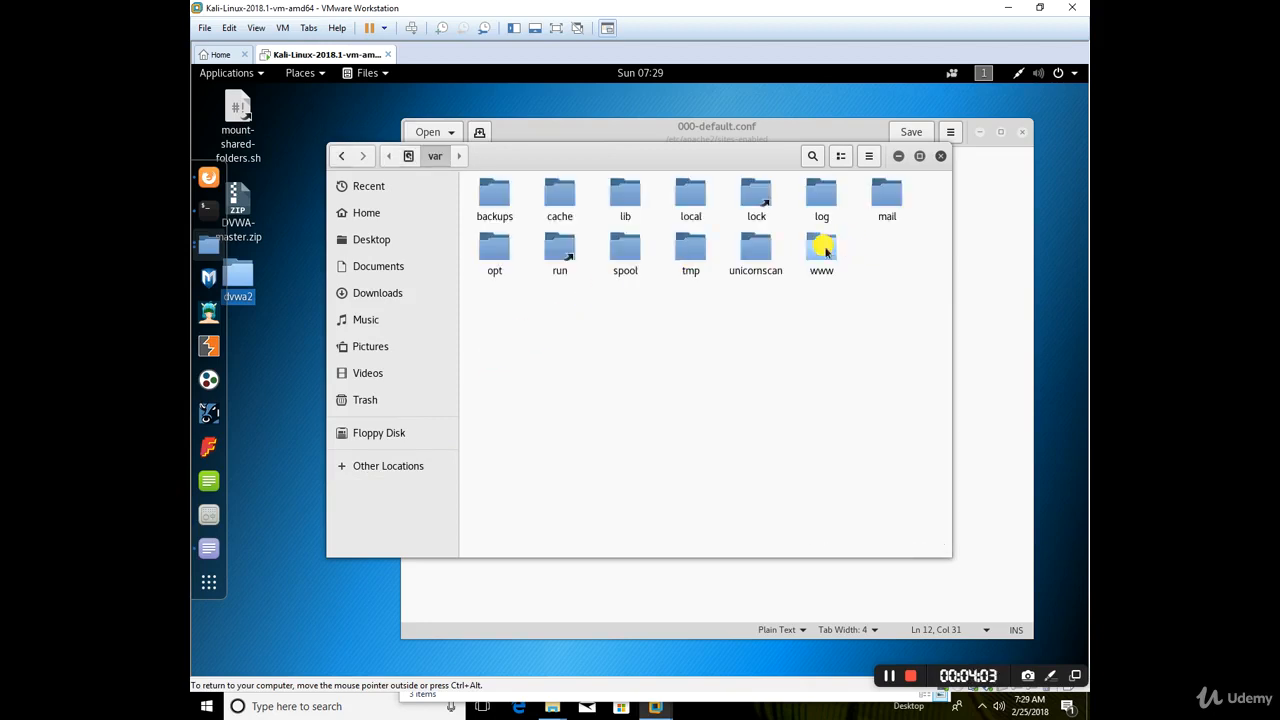
{"action": "double_click", "coordinate": [820, 250]}
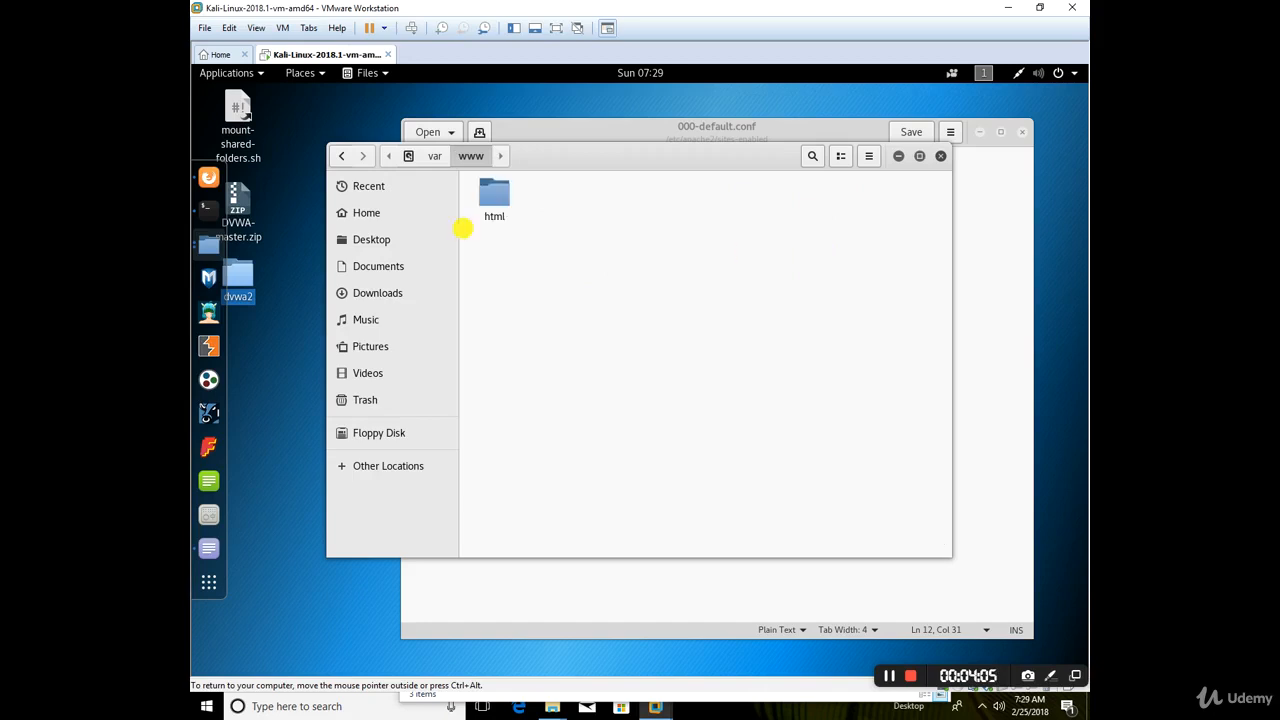
{"action": "double_click", "coordinate": [494, 198]}
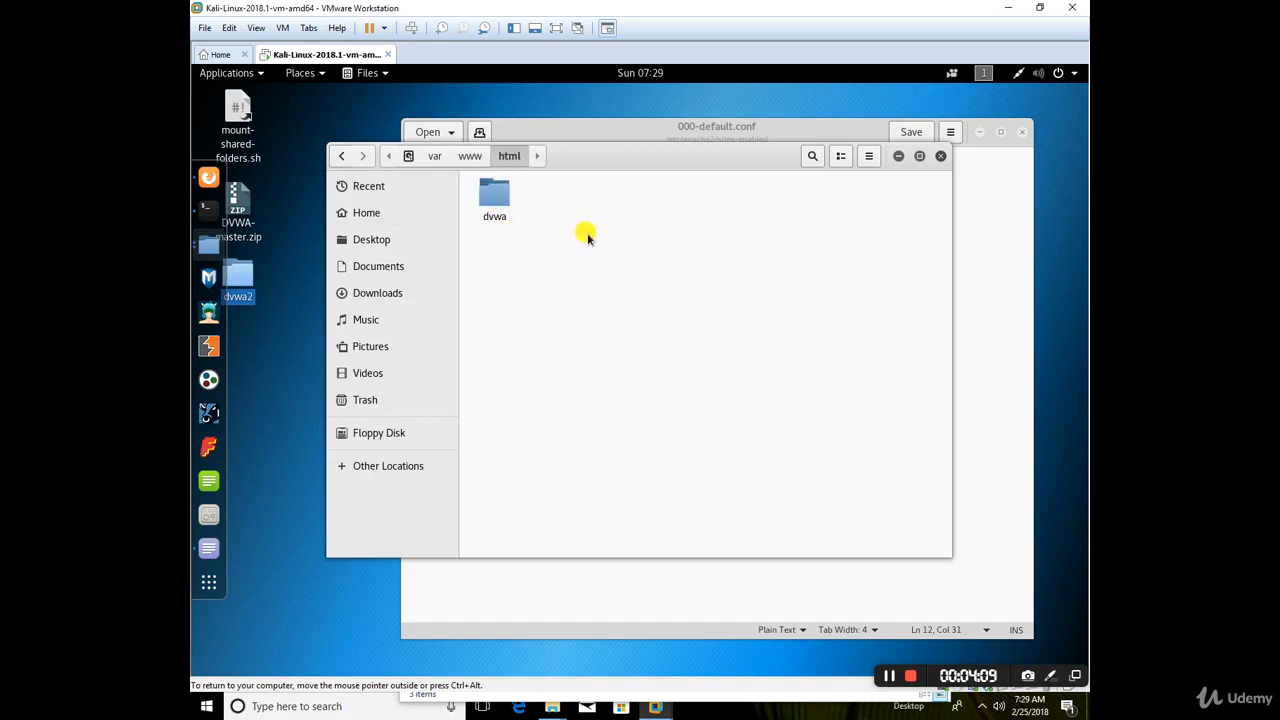
{"action": "right_click", "coordinate": [586, 236]}
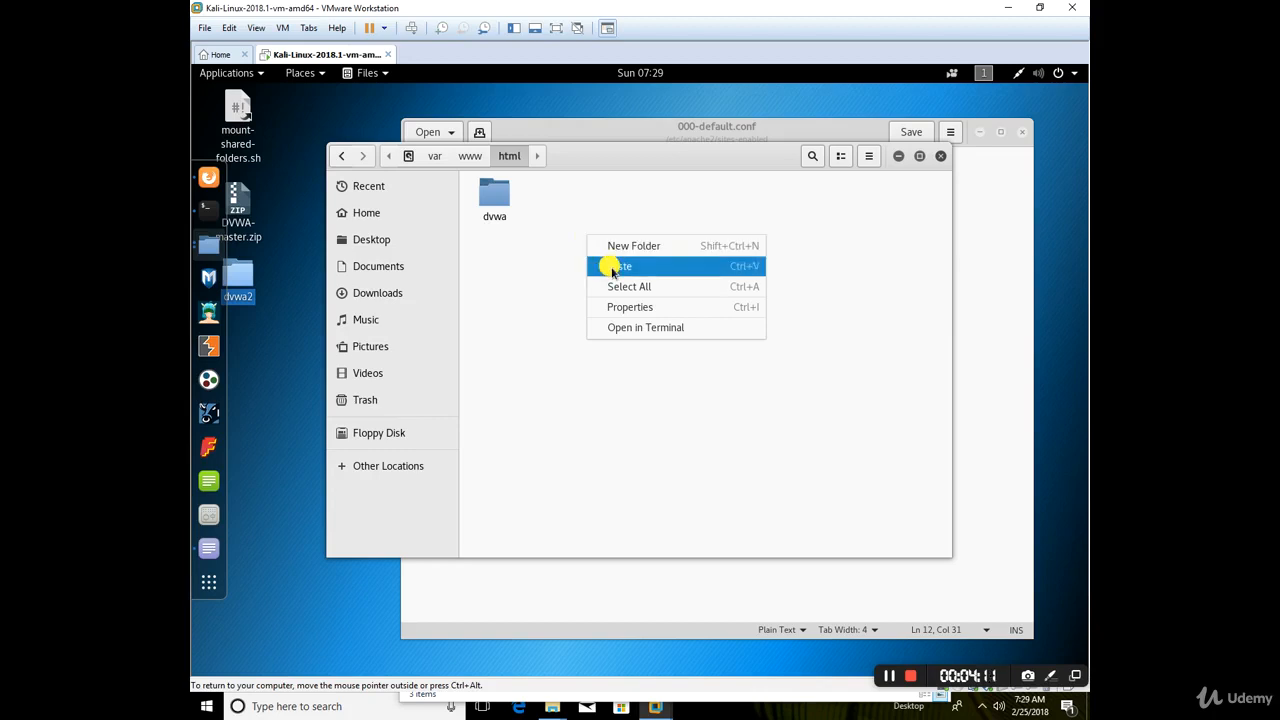
{"action": "left_click", "coordinate": [620, 266]}
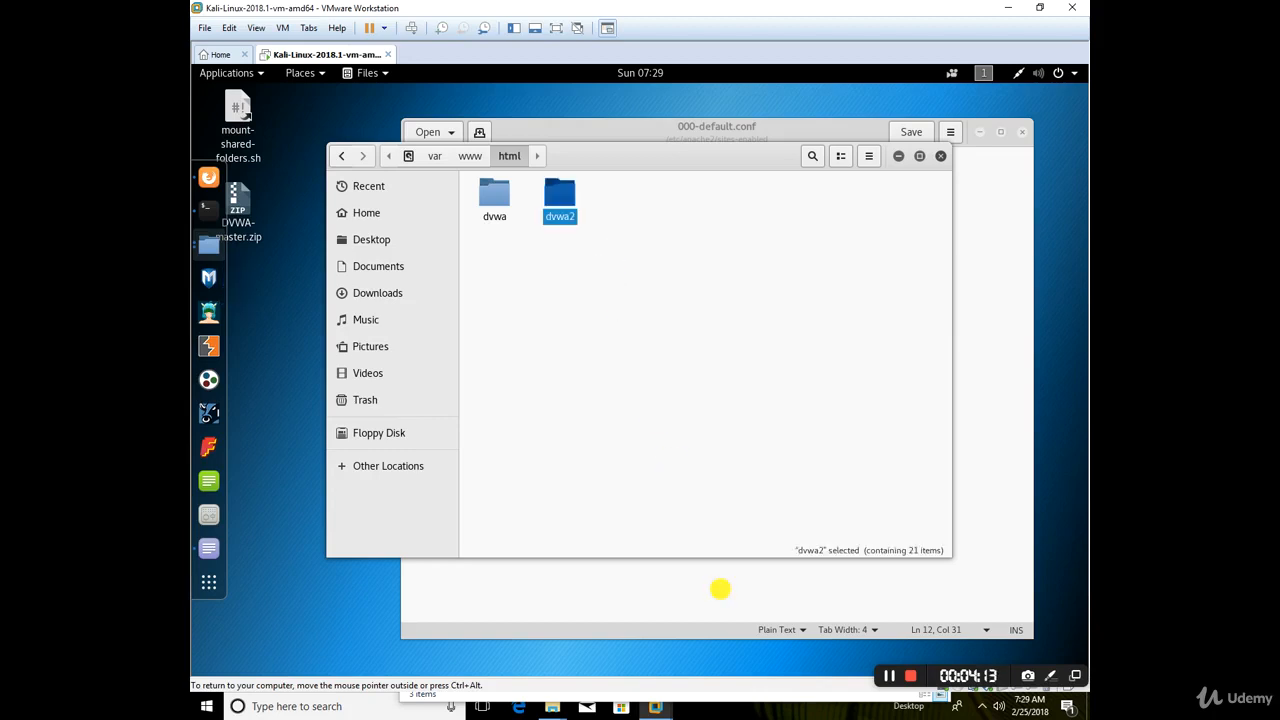
{"action": "mouse_move", "coordinate": [730, 600]}
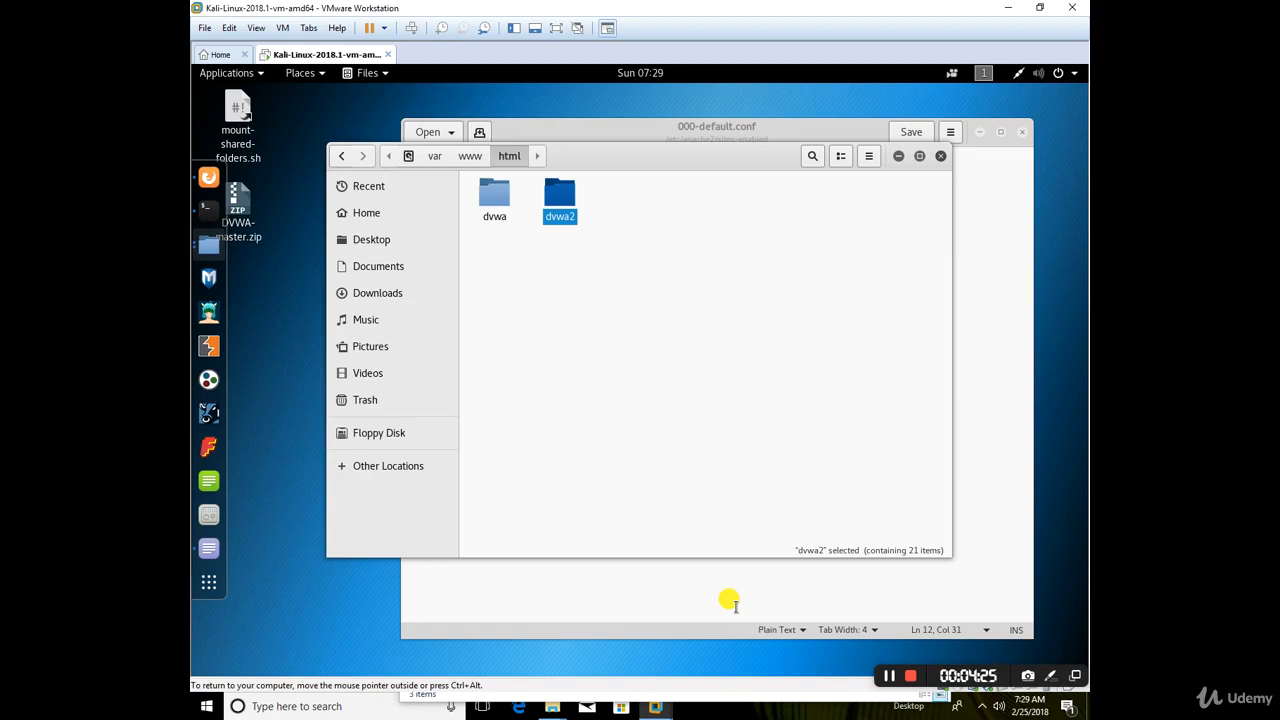
{"action": "mouse_move", "coordinate": [714, 612]}
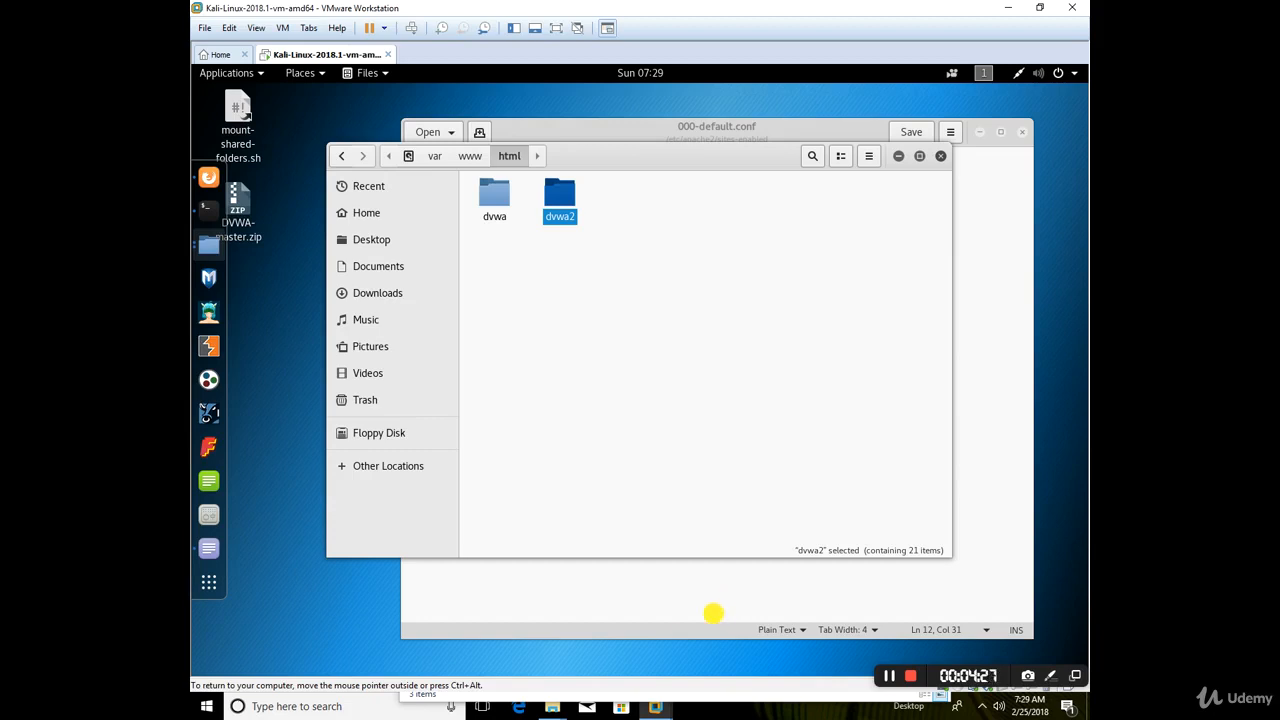
{"action": "mouse_move", "coordinate": [208, 176]}
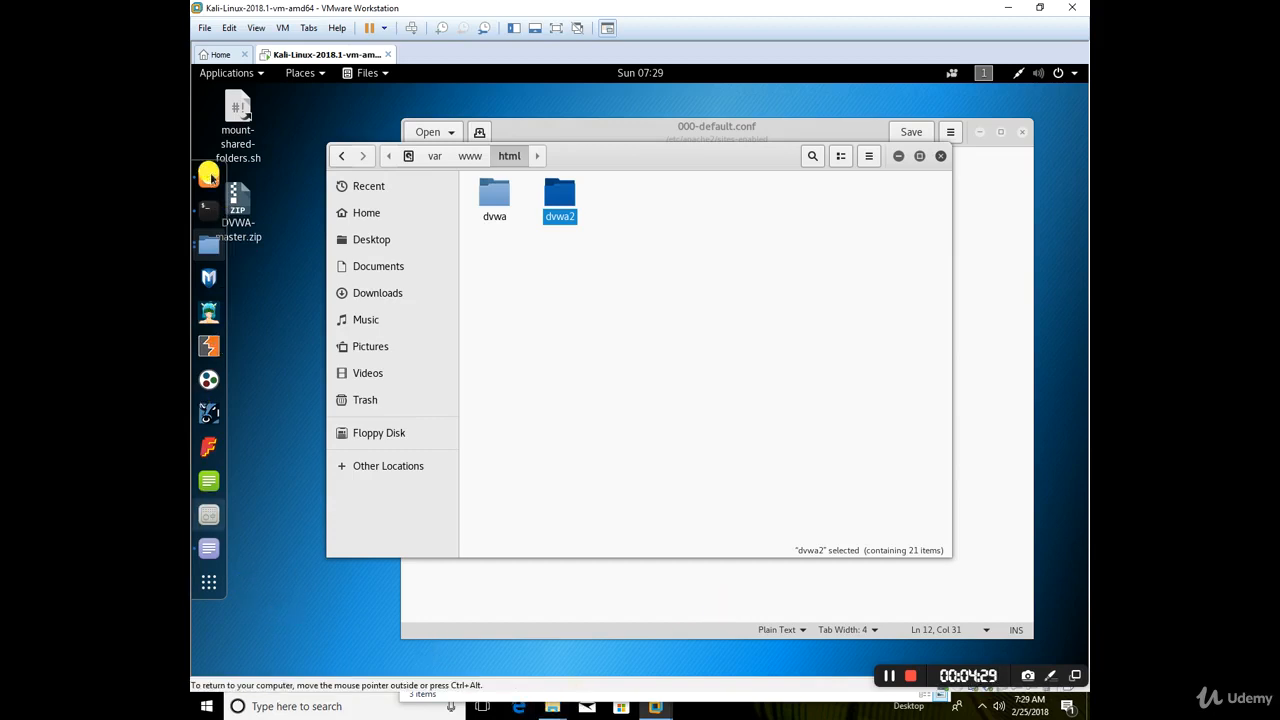
{"action": "mouse_move", "coordinate": [284, 206]}
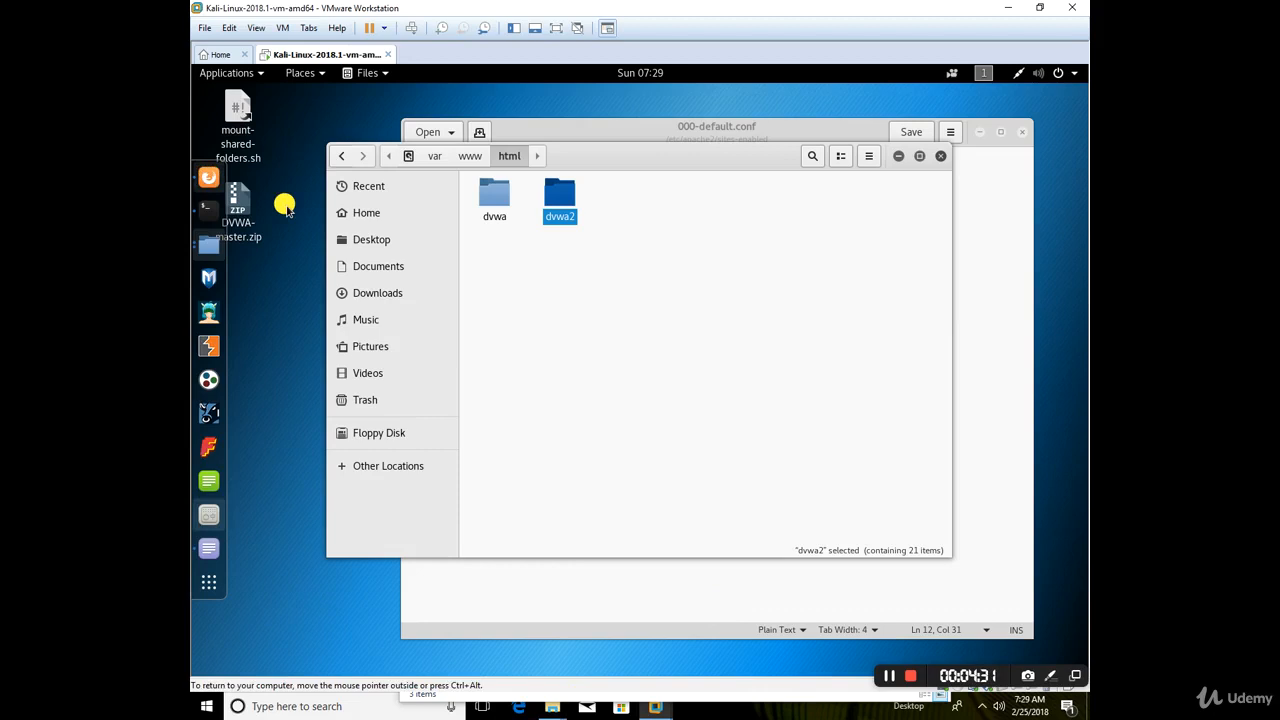
{"action": "mouse_move", "coordinate": [680, 308]}
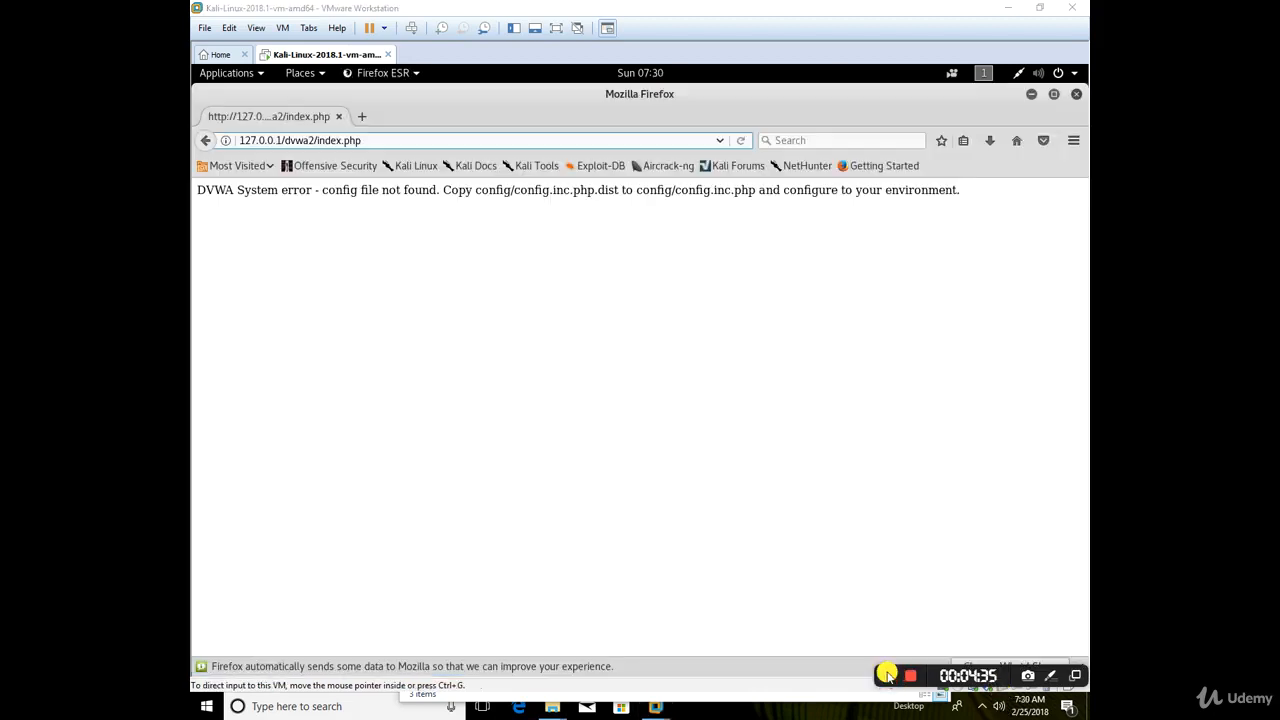
Load 127.0.0.1/dvwa2/index.php in Firefox and edit the address toward robots
{"action": "left_click", "coordinate": [450, 140]}
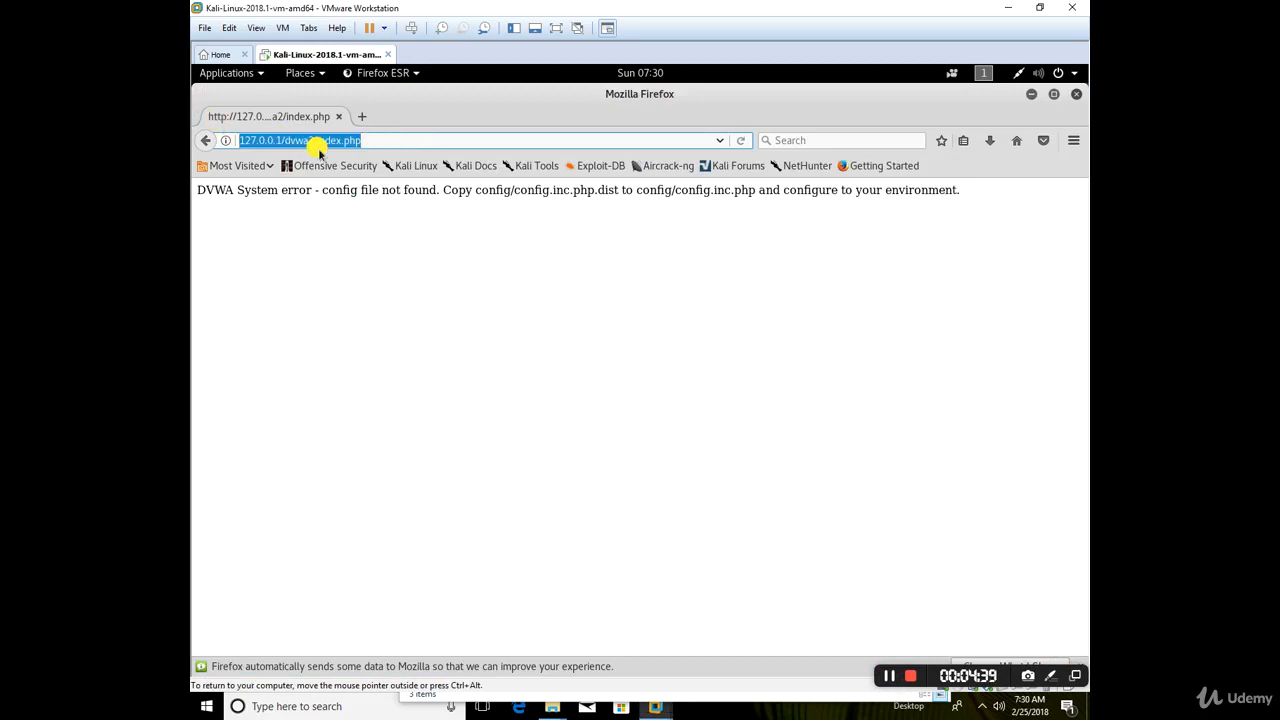
{"action": "type", "text": "127.0.0.1/"}
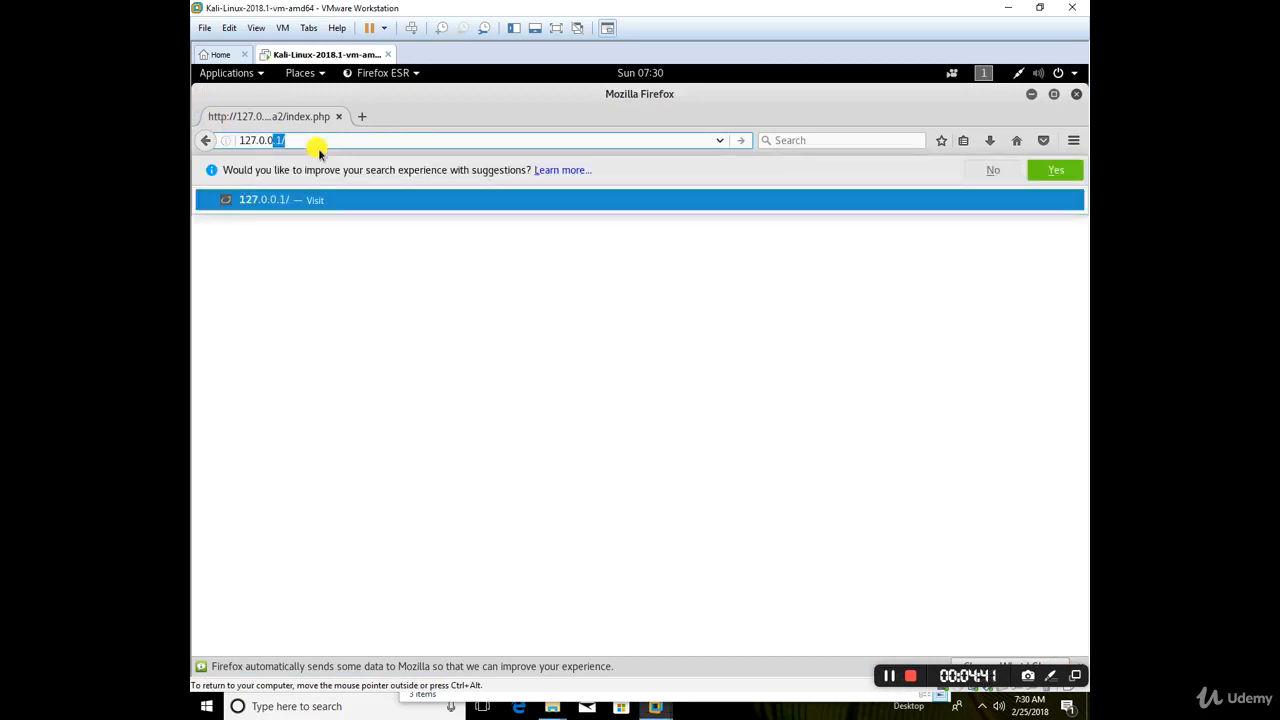
{"action": "type", "text": "/"}
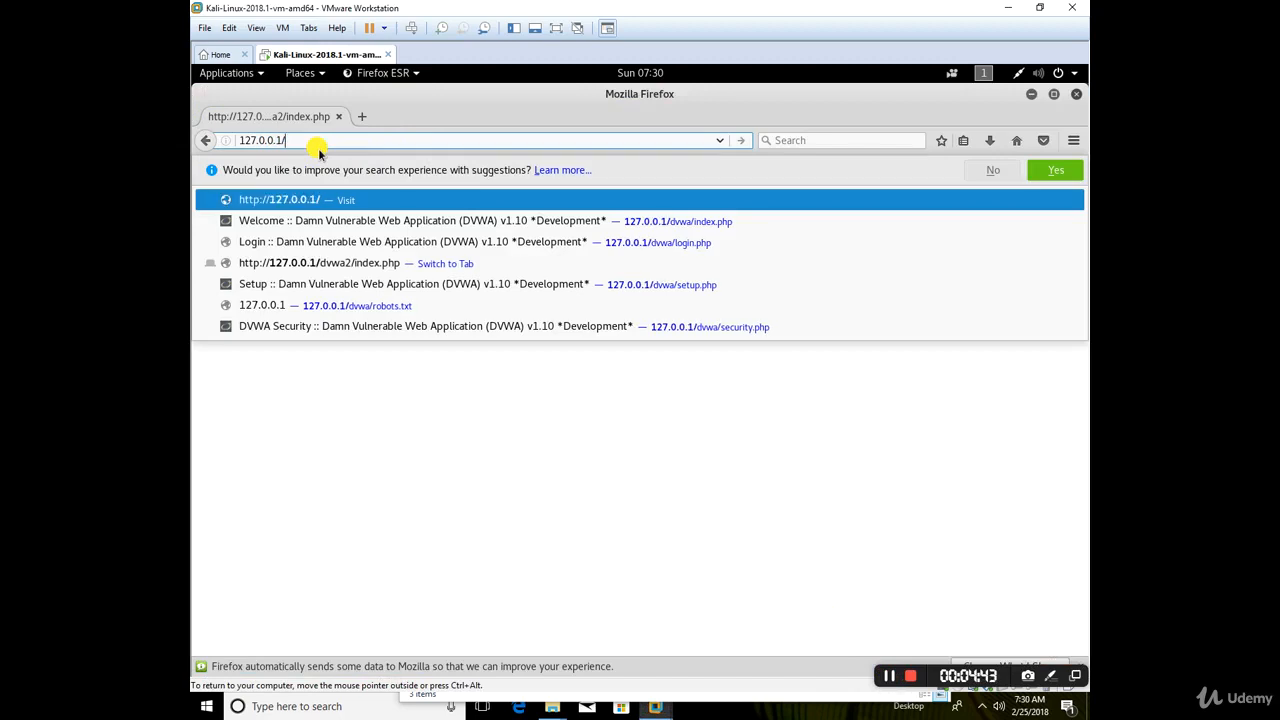
{"action": "type", "text": "dvwa2/"}
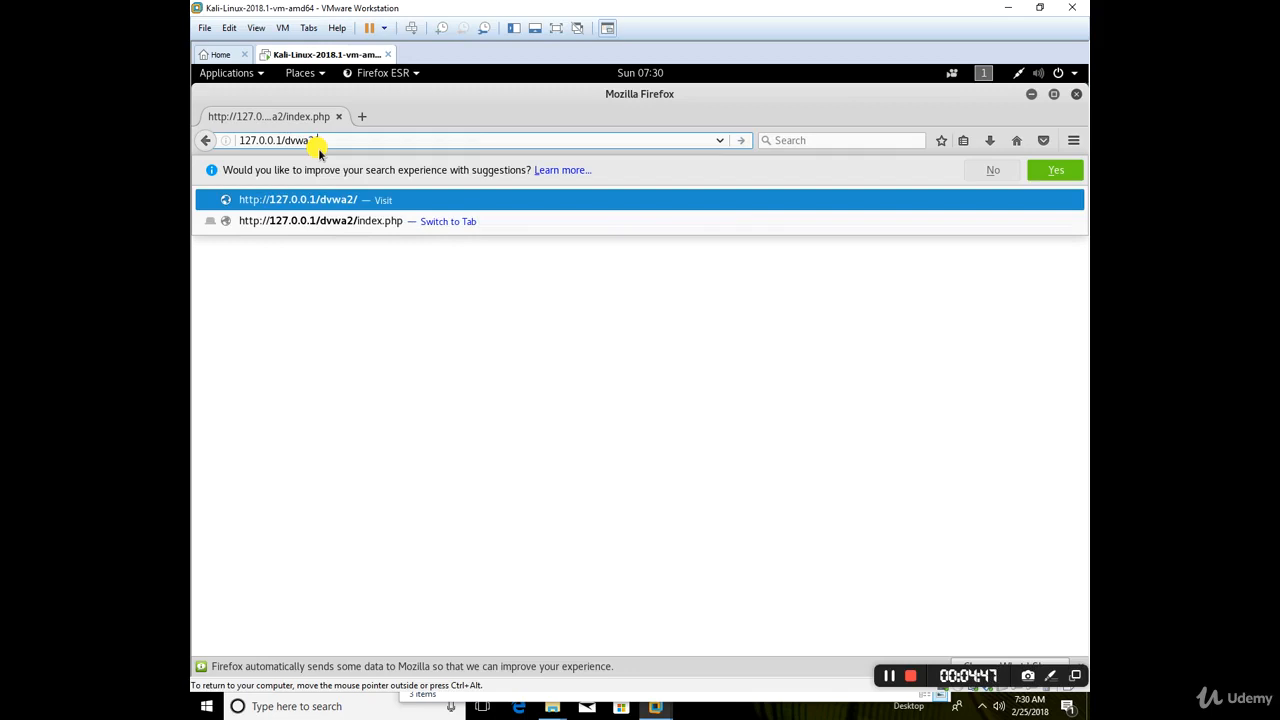
{"action": "type", "text": "index.php"}
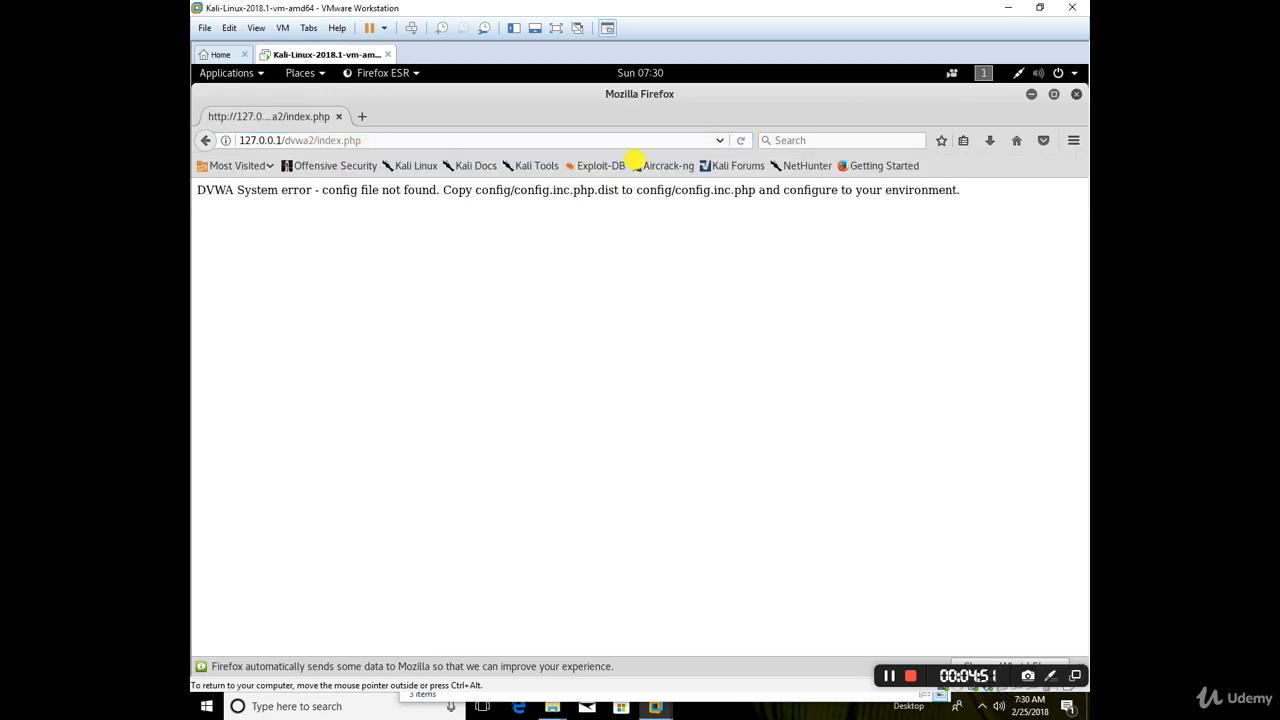
{"action": "double_click", "coordinate": [340, 140]}
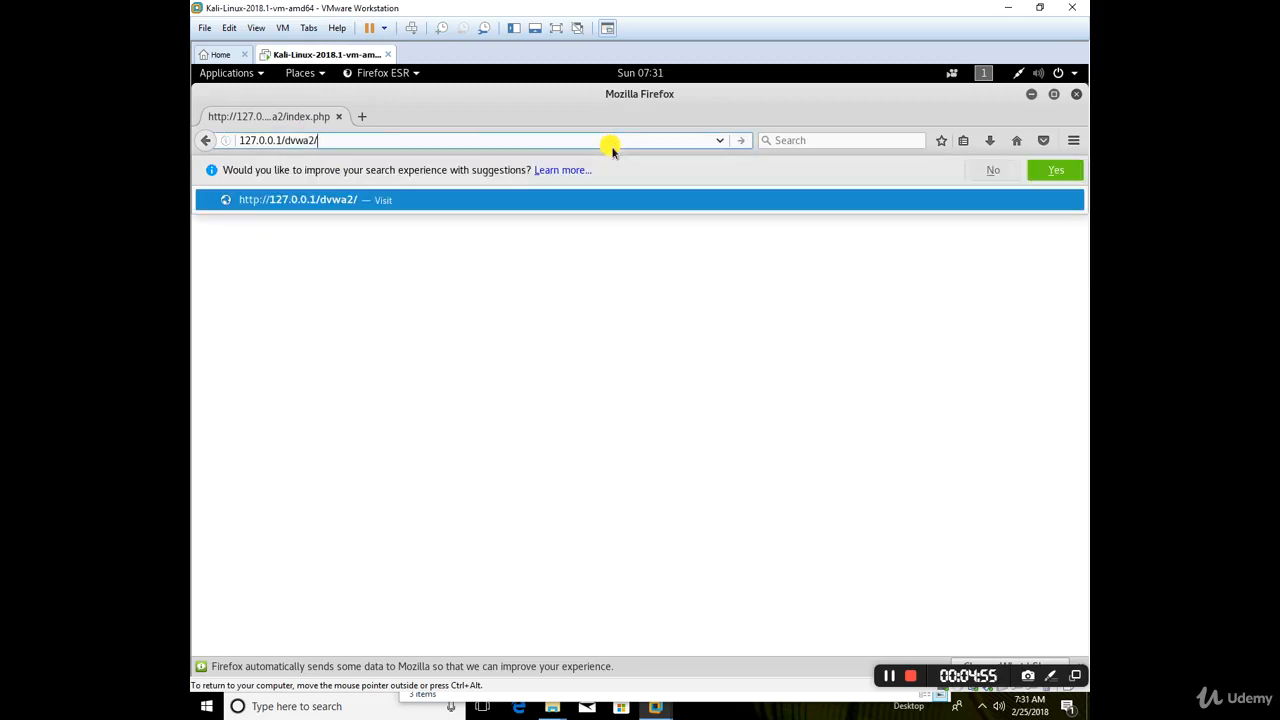
{"action": "type", "text": "robots"}
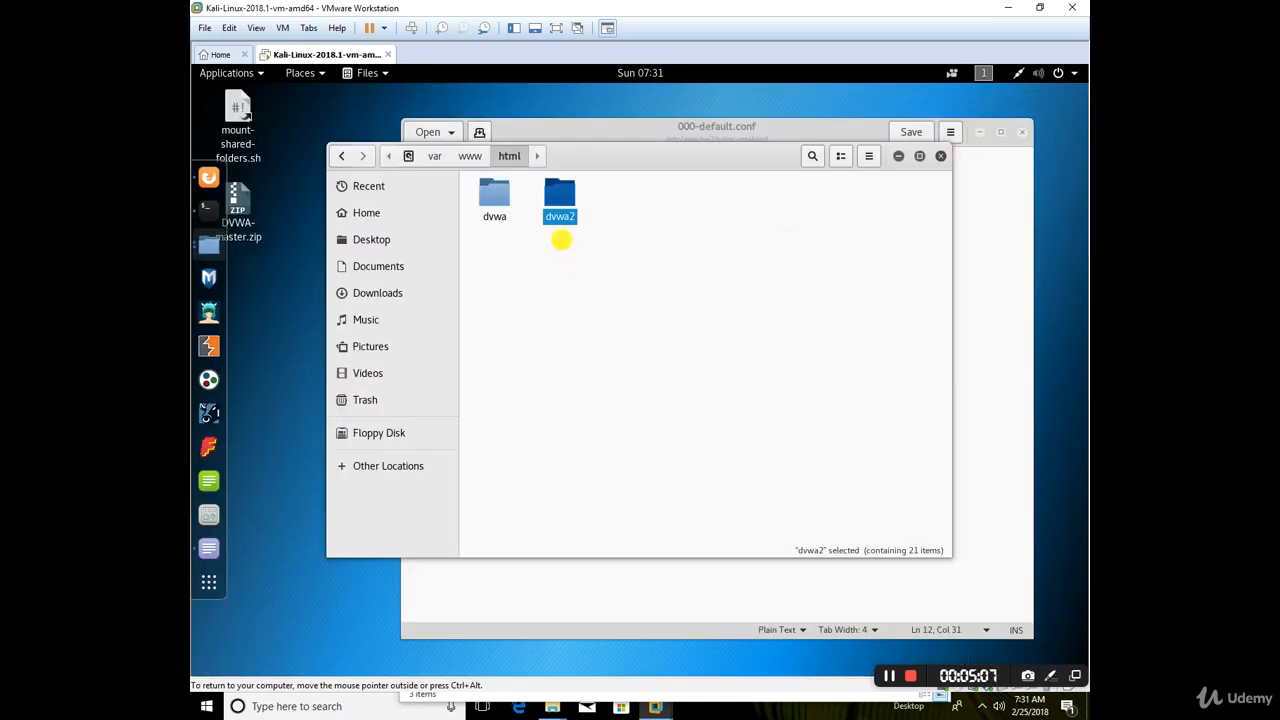
Inside dvwa2/config, rename config.inc.php.dist to config.inc.php
{"action": "double_click", "coordinate": [560, 200]}
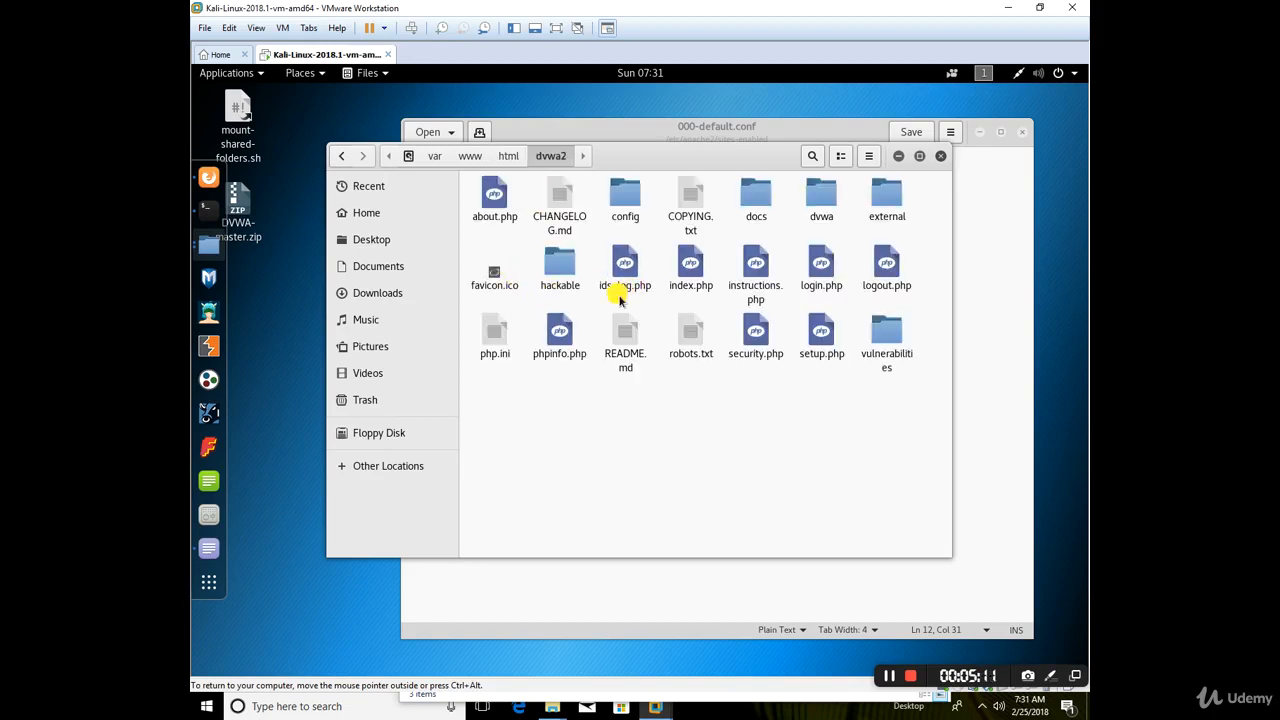
{"action": "double_click", "coordinate": [624, 200]}
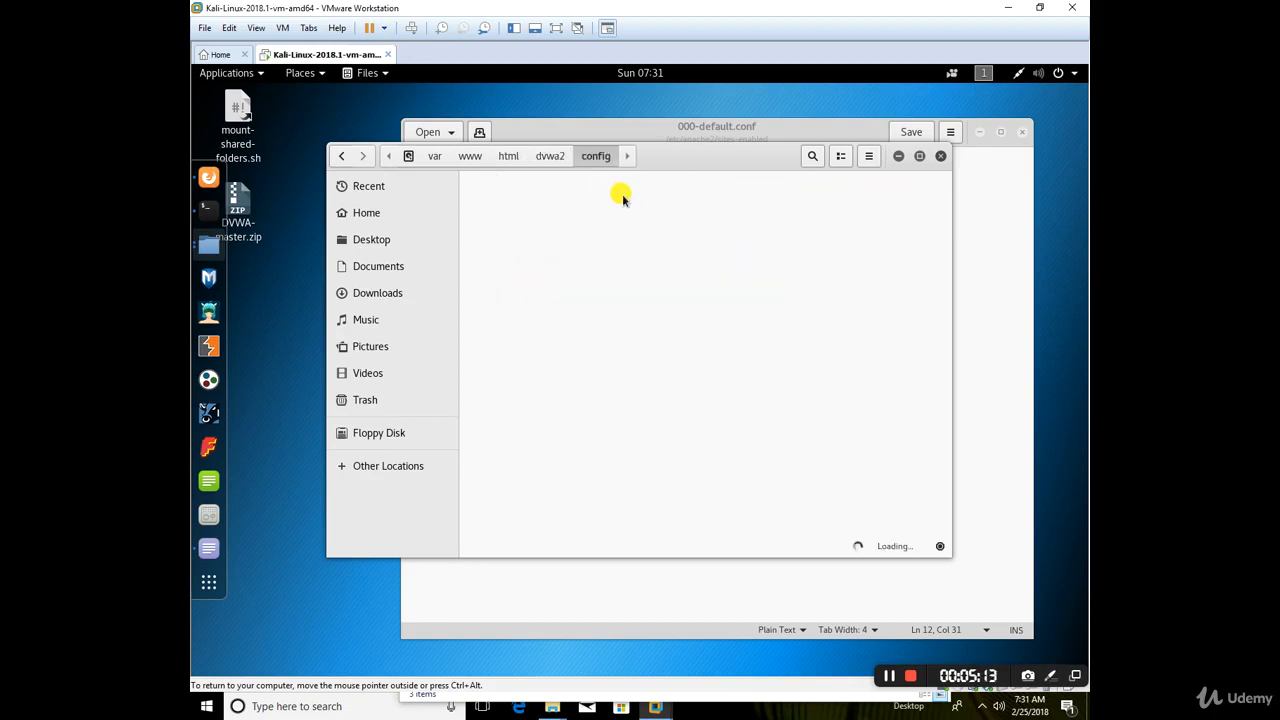
{"action": "right_click", "coordinate": [494, 220]}
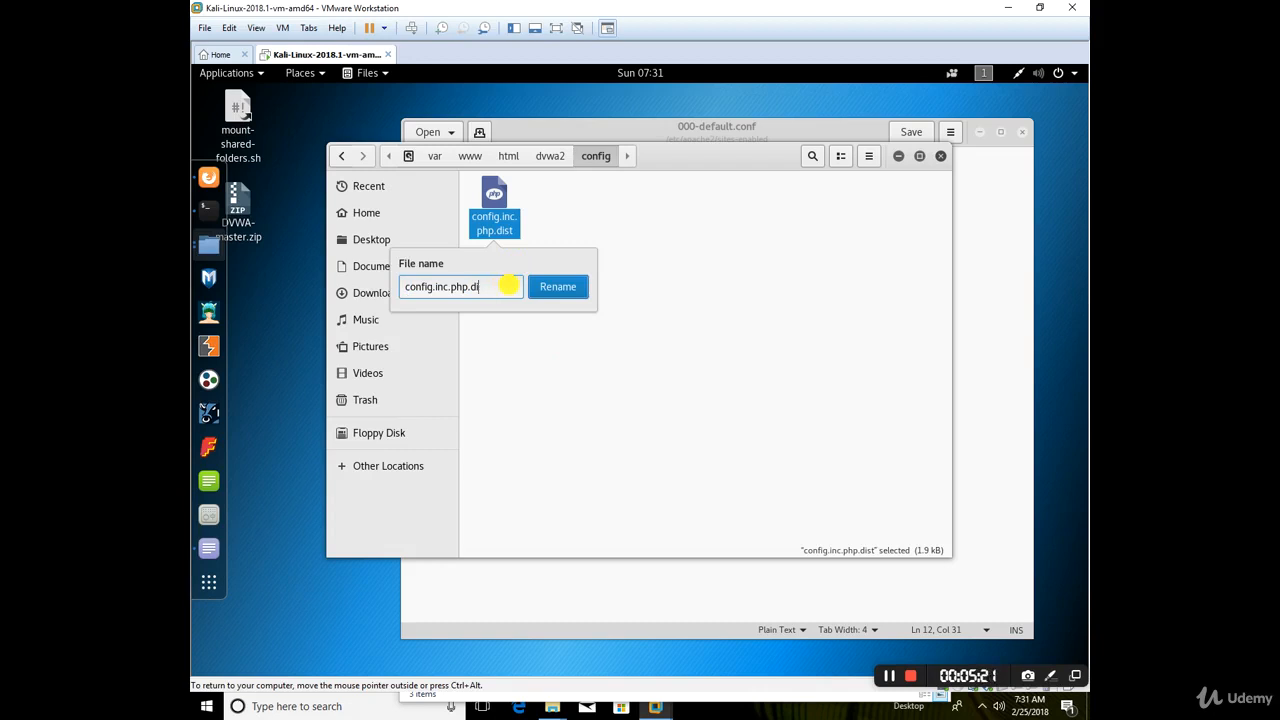
{"action": "left_click", "coordinate": [556, 286]}
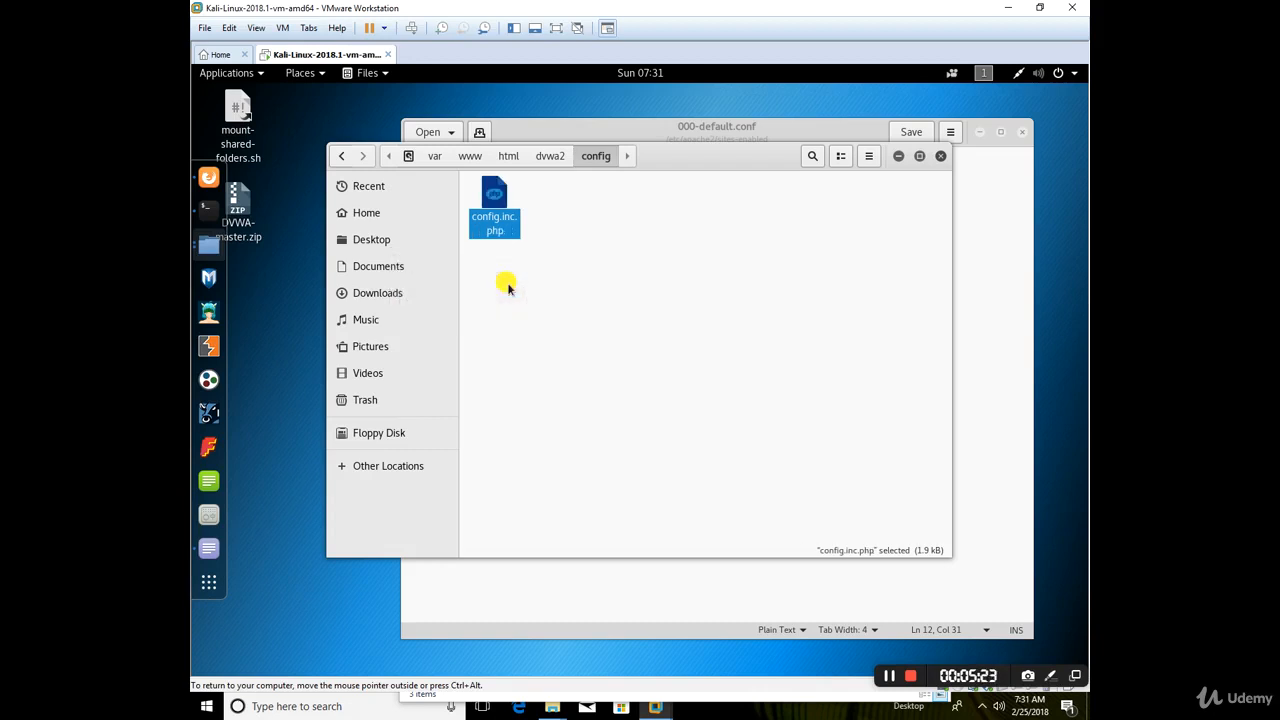
{"action": "mouse_move", "coordinate": [208, 176]}
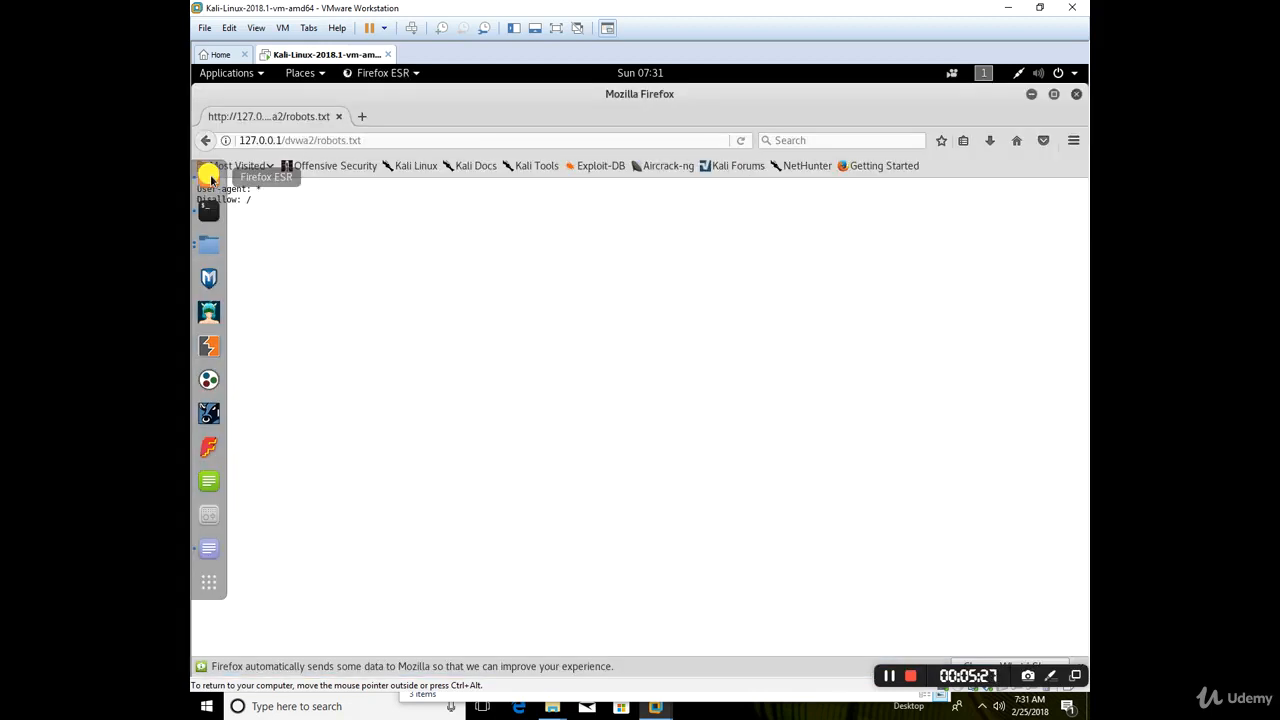
Load 127.0.0.1/dvwa2/index.php and look through the DVWA welcome page
{"action": "left_click", "coordinate": [440, 140]}
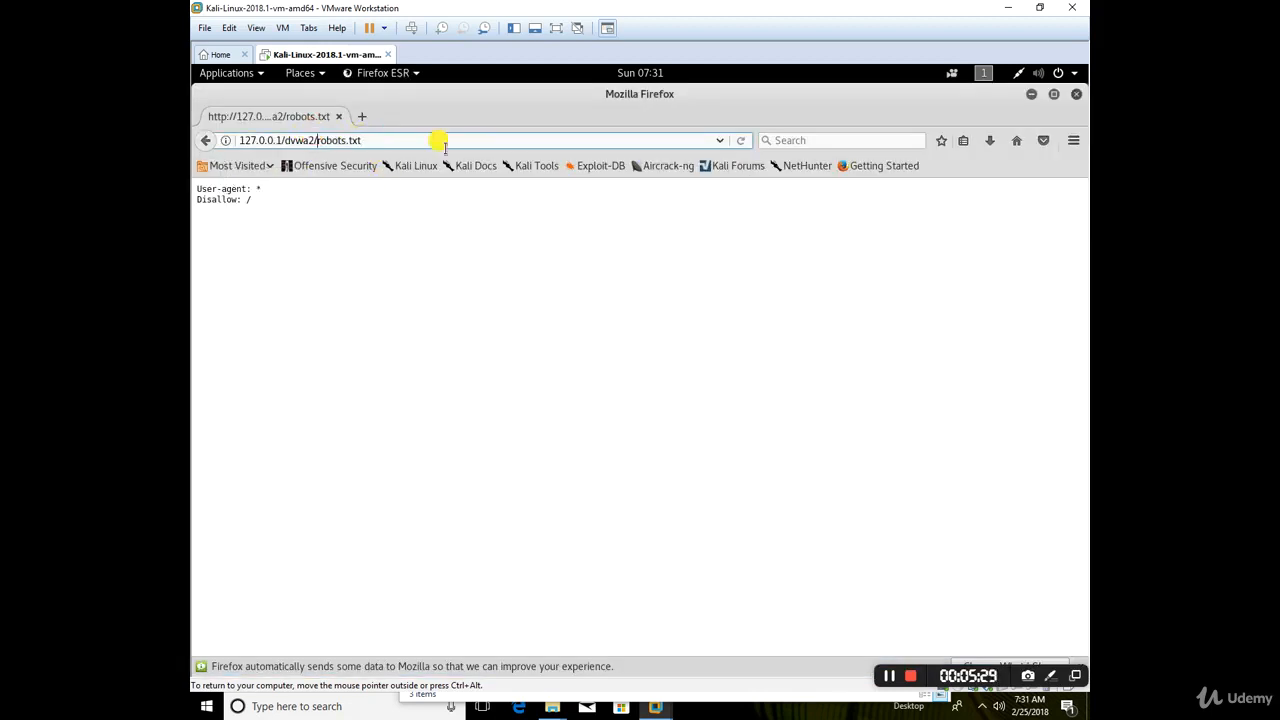
{"action": "type", "text": "ind"}
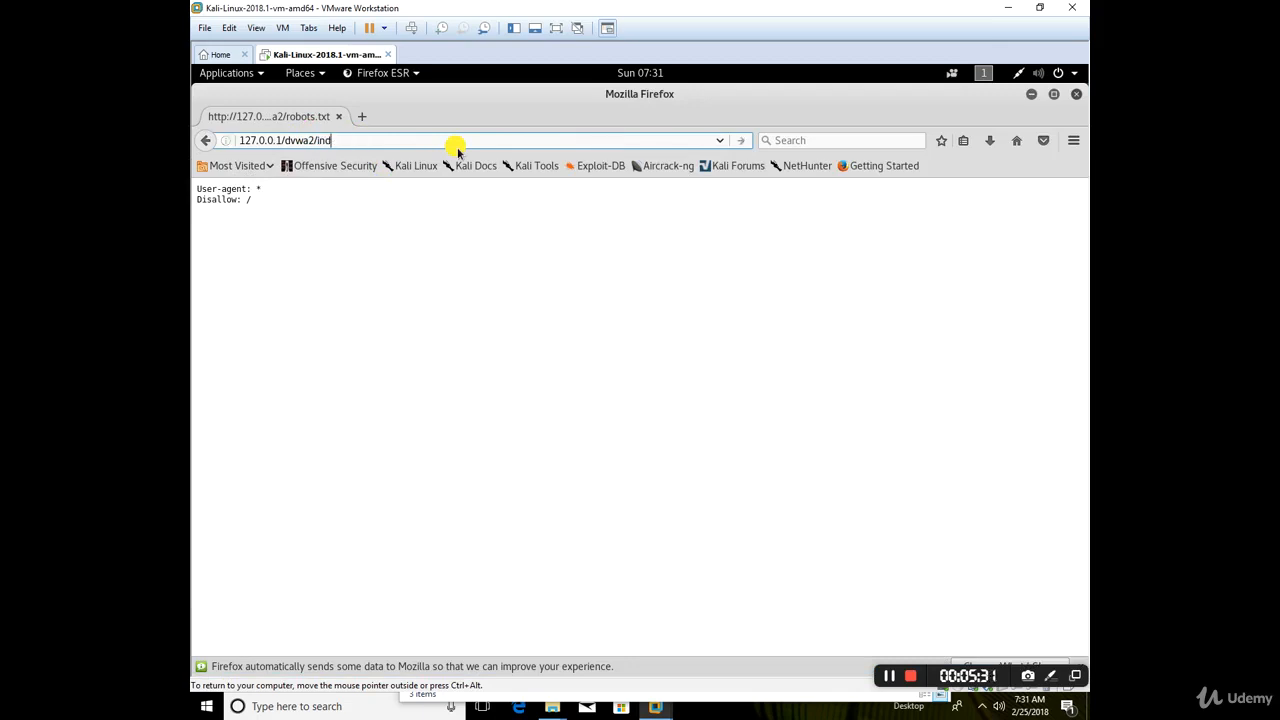
{"action": "key", "text": "Return"}
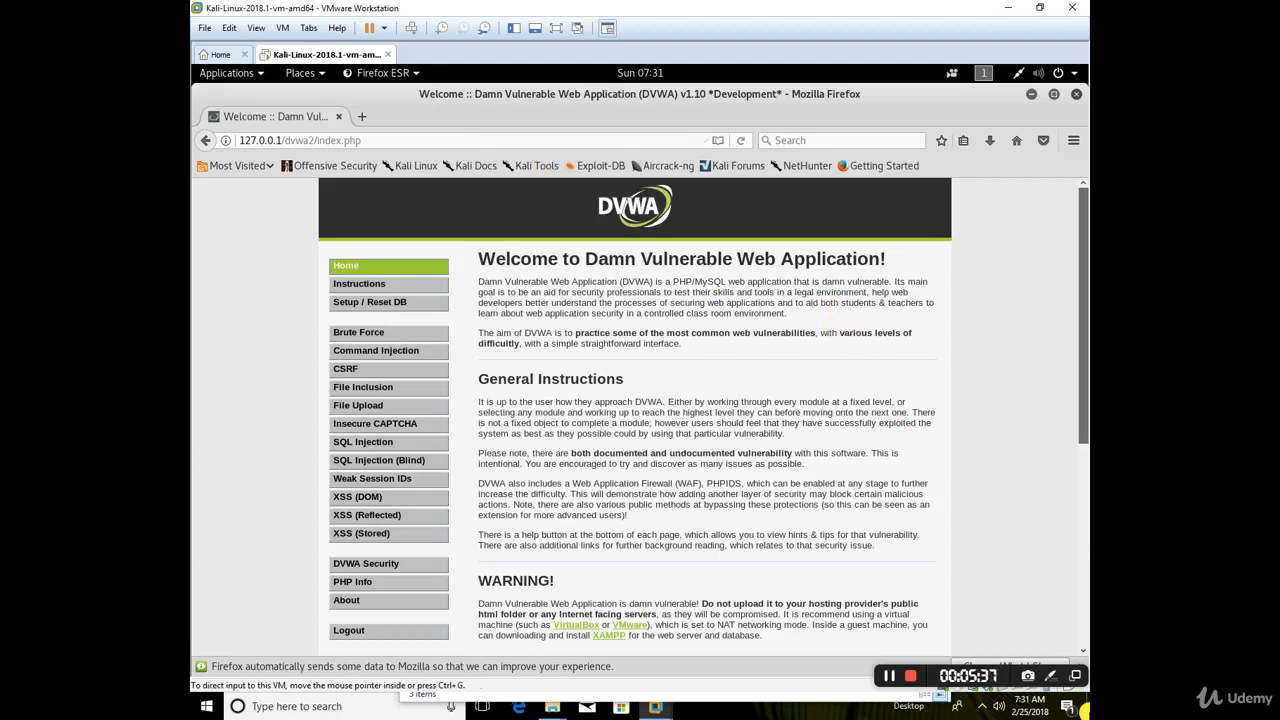
{"action": "scroll", "scroll_direction": "down", "scroll_amount": 3}
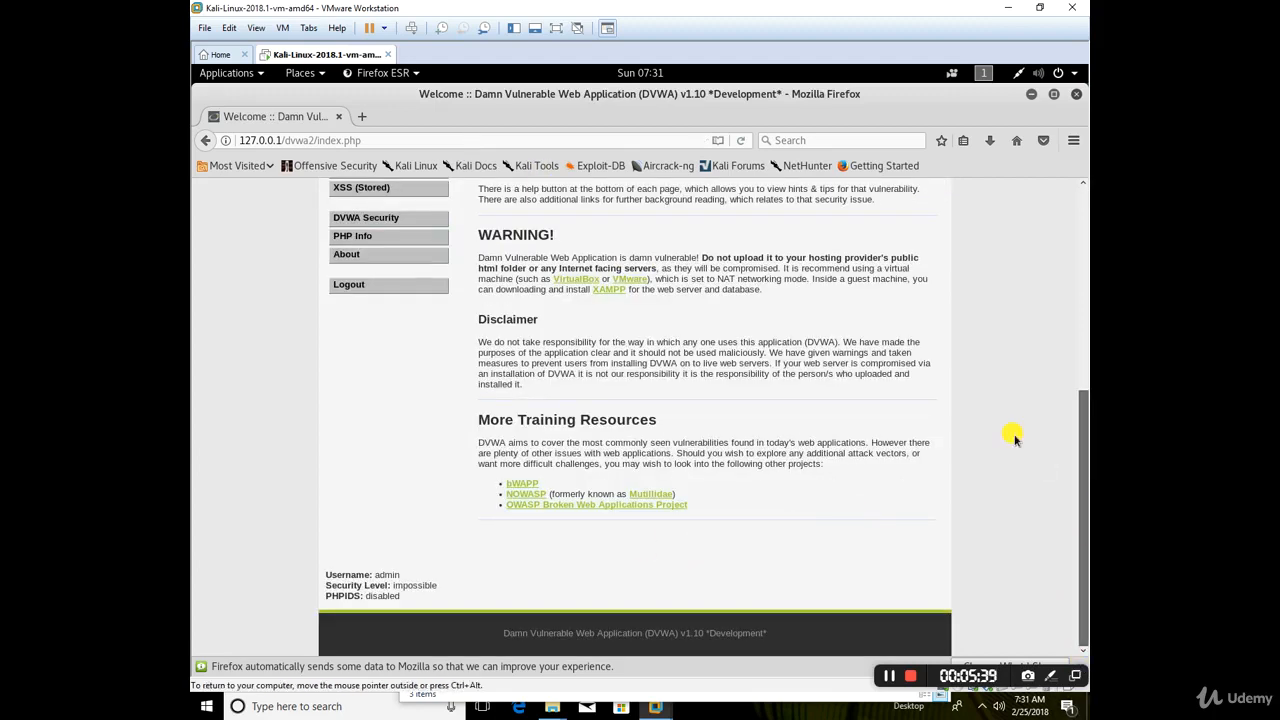
{"action": "mouse_move", "coordinate": [838, 398]}
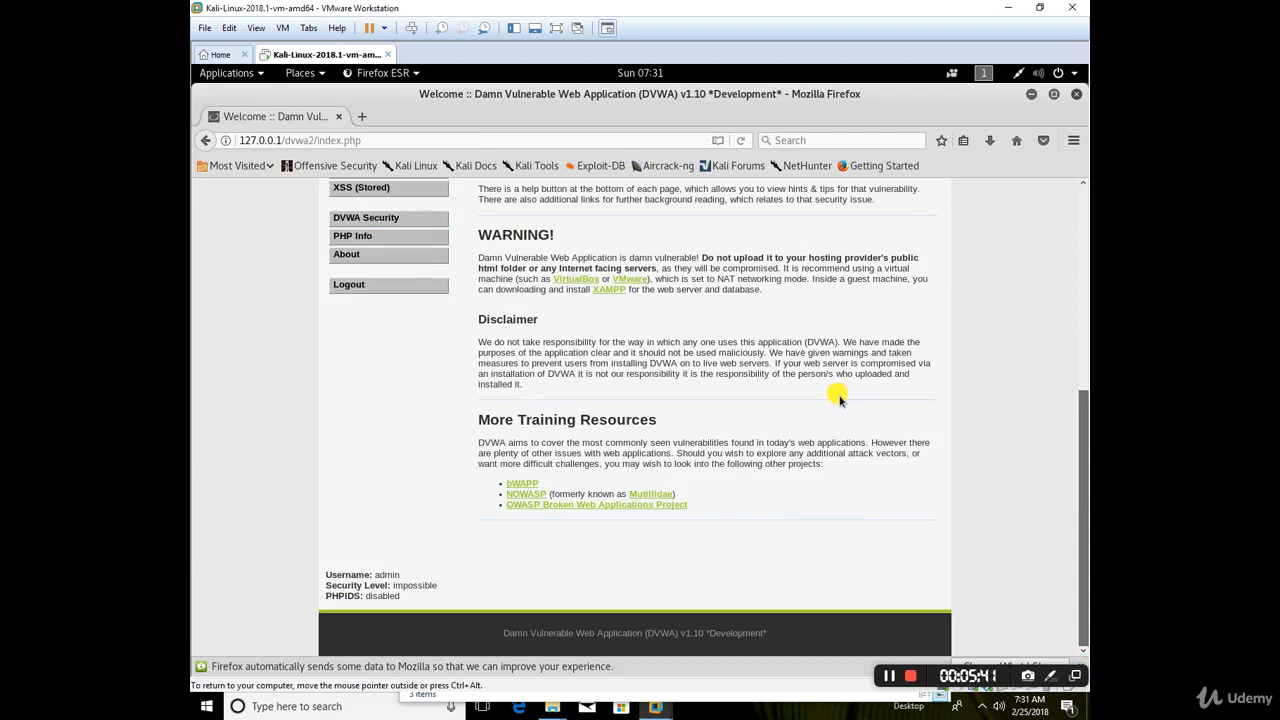
{"action": "mouse_move", "coordinate": [1016, 520]}
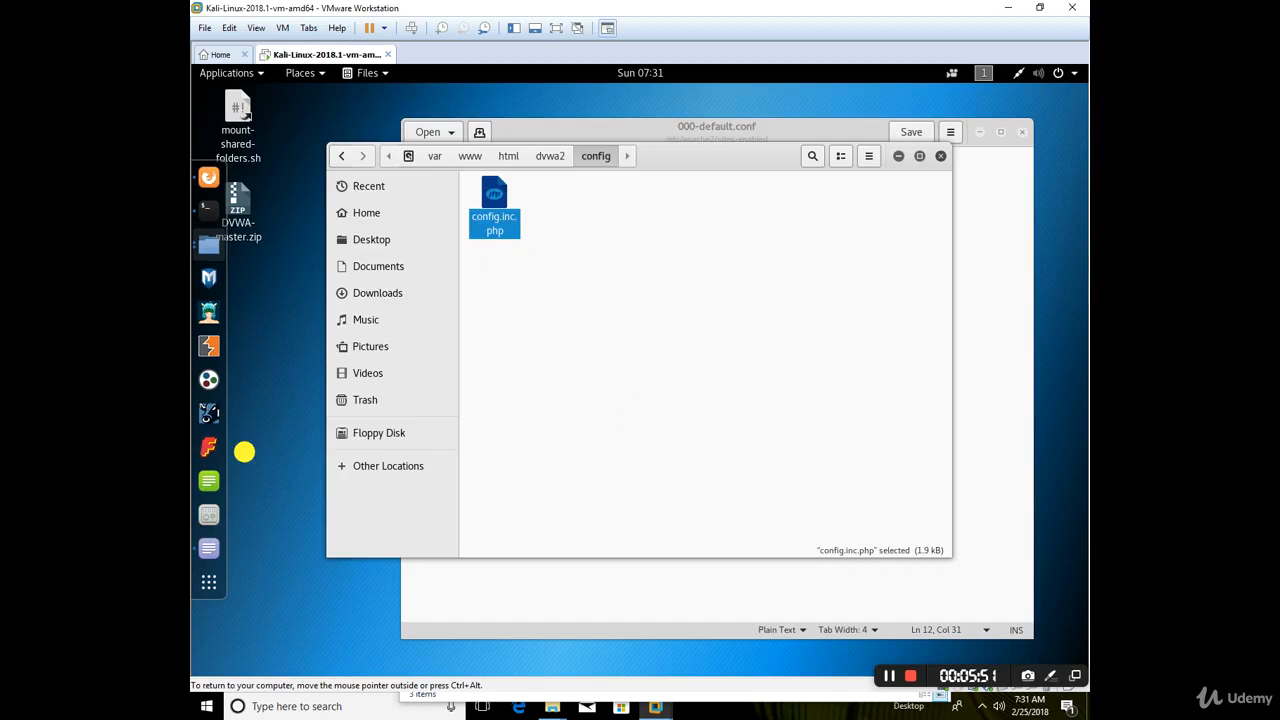
{"action": "mouse_move", "coordinate": [208, 204]}
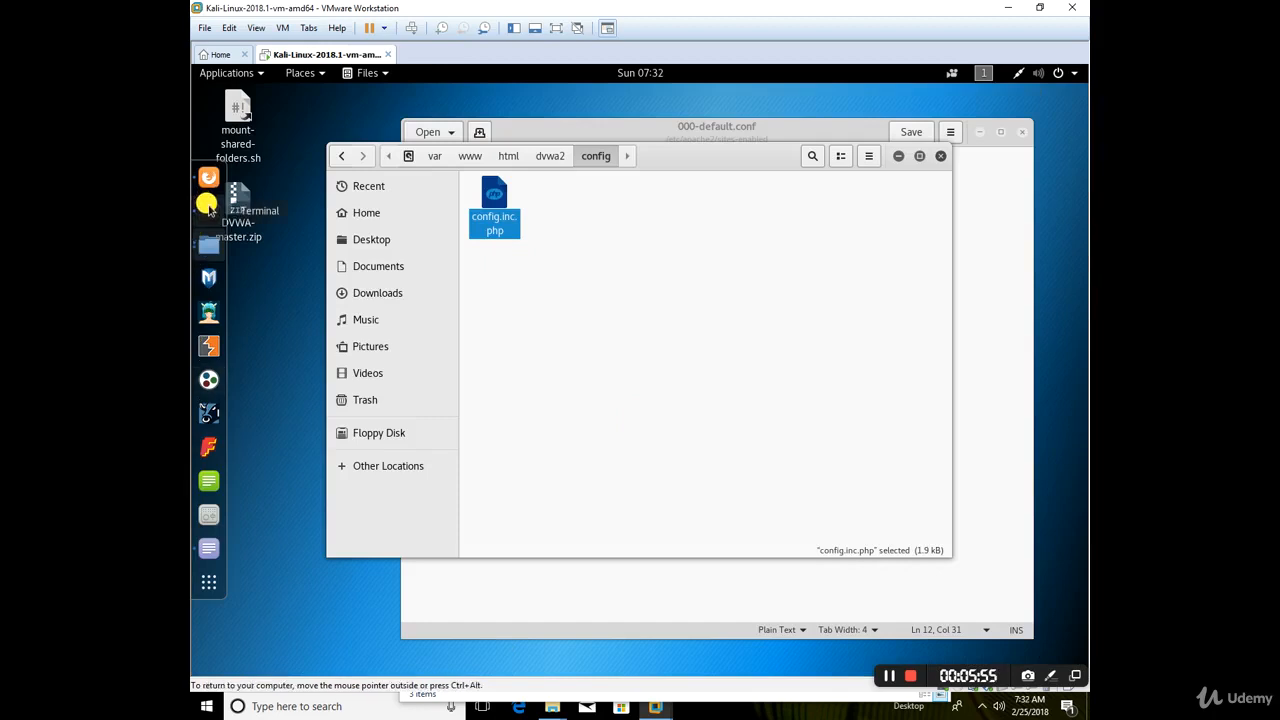
In the existing terminal, stop Apache with 'service apache2 stop' and confirm its status is inactive (dead)
{"action": "right_click", "coordinate": [208, 204]}
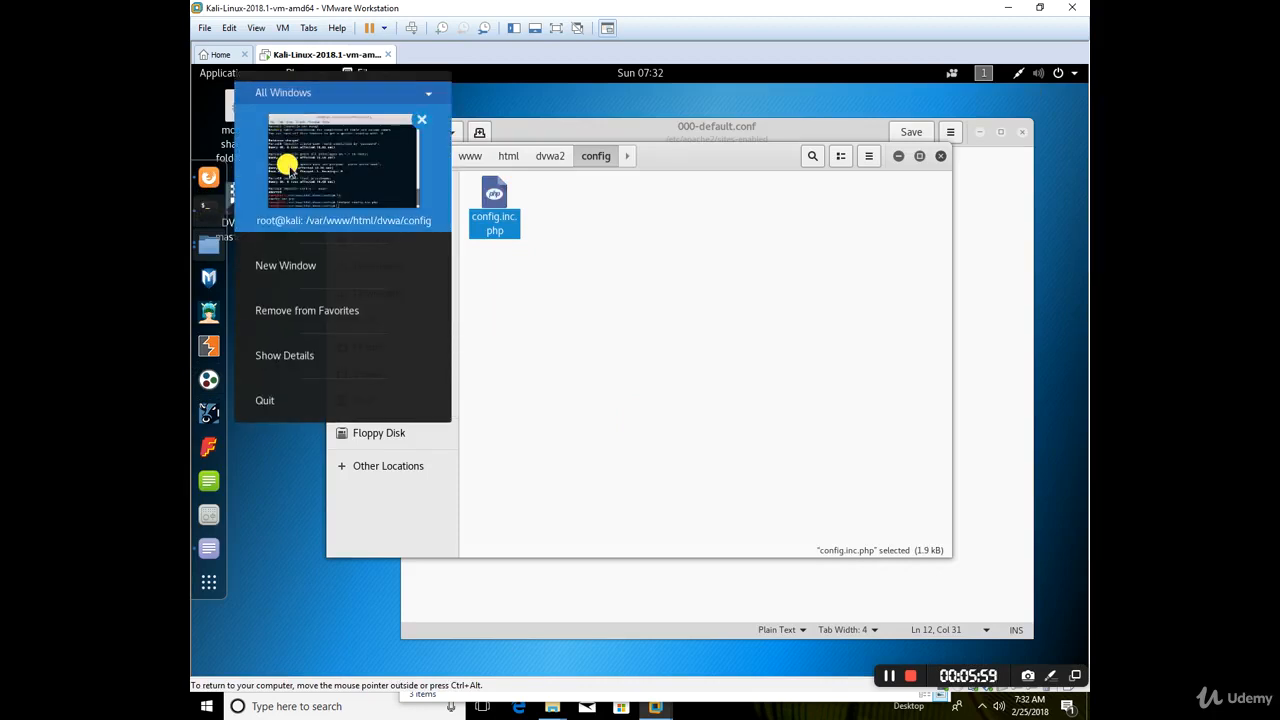
{"action": "left_click", "coordinate": [344, 162]}
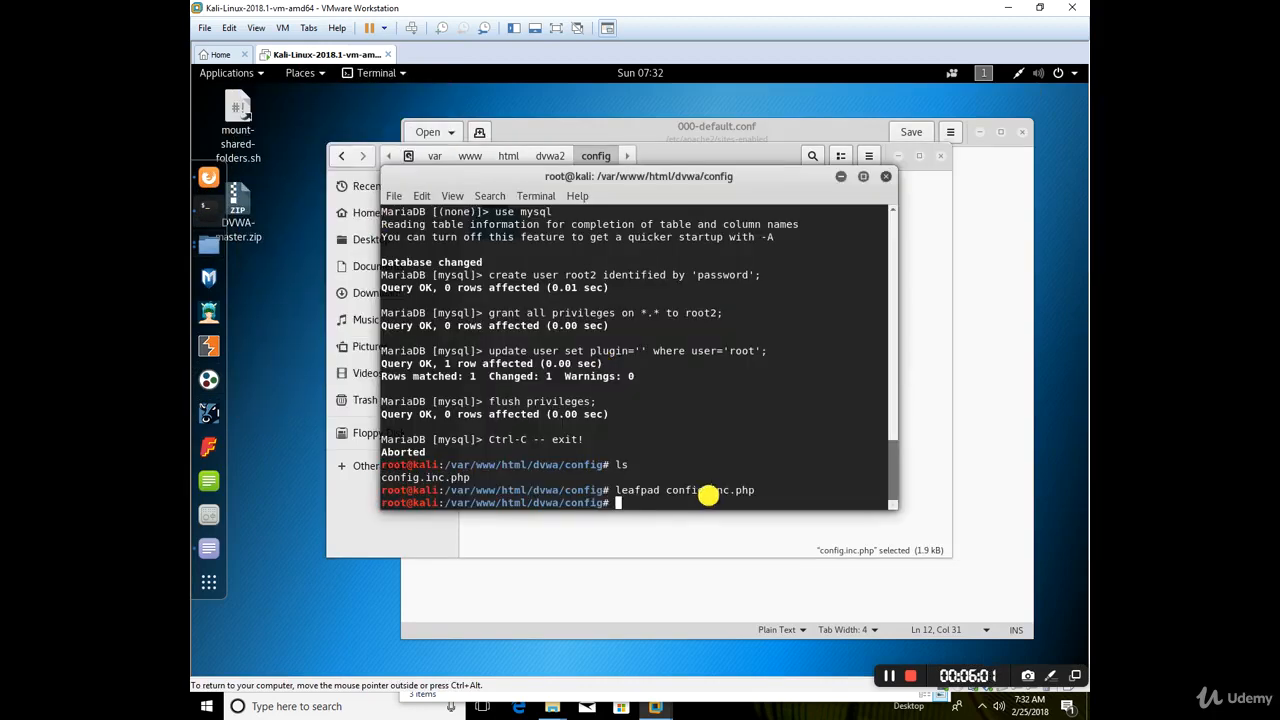
{"action": "mouse_move", "coordinate": [728, 486]}
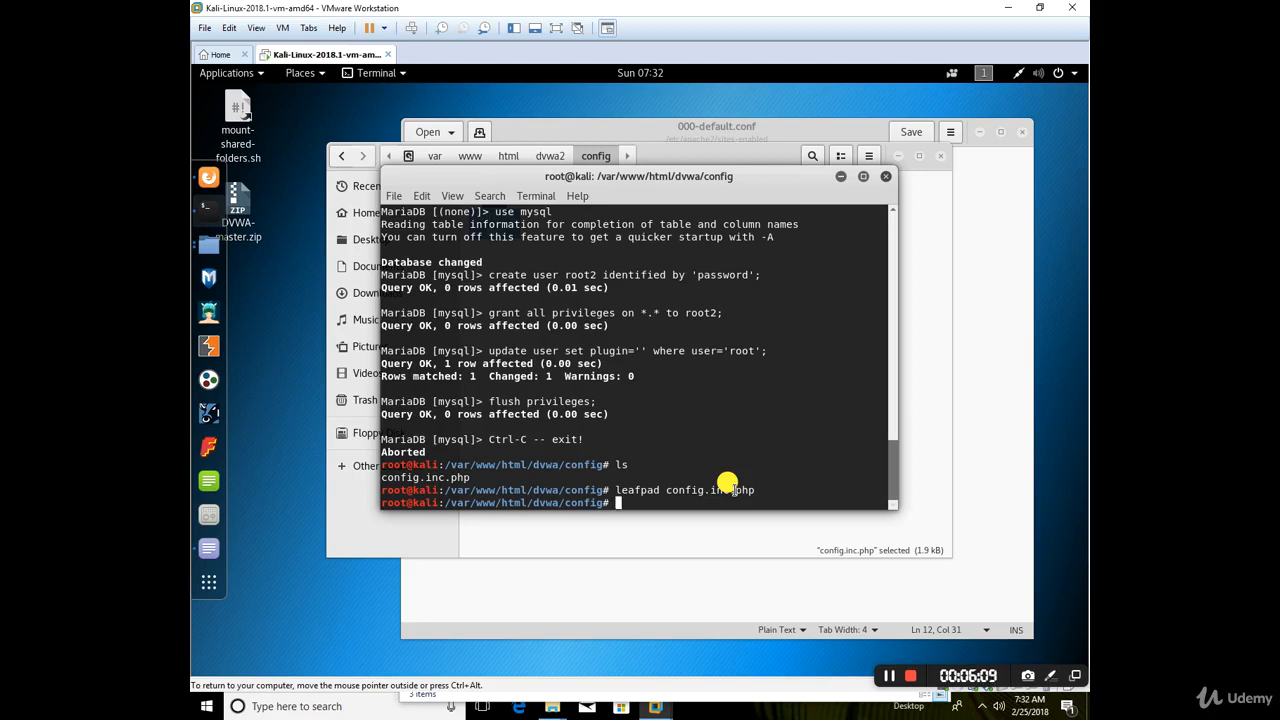
{"action": "type", "text": "service apache2 s"}
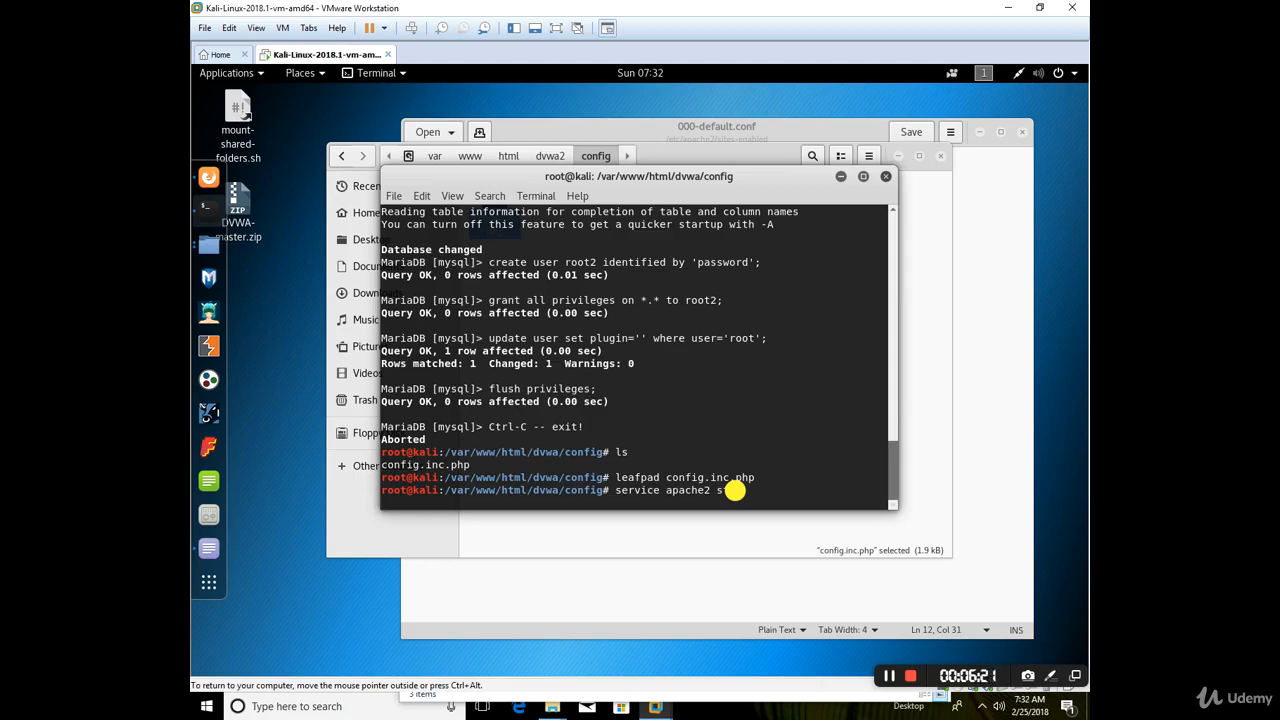
{"action": "key", "text": "Return"}
{"action": "type", "text": "service apache2"}
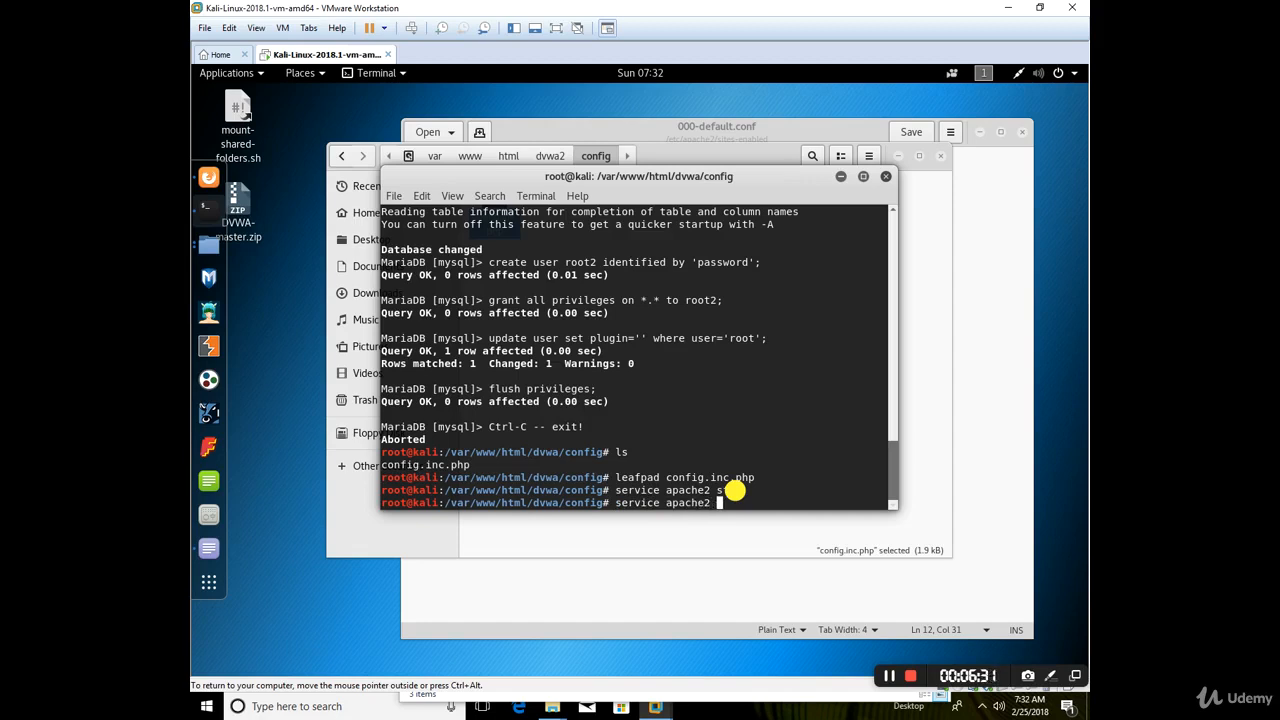
{"action": "type", "text": " status"}
{"action": "key", "text": "Return"}
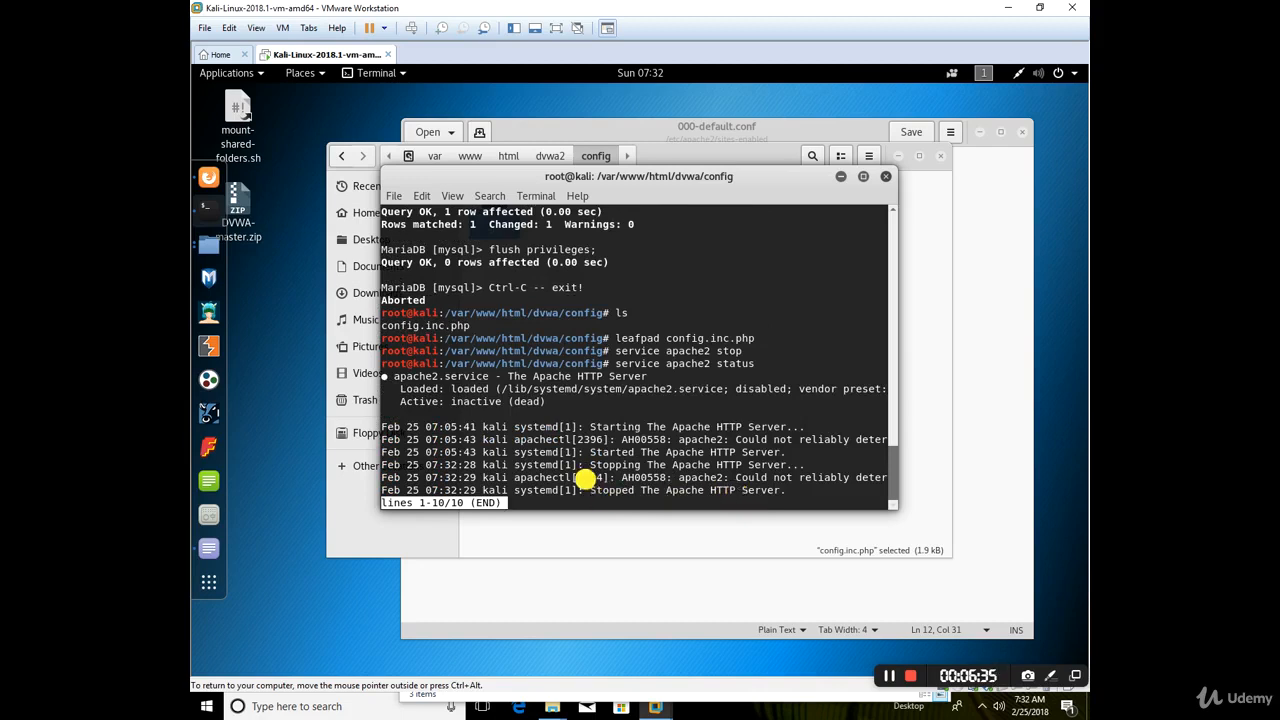
{"action": "mouse_move", "coordinate": [644, 468]}
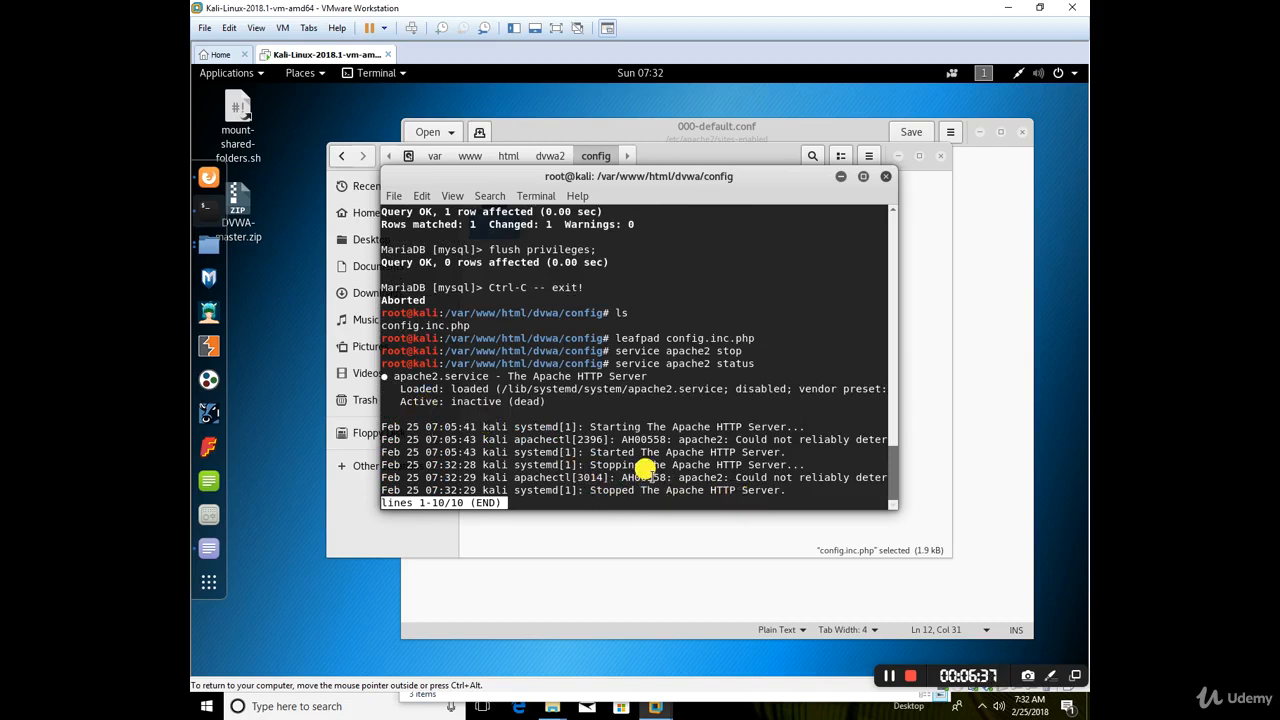
{"action": "key", "text": "q"}
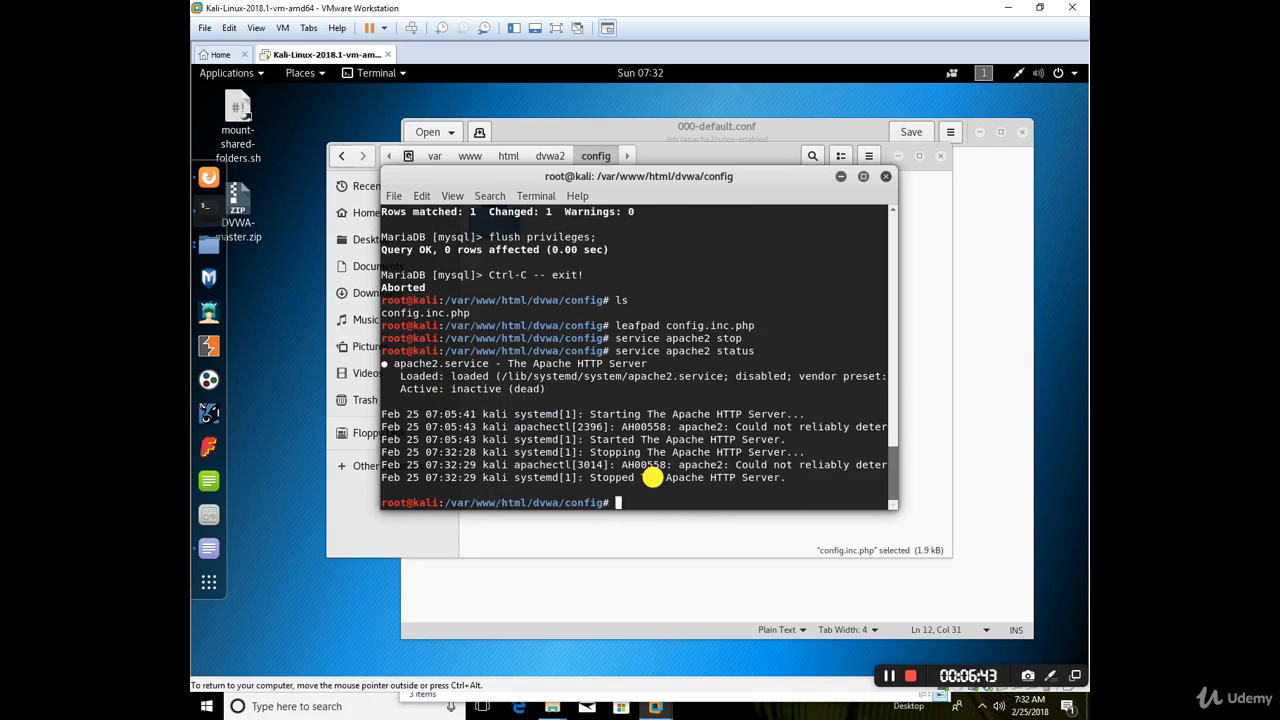
Stop MySQL with 'service mysql stop' and confirm its status reports inactive (dead)
{"action": "type", "text": "service mysq"}
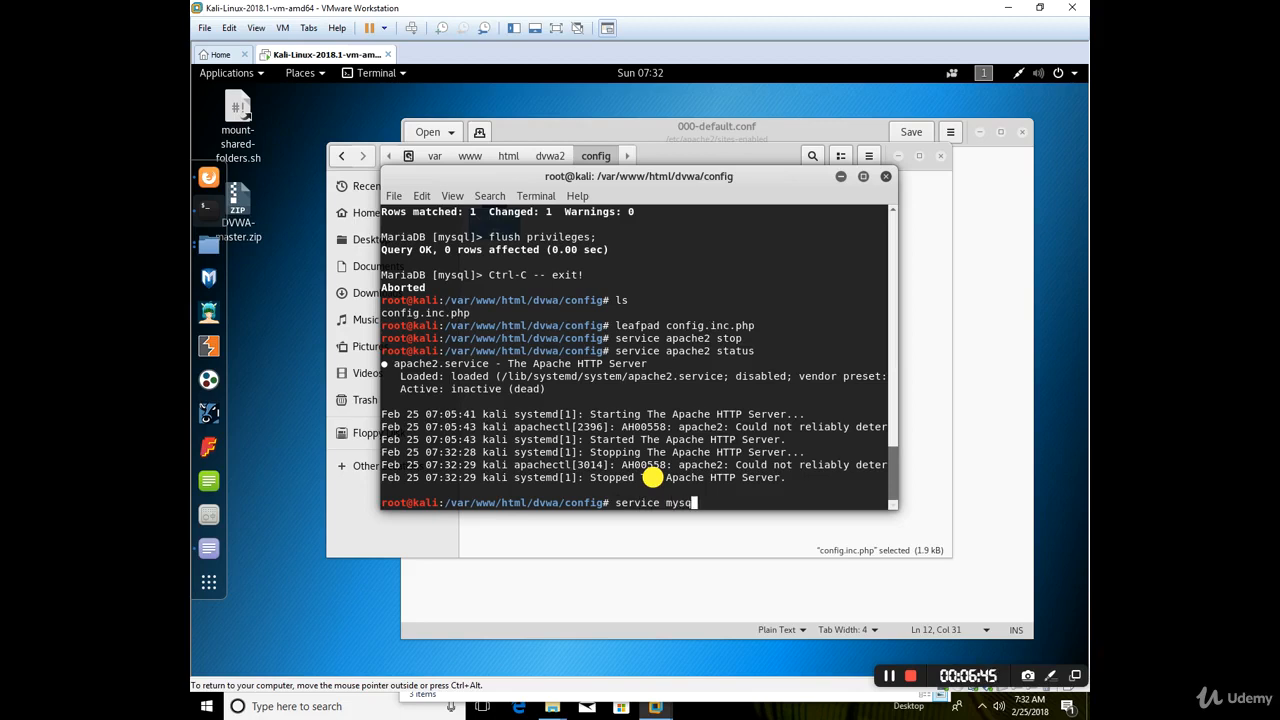
{"action": "type", "text": "stop"}
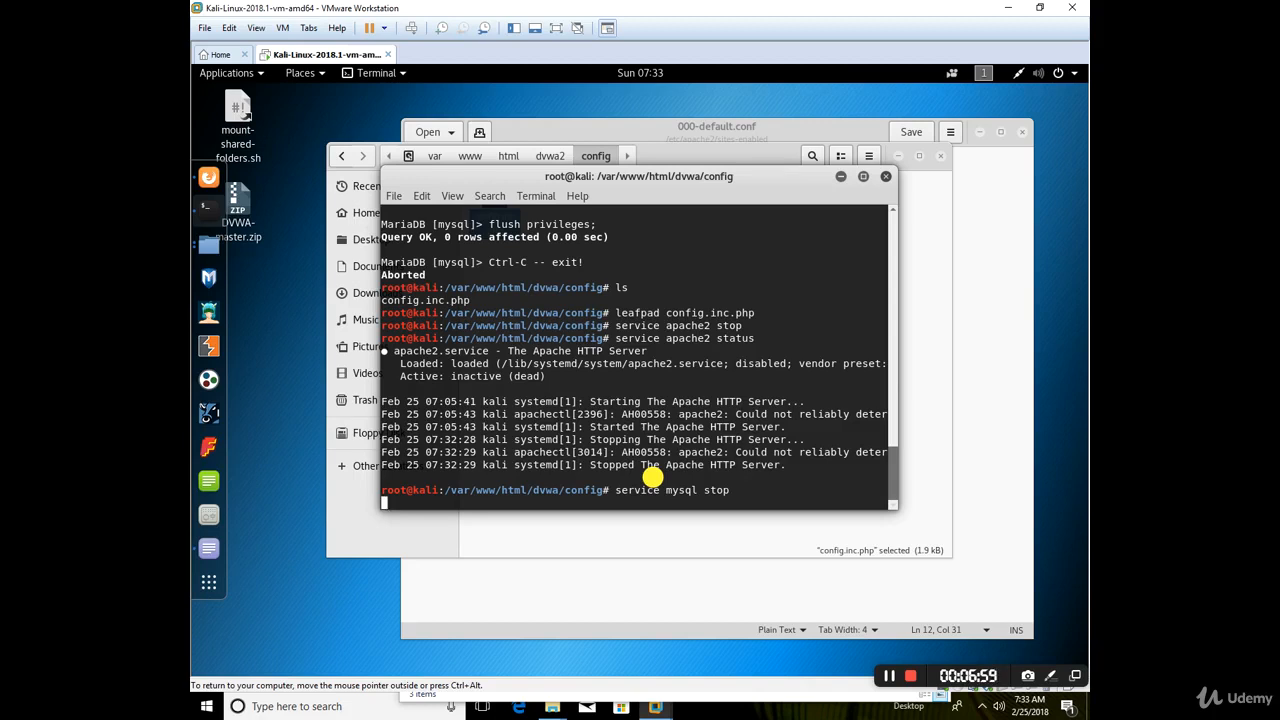
{"action": "key", "text": "Return"}
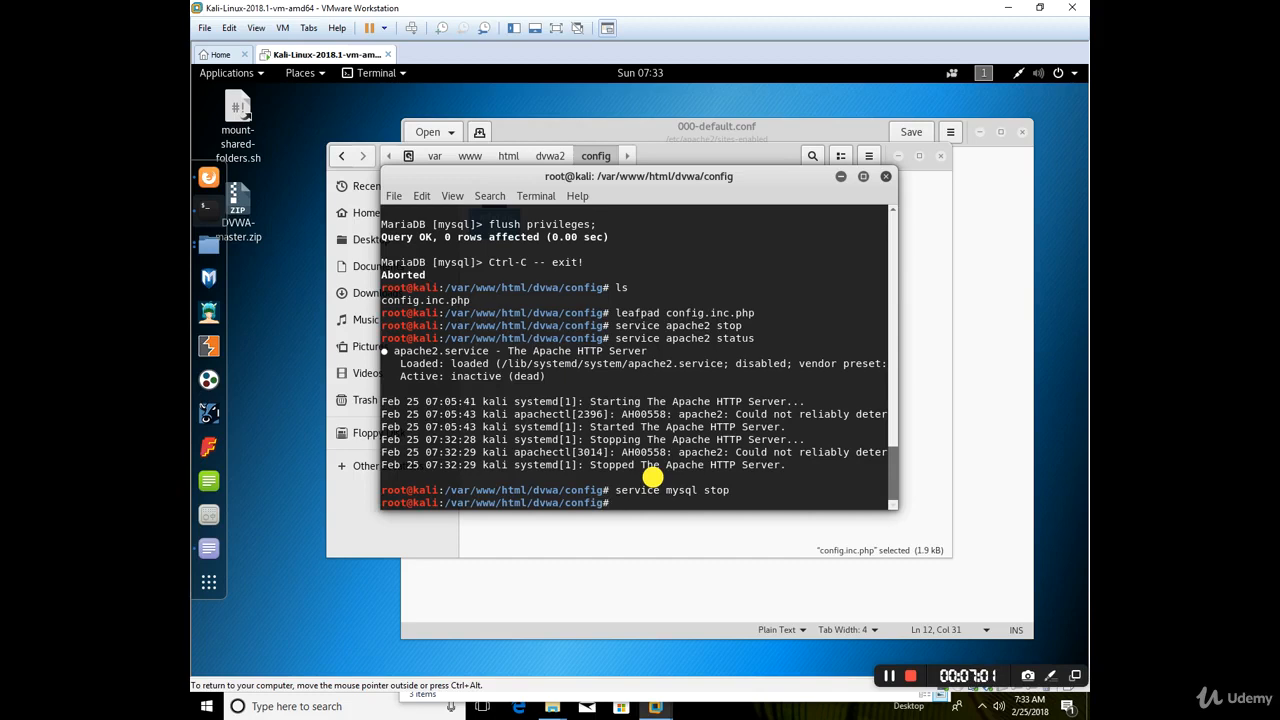
{"action": "type", "text": "service mysql status"}
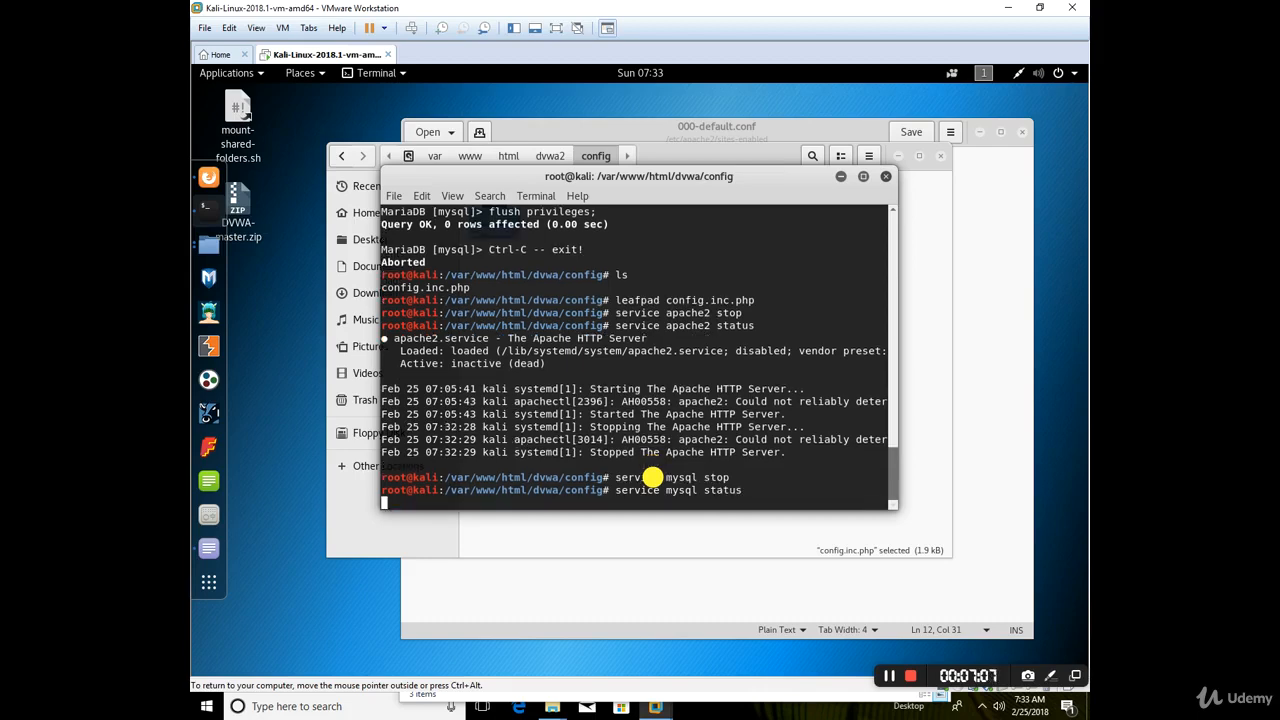
{"action": "key", "text": "Return"}
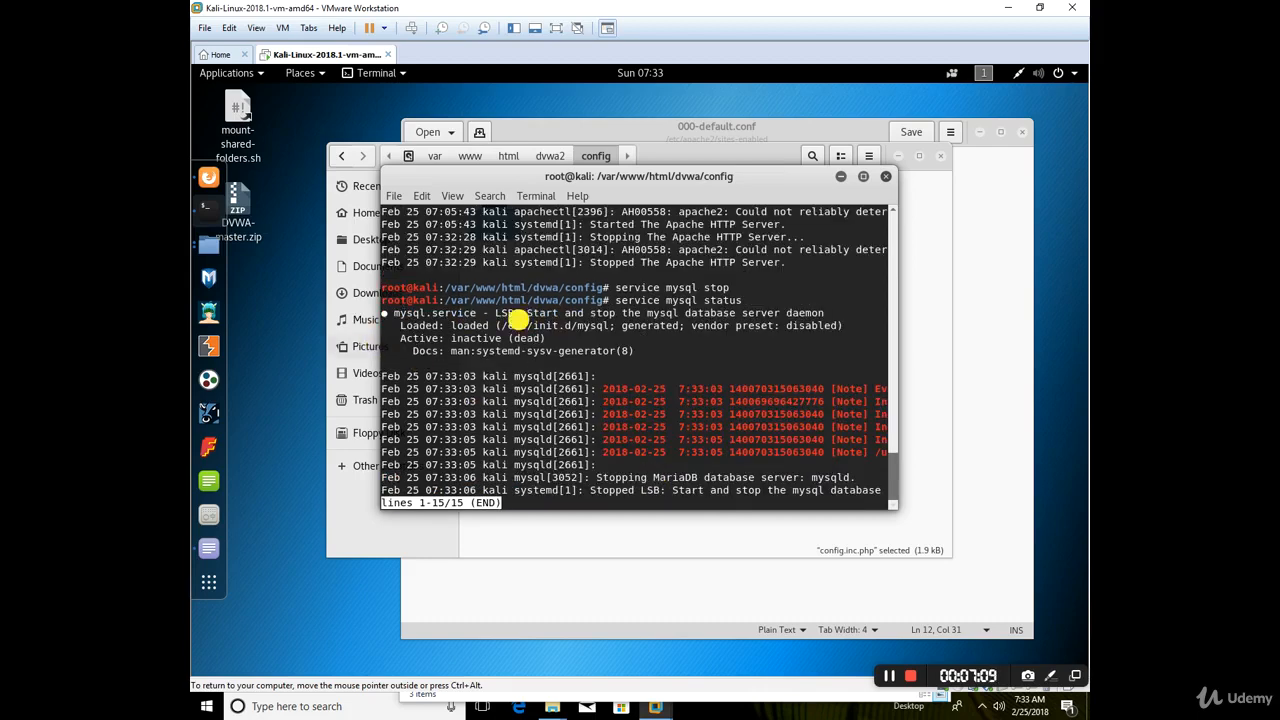
{"action": "key", "text": "q"}
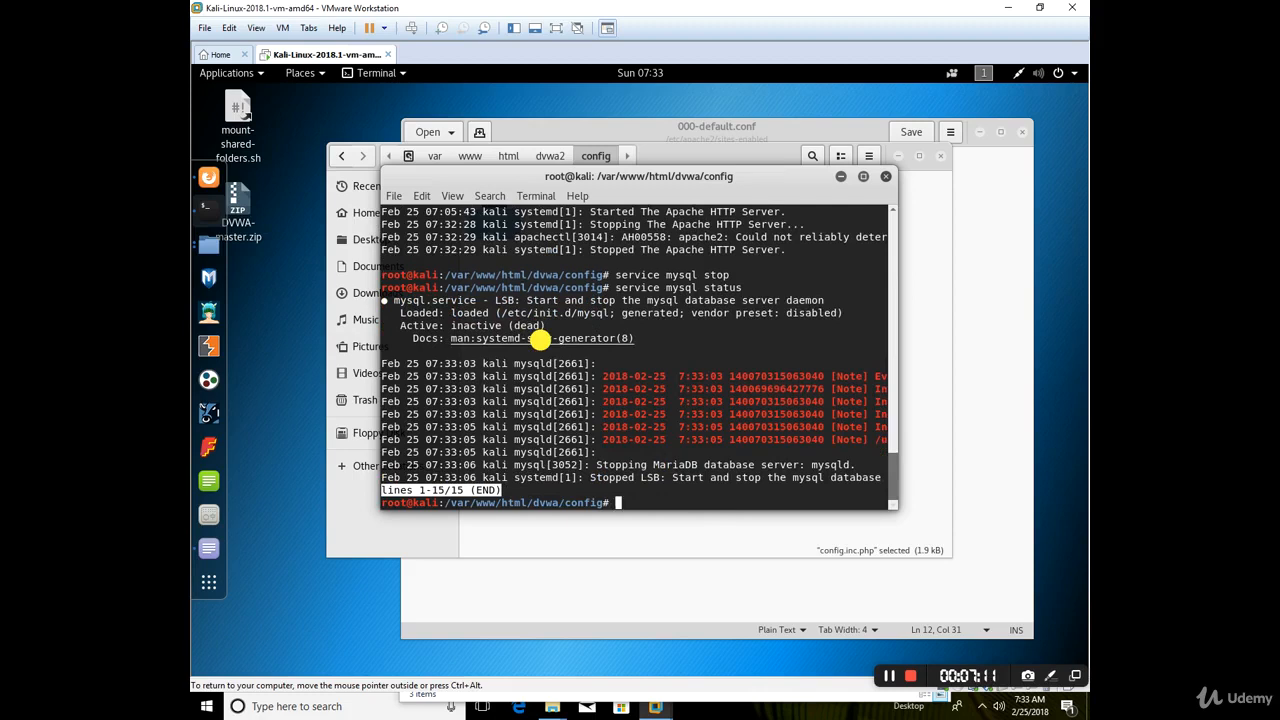
{"action": "mouse_move", "coordinate": [226, 424]}
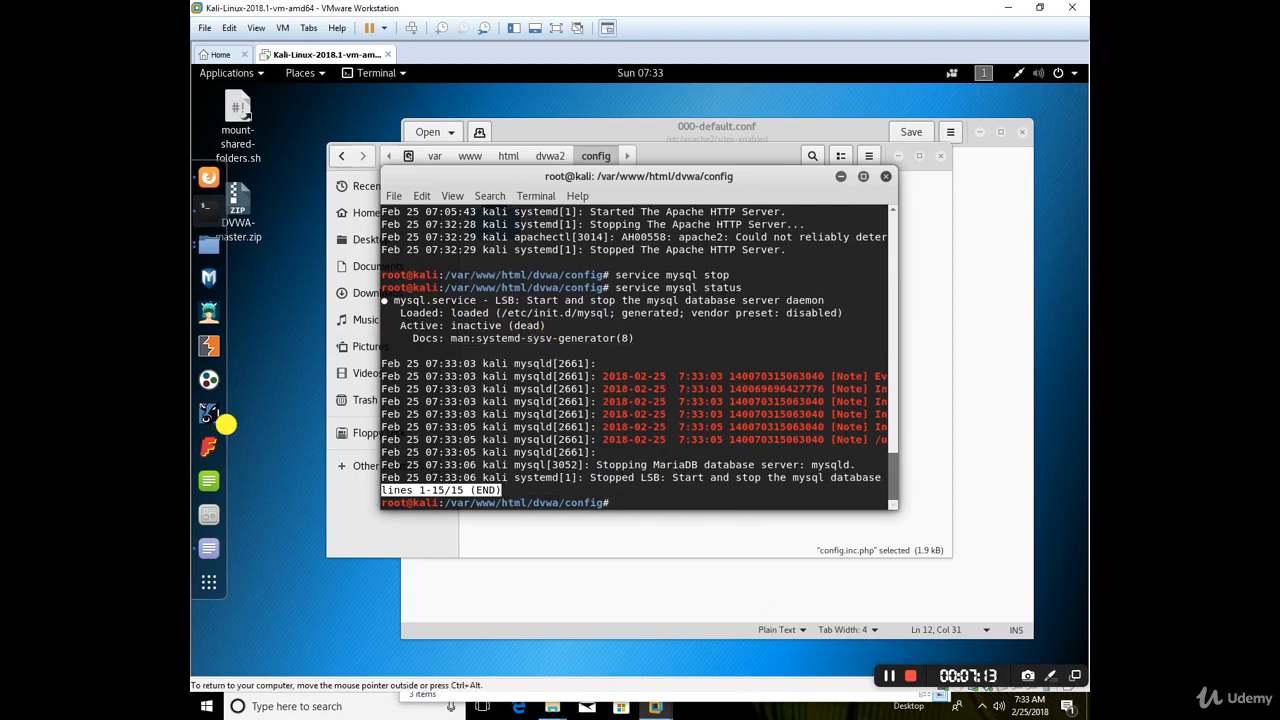
{"action": "mouse_move", "coordinate": [208, 178]}
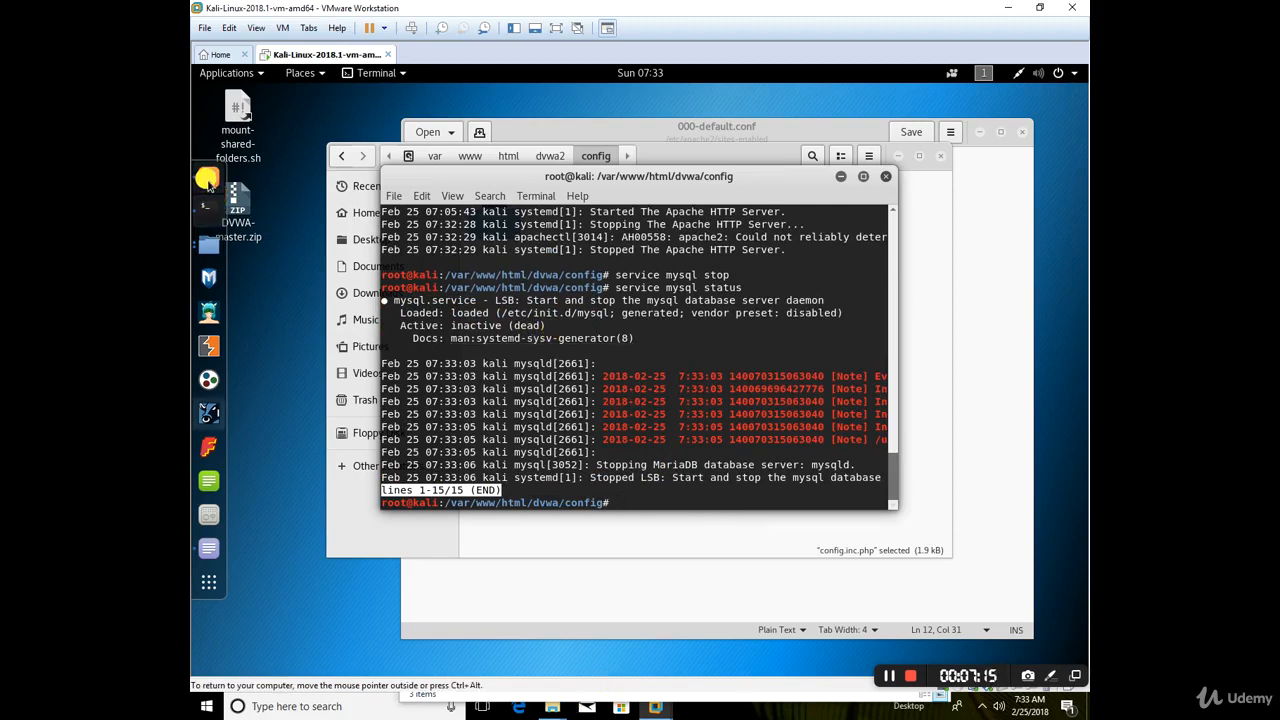
{"action": "right_click", "coordinate": [208, 178]}
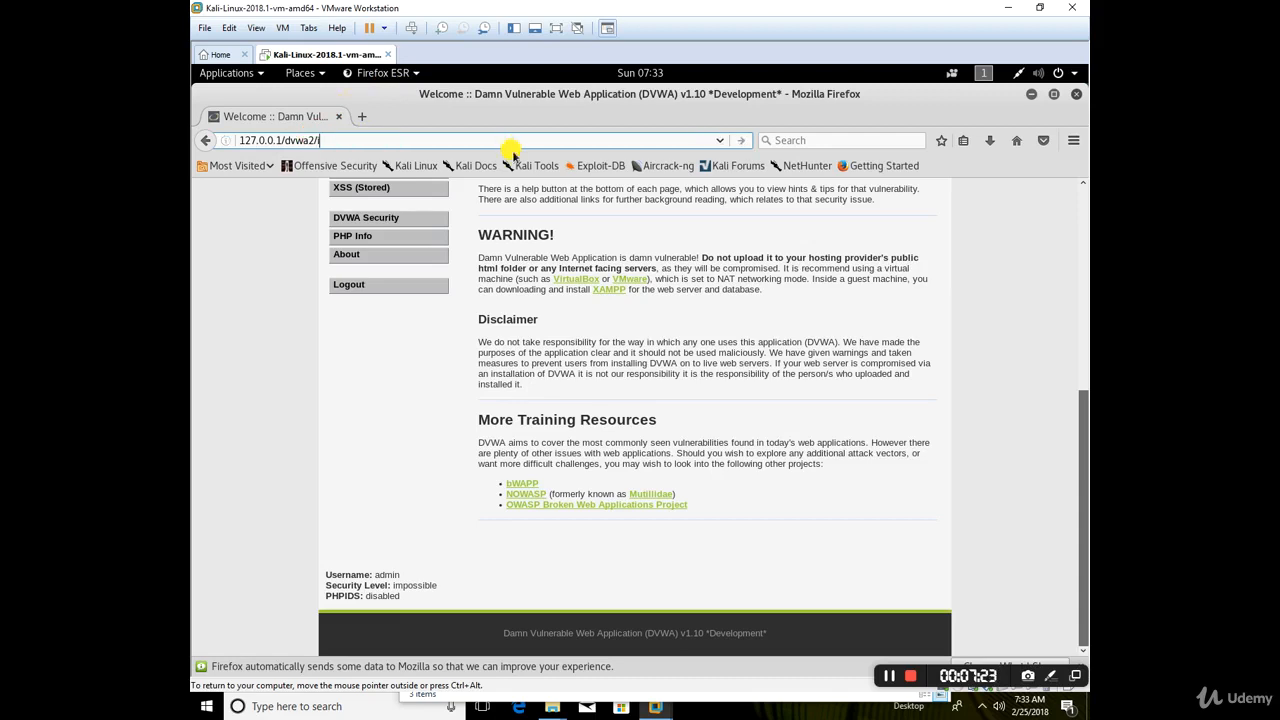
Check dvwa2's robots.txt, then request 127.0.0.1/dvwa2/index.php again with the servers stopped
{"action": "type", "text": "robots.txt"}
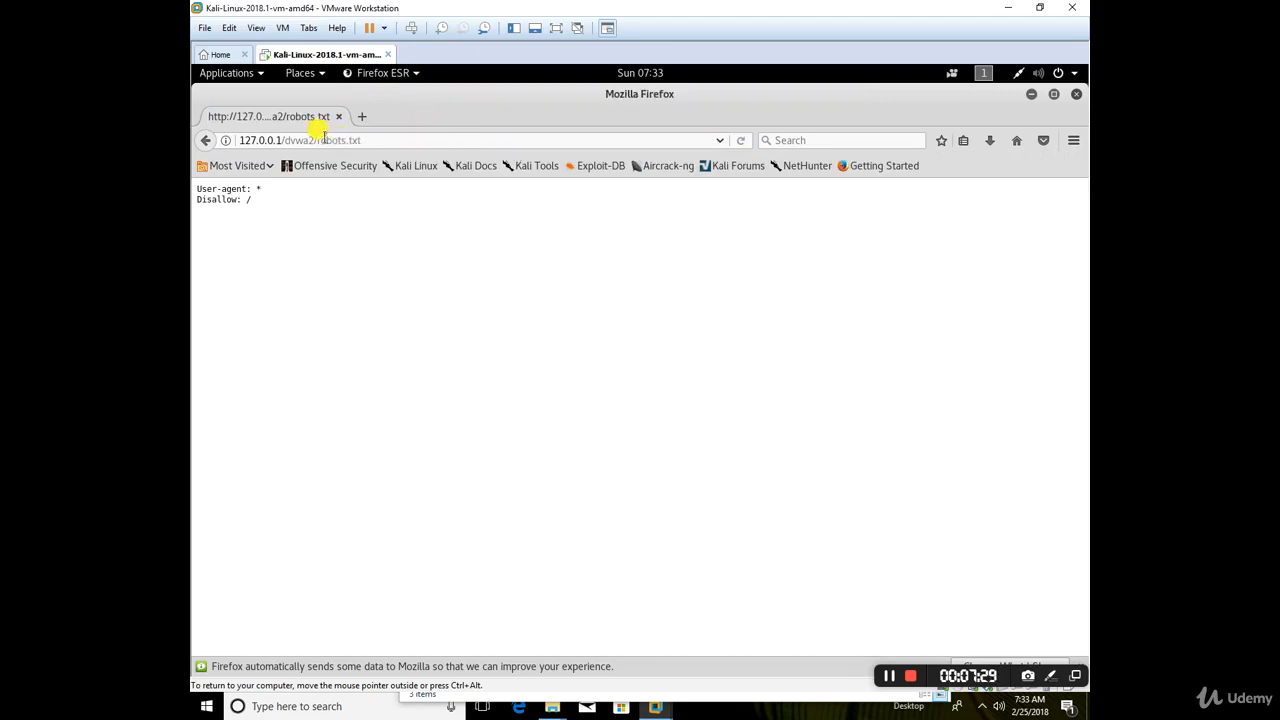
{"action": "double_click", "coordinate": [340, 140]}
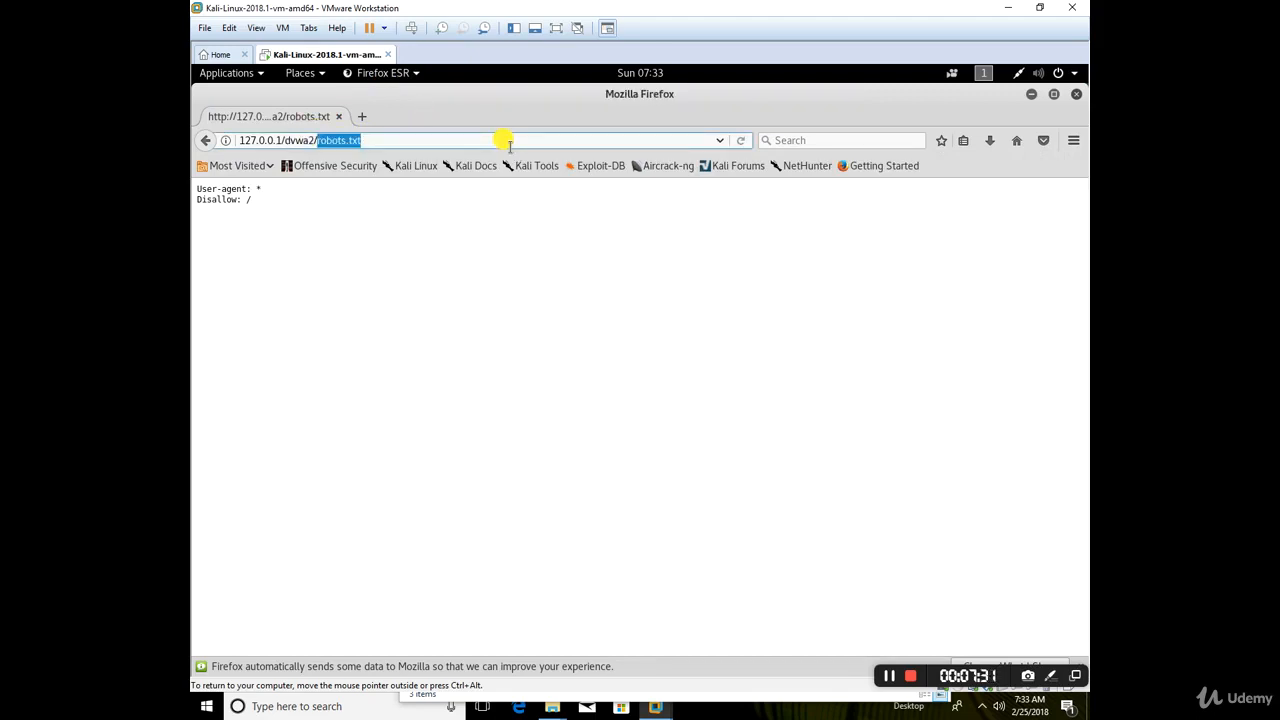
{"action": "type", "text": "index.php"}
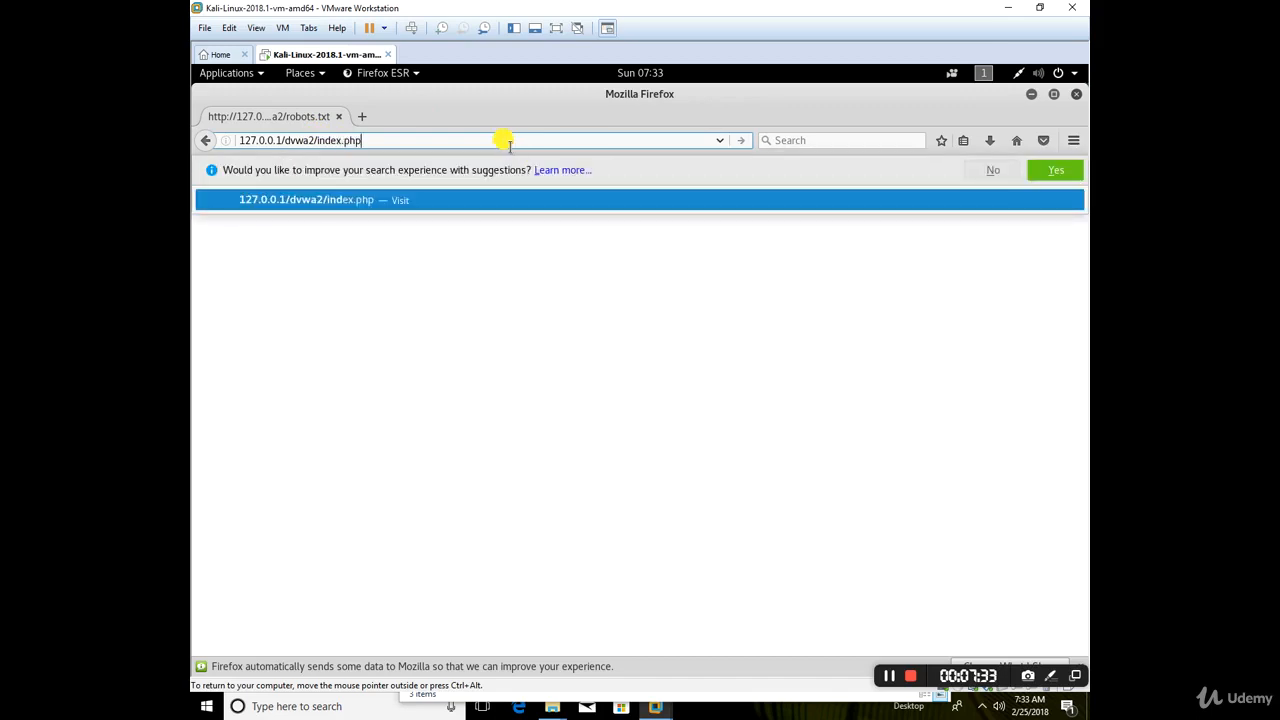
{"action": "key", "text": "Return"}
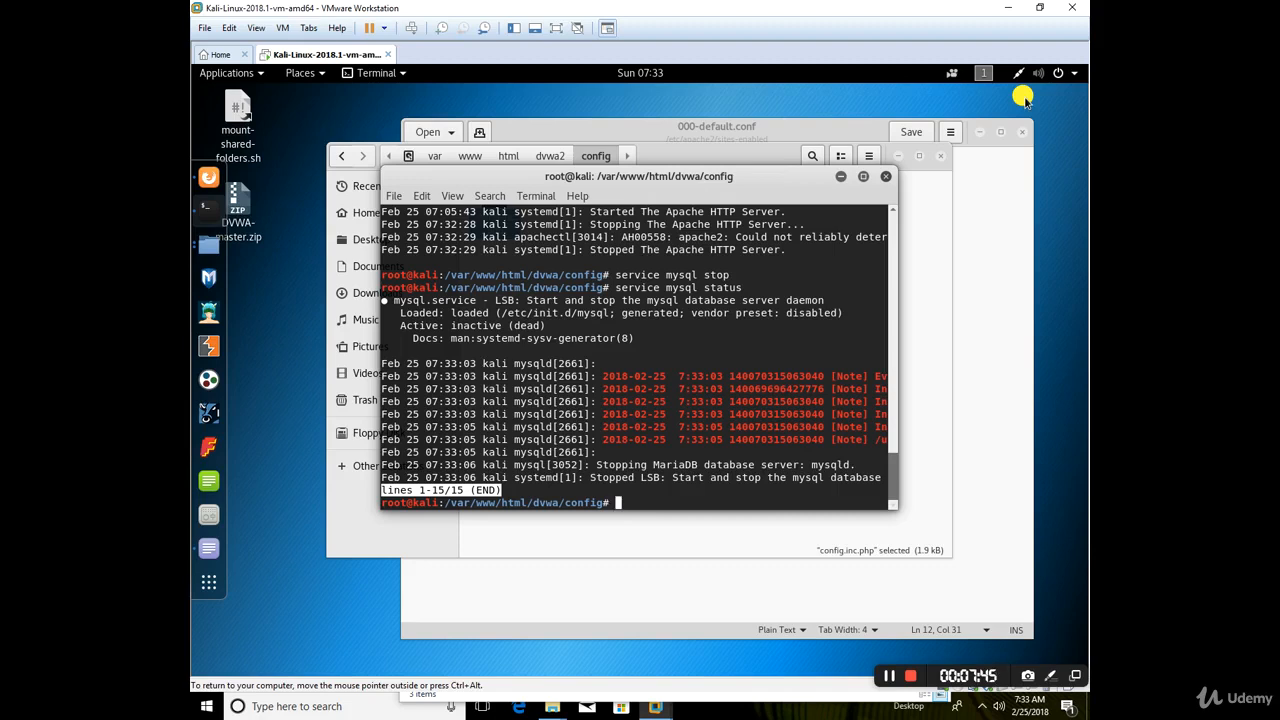
{"action": "mouse_move", "coordinate": [714, 518]}
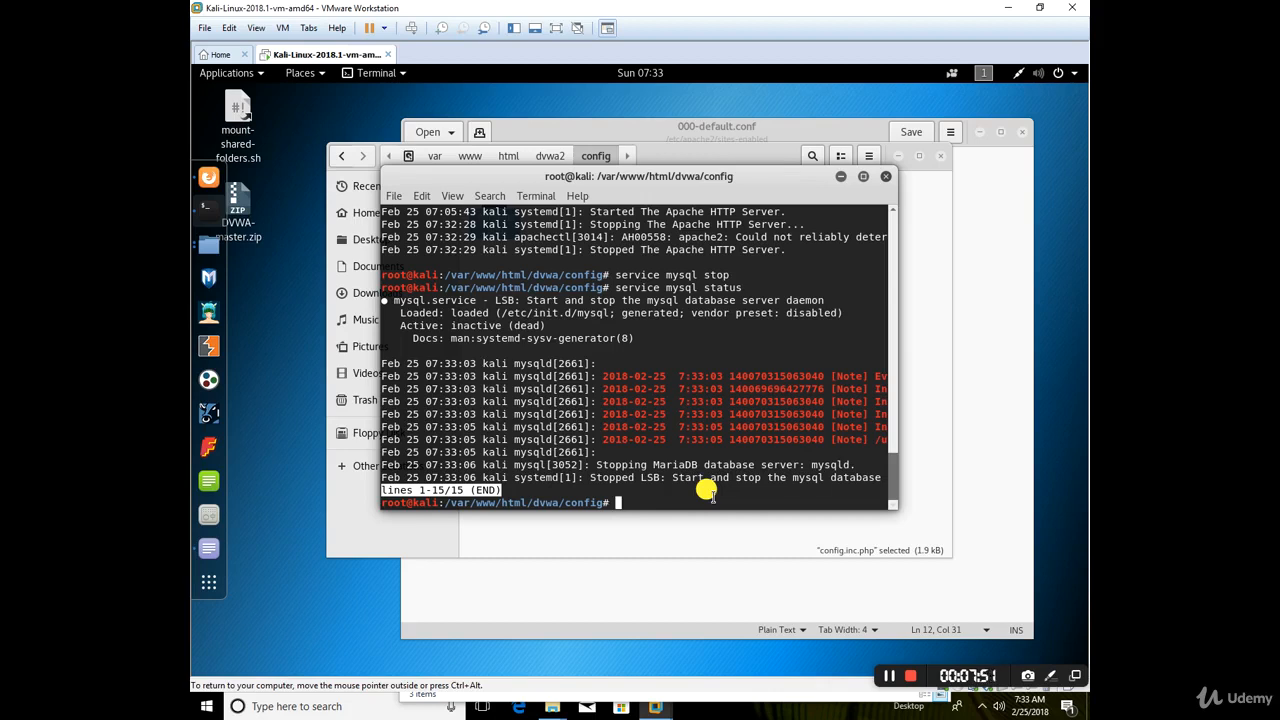
Start both servers with 'service apache2 start && service mysql start'
{"action": "type", "text": "service apache"}
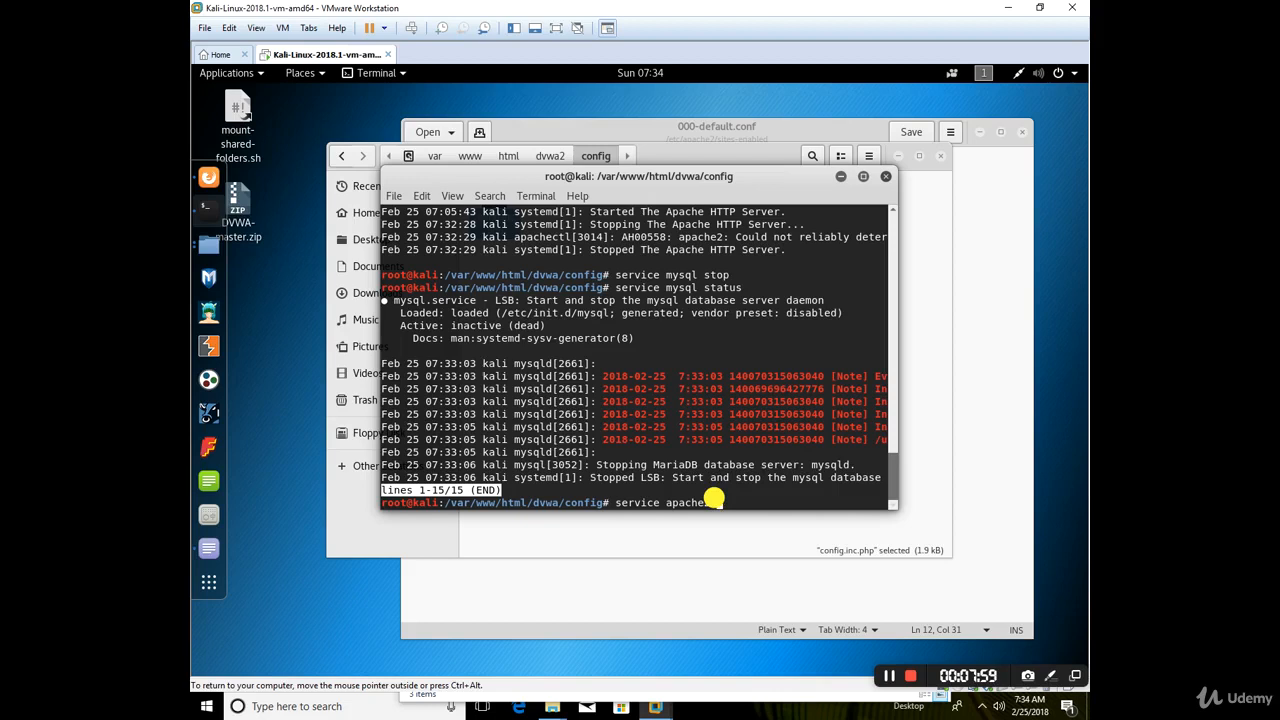
{"action": "type", "text": "start"}
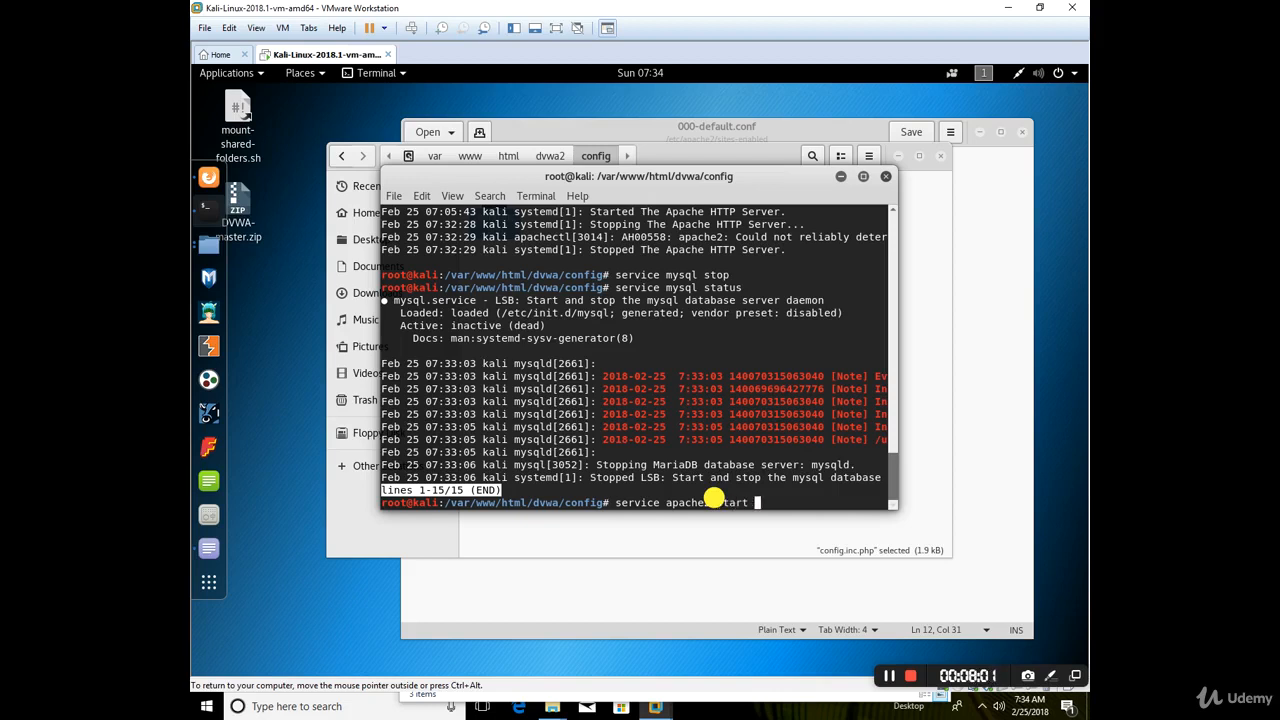
{"action": "type", "text": "&&"}
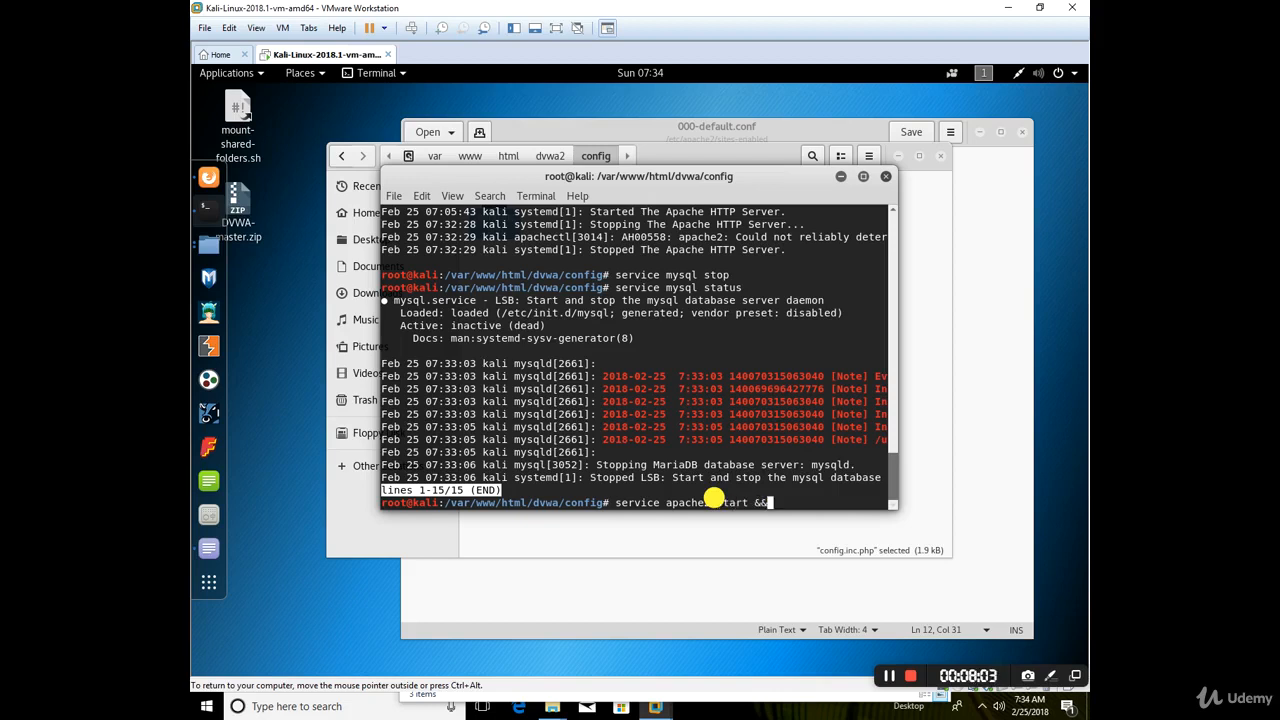
{"action": "type", "text": "service mysql start"}
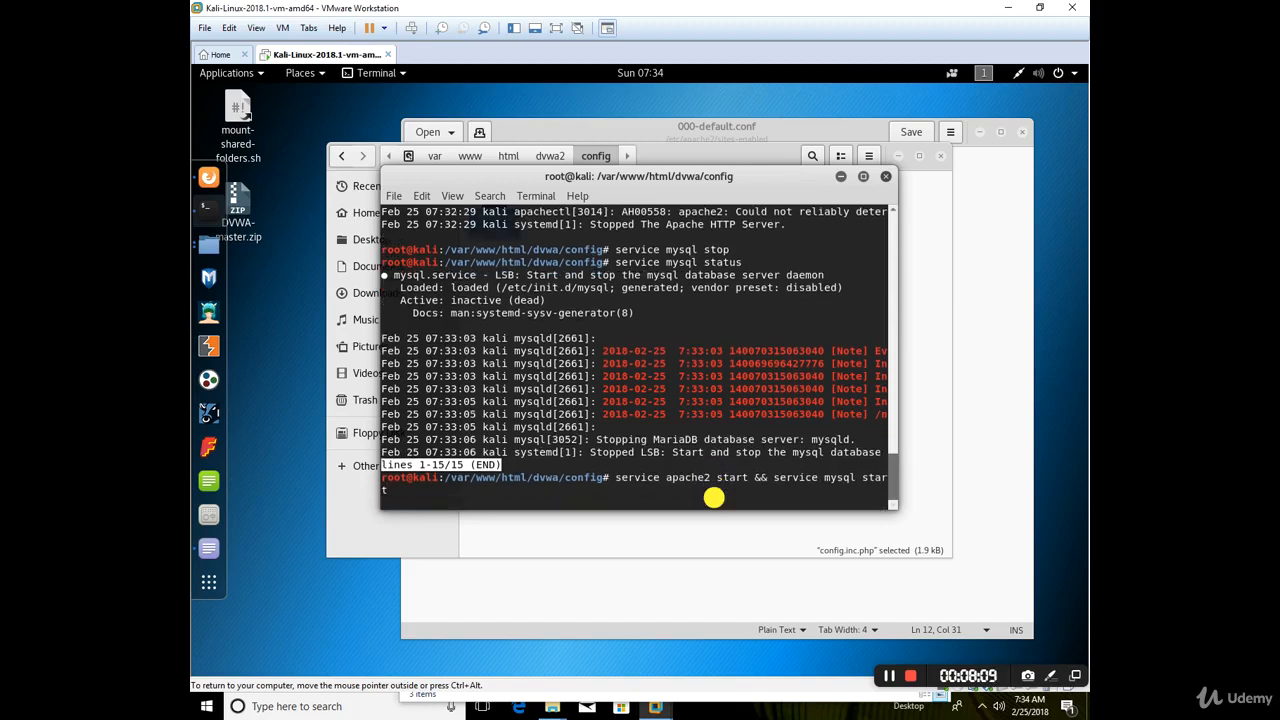
{"action": "key", "text": "Return"}
{"action": "type", "text": "service apache2 status"}
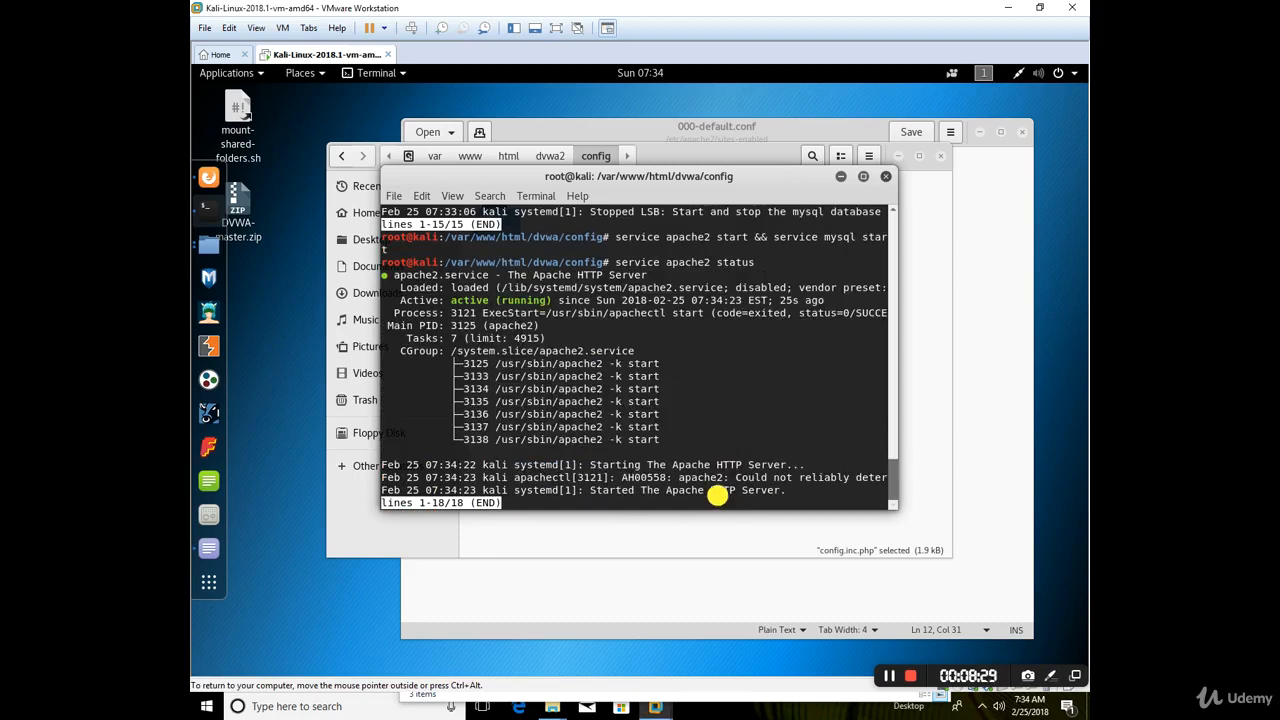
{"action": "mouse_move", "coordinate": [520, 344]}
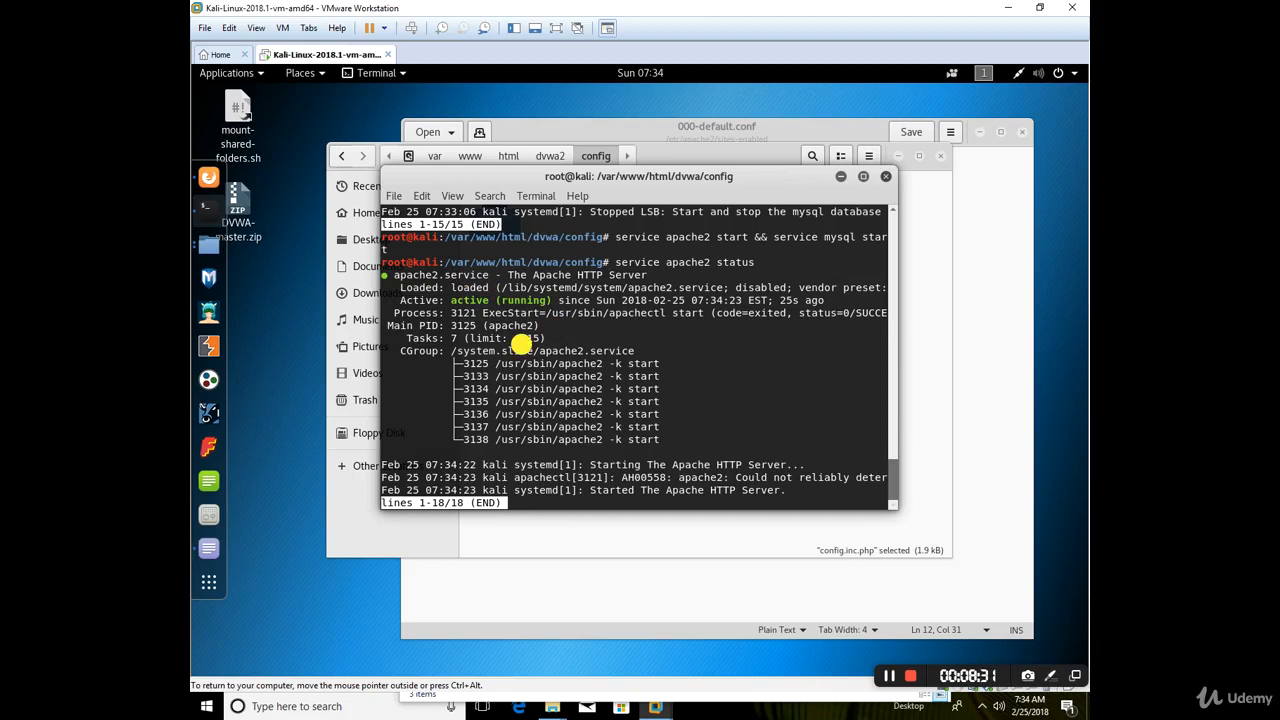
{"action": "mouse_move", "coordinate": [208, 176]}
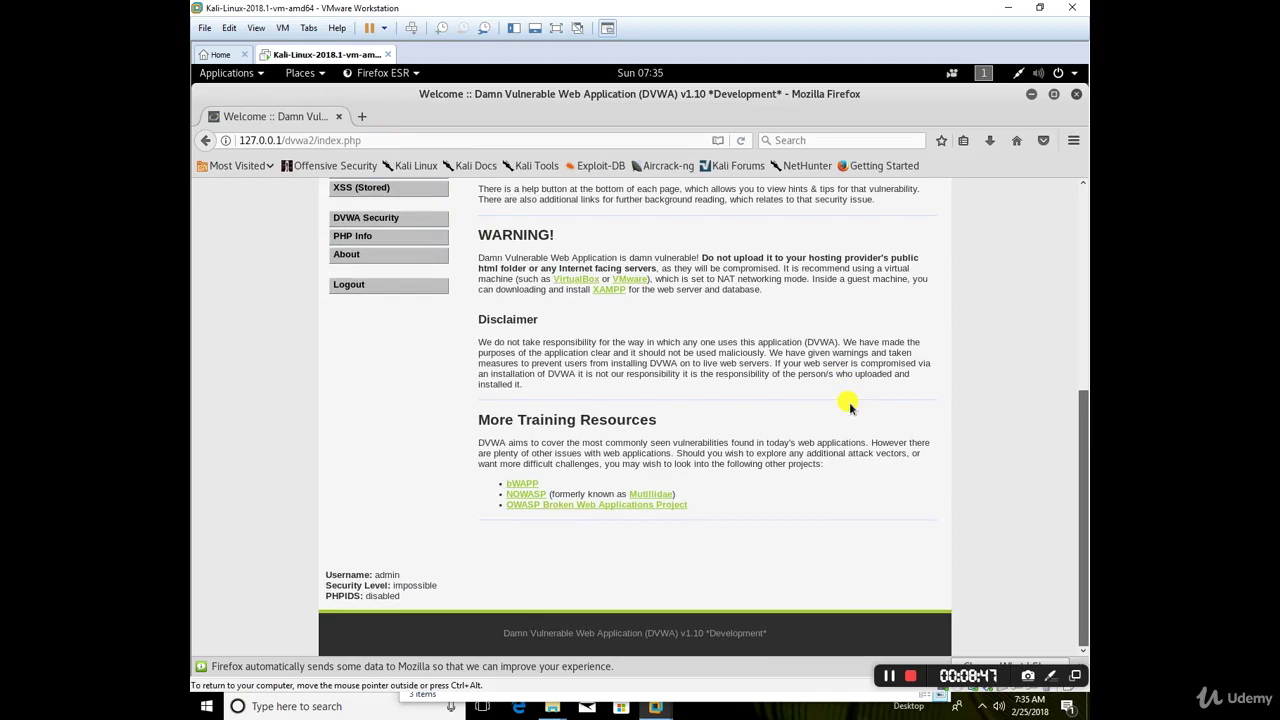
{"action": "mouse_move", "coordinate": [716, 456]}
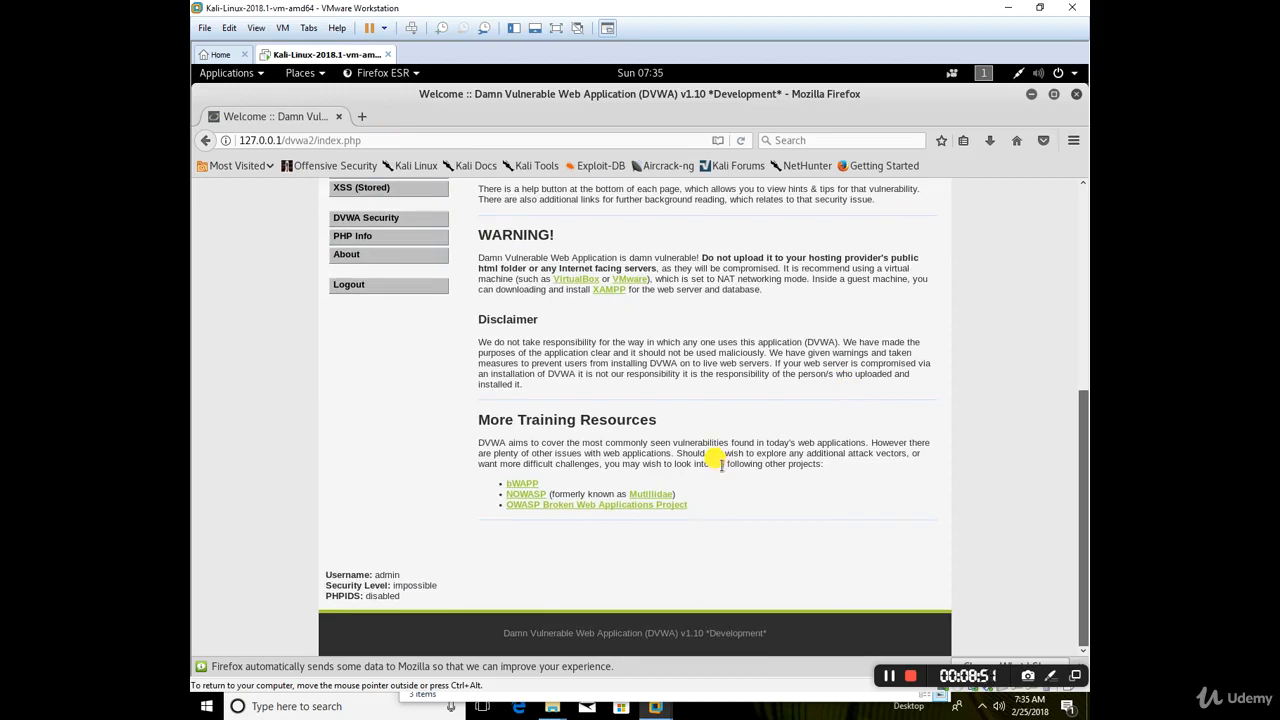
Scroll through the reloaded DVWA welcome page at 127.0.0.1/dvwa2/index.php
{"action": "scroll", "scroll_direction": "up", "scroll_amount": 3}
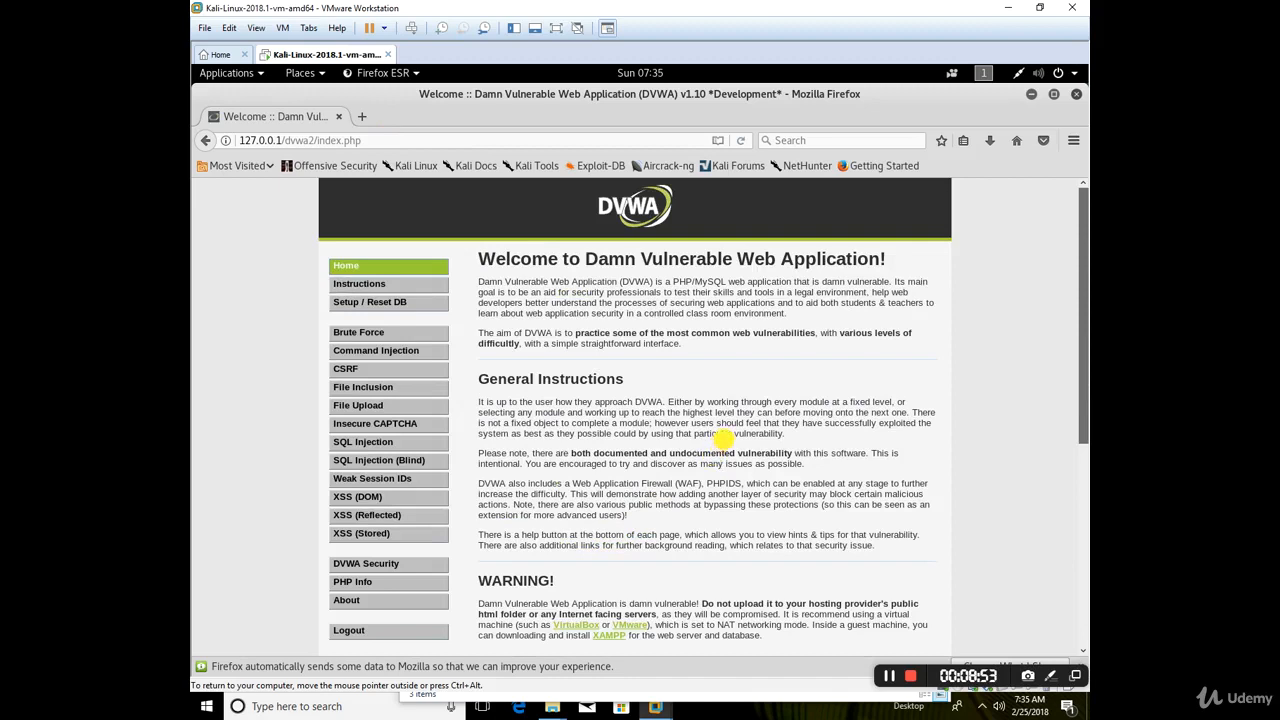
{"action": "mouse_move", "coordinate": [730, 450]}
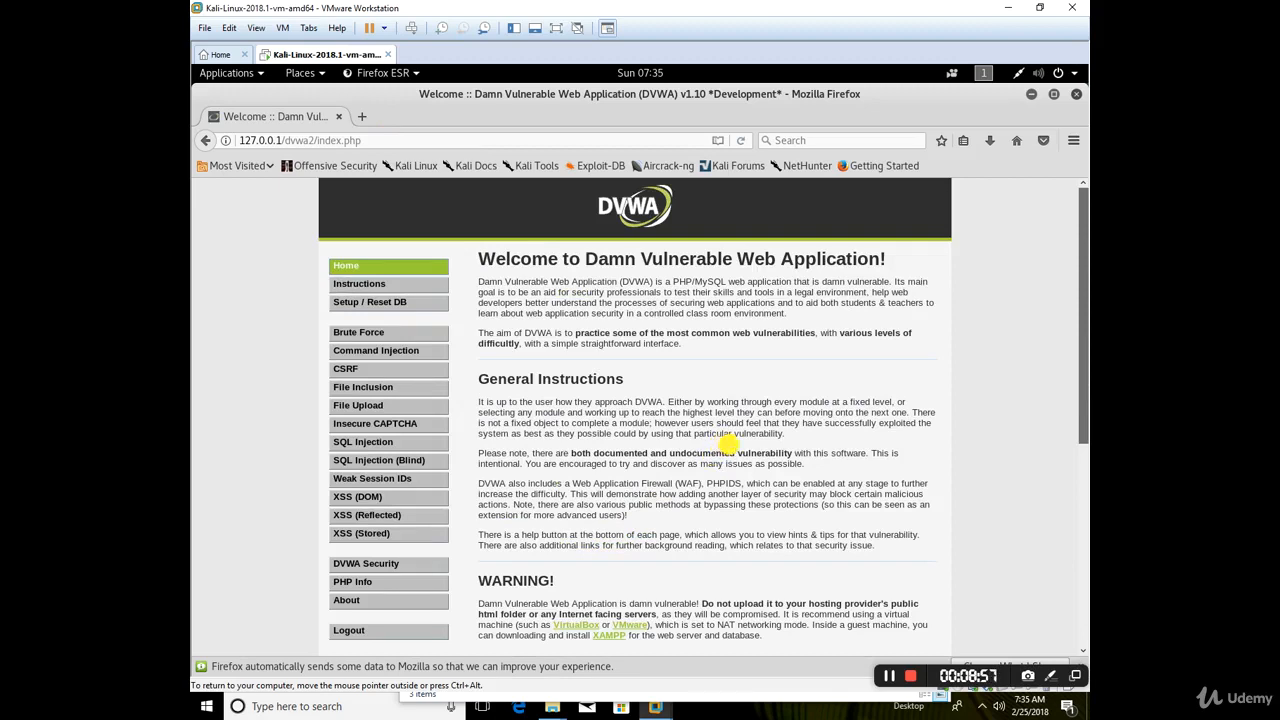
{"action": "mouse_move", "coordinate": [816, 516]}
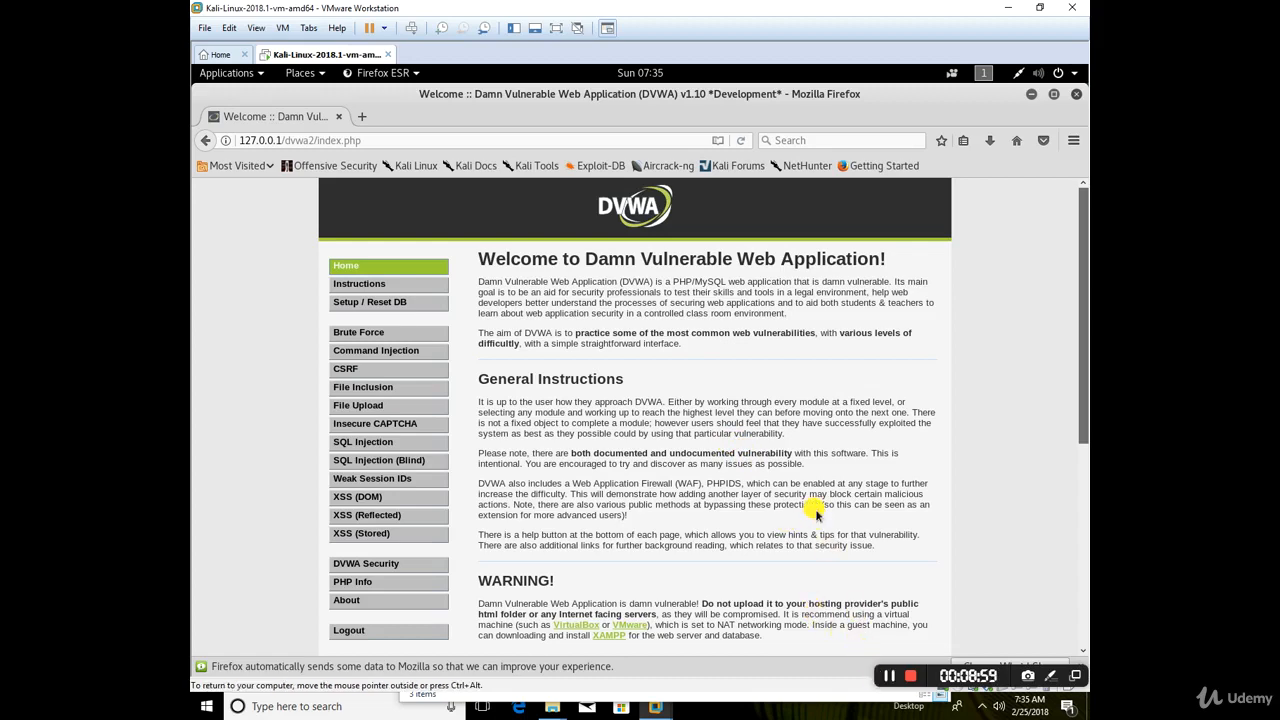
{"action": "scroll", "scroll_direction": "down", "scroll_amount": 3}
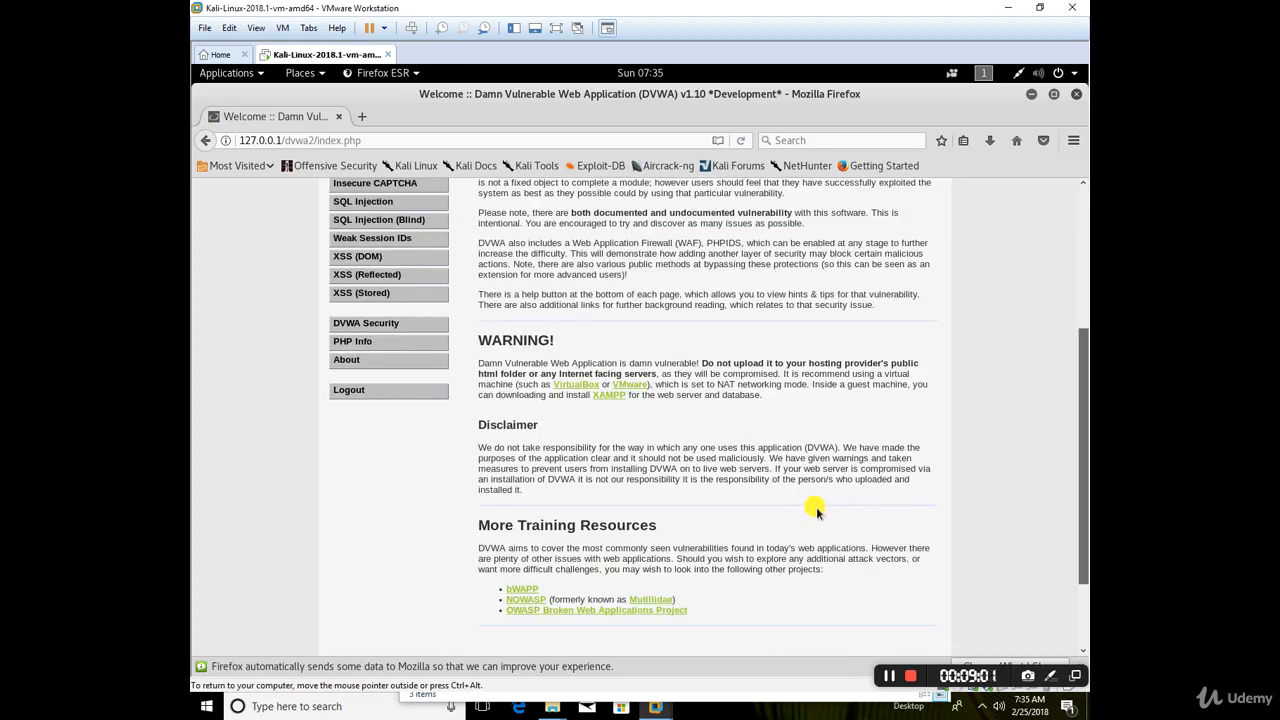
{"action": "scroll", "scroll_direction": "down", "scroll_amount": 3}
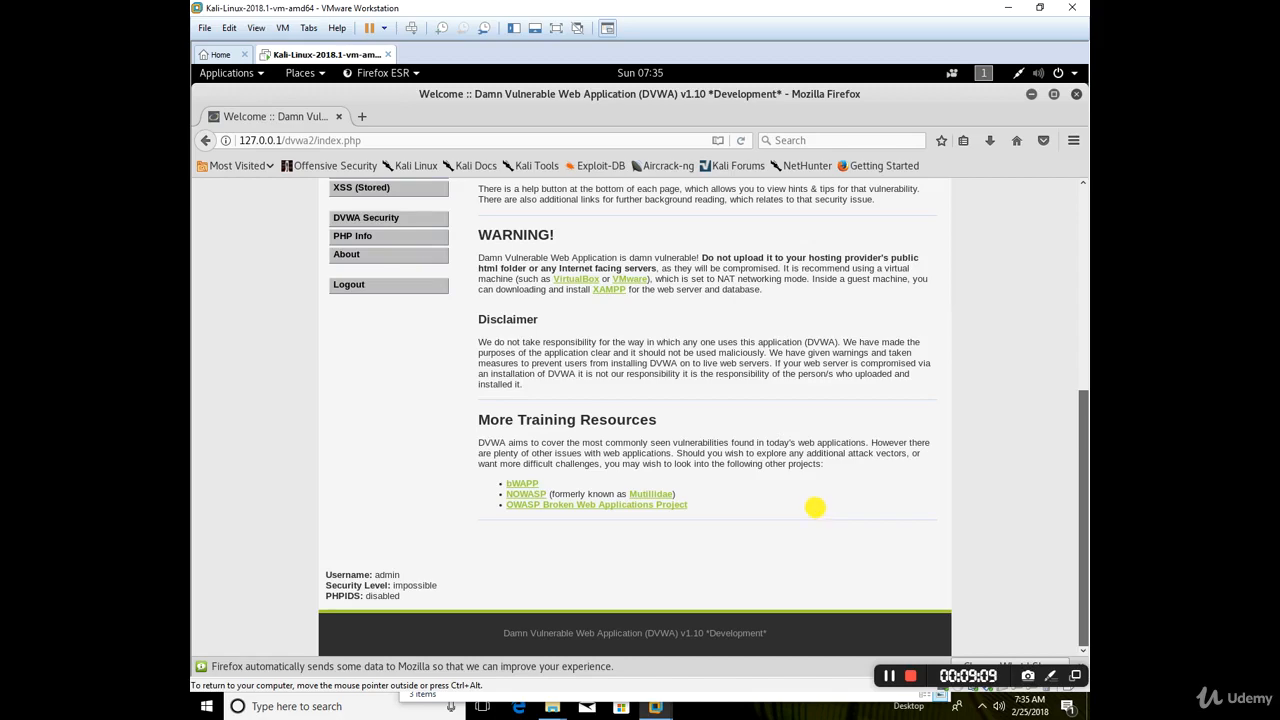
{"action": "scroll", "scroll_direction": "up", "scroll_amount": 3}
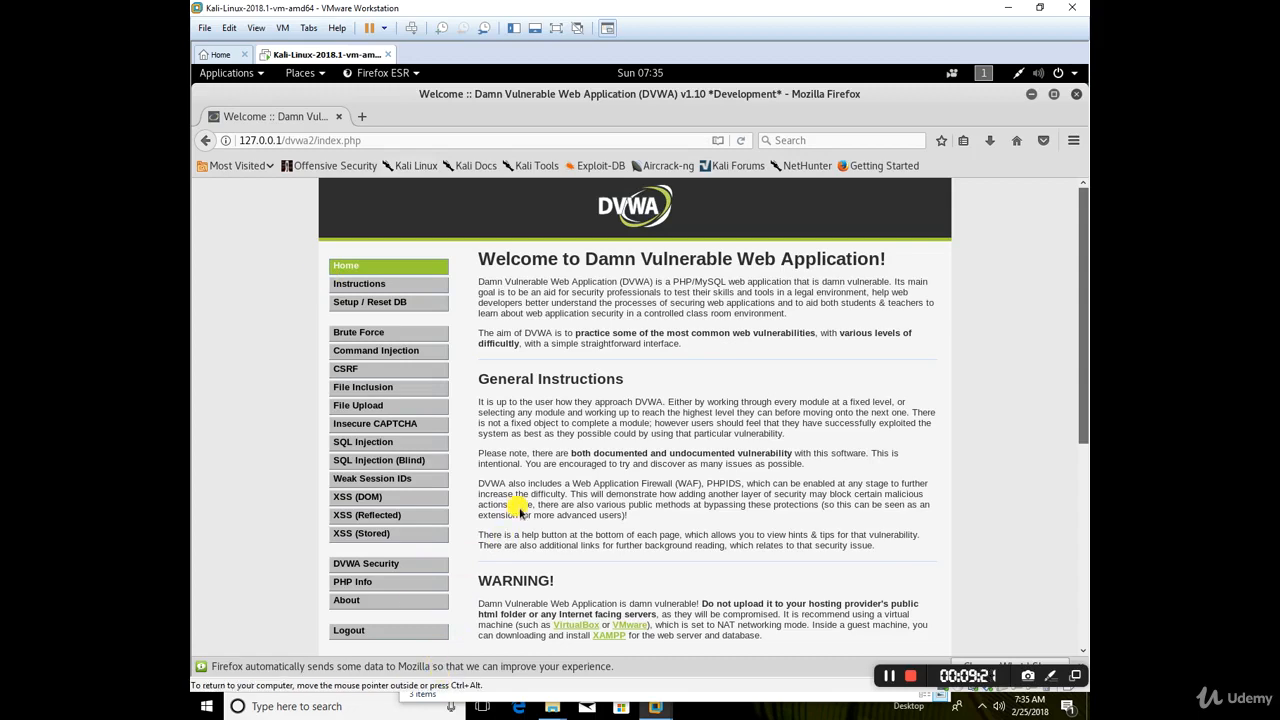
{"action": "scroll", "scroll_direction": "down", "scroll_amount": 3}
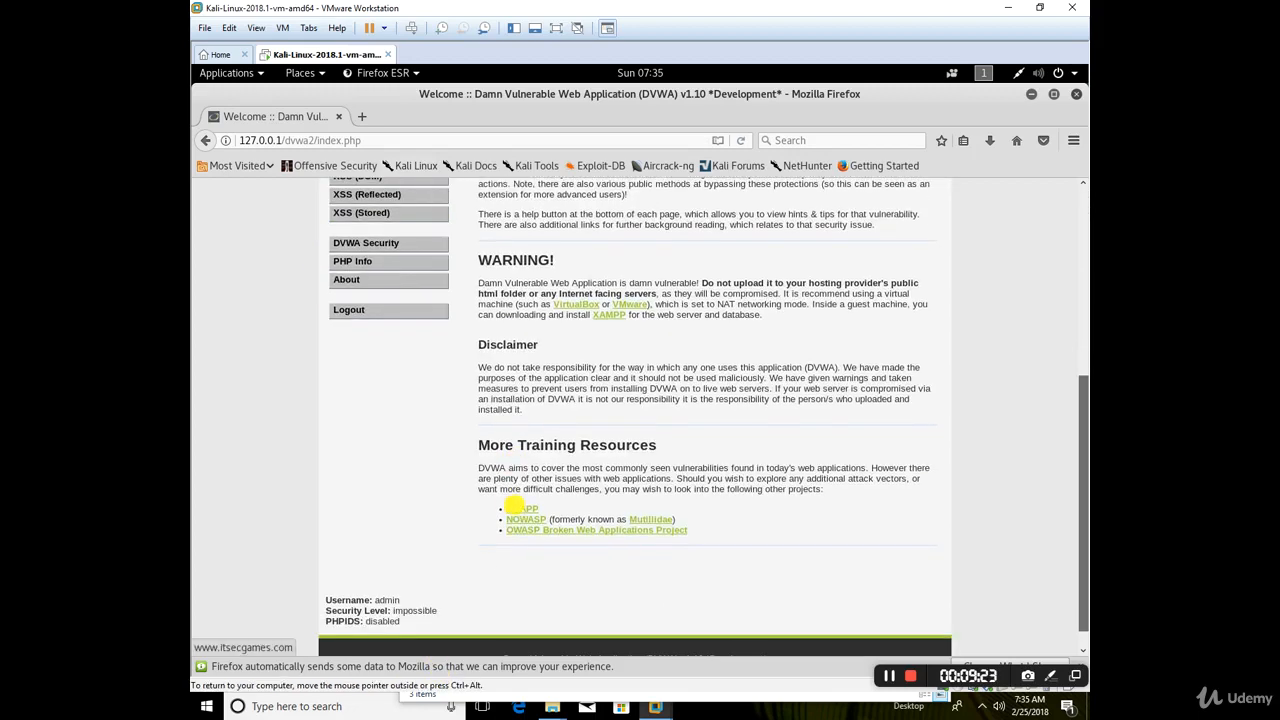
On the DVWA Security page, change the security level from impossible to low and submit it
{"action": "left_click", "coordinate": [366, 244]}
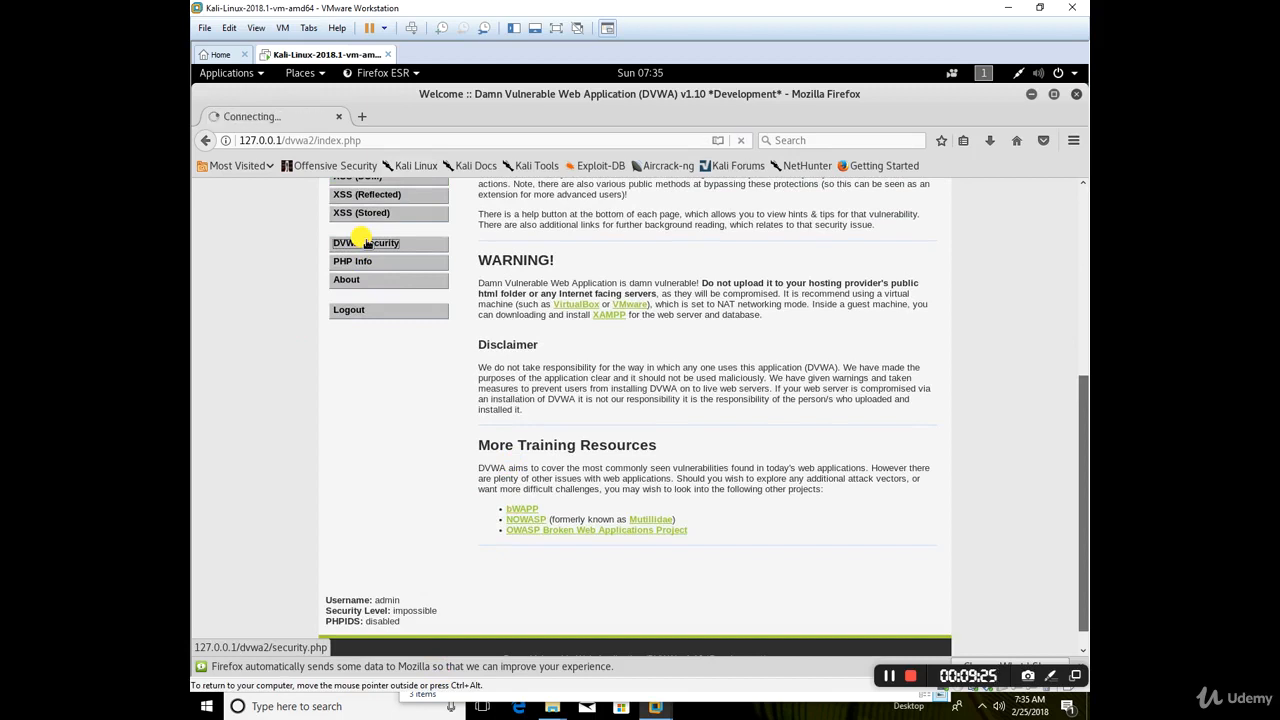
{"action": "left_click", "coordinate": [366, 244]}
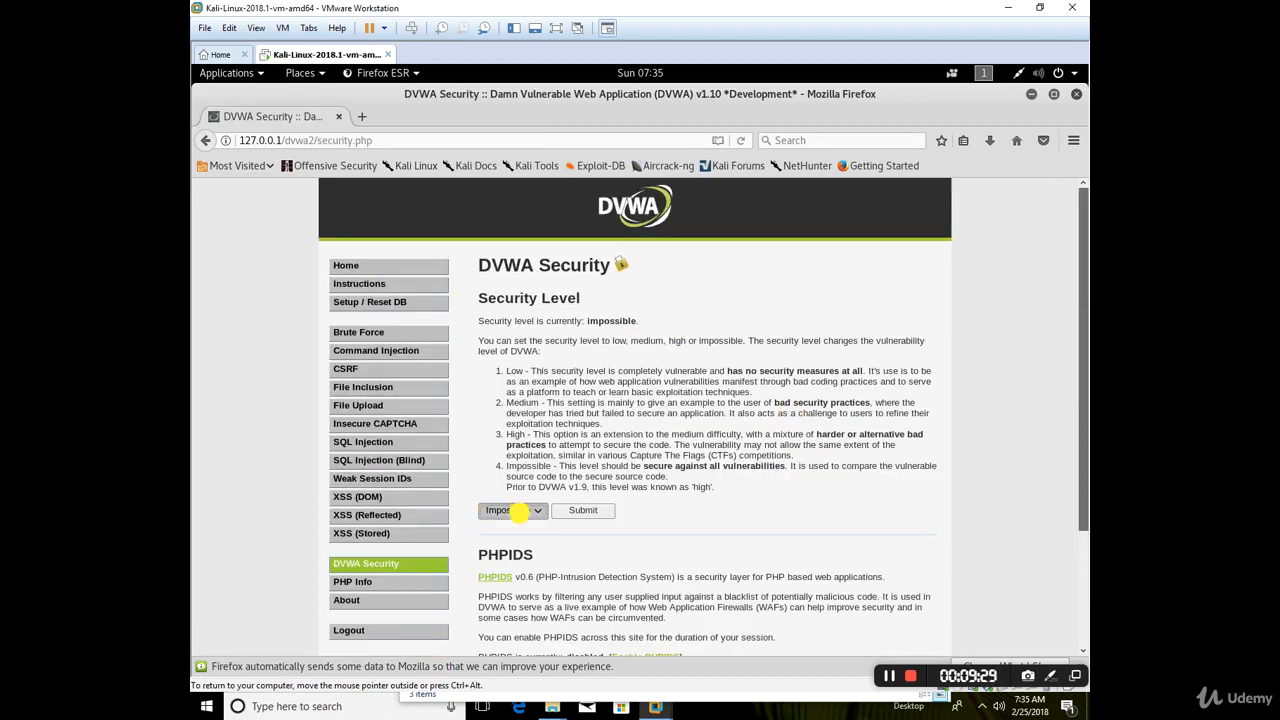
{"action": "left_click", "coordinate": [512, 510]}
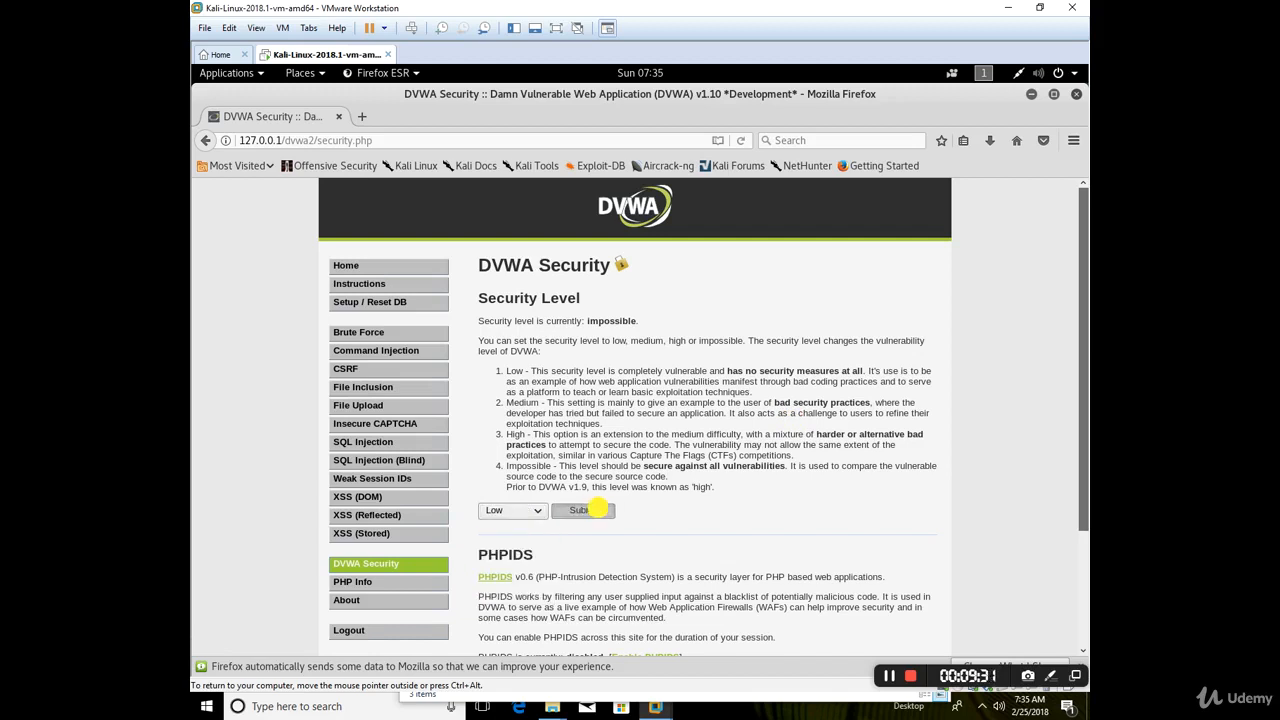
{"action": "left_click", "coordinate": [584, 510]}
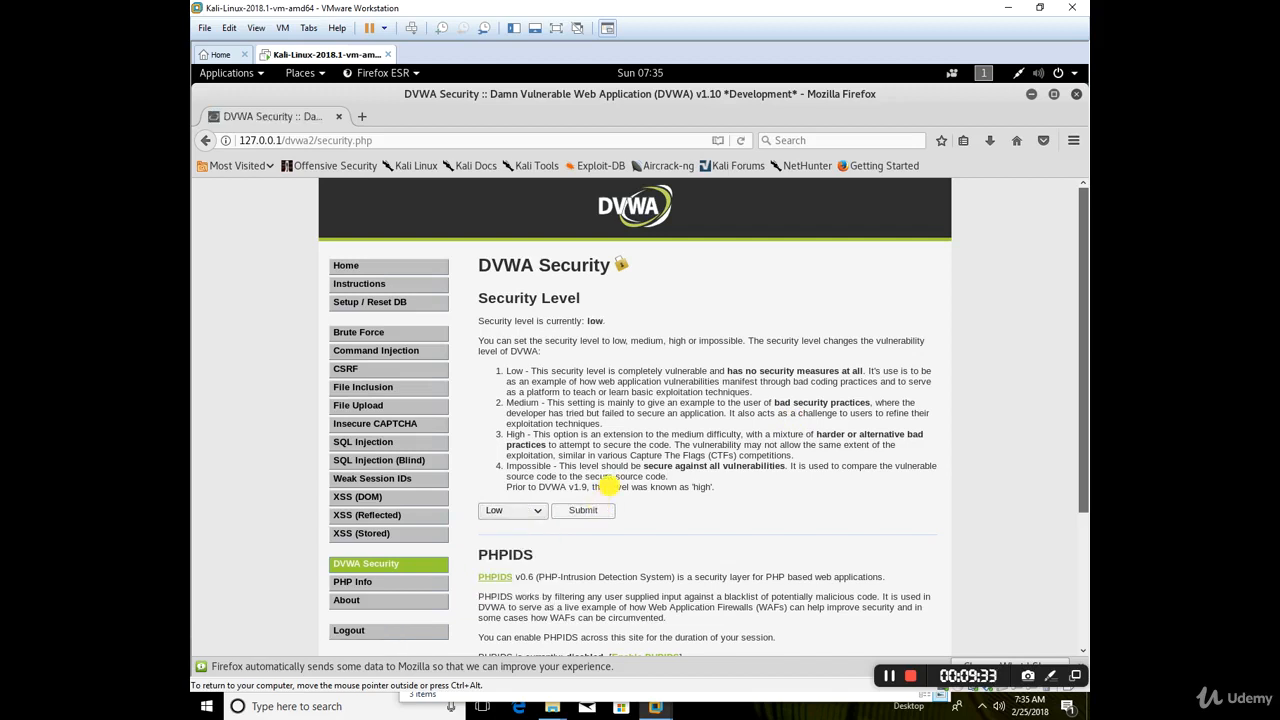
{"action": "left_click_drag", "start_coordinate": [720, 370], "coordinate": [716, 488]}
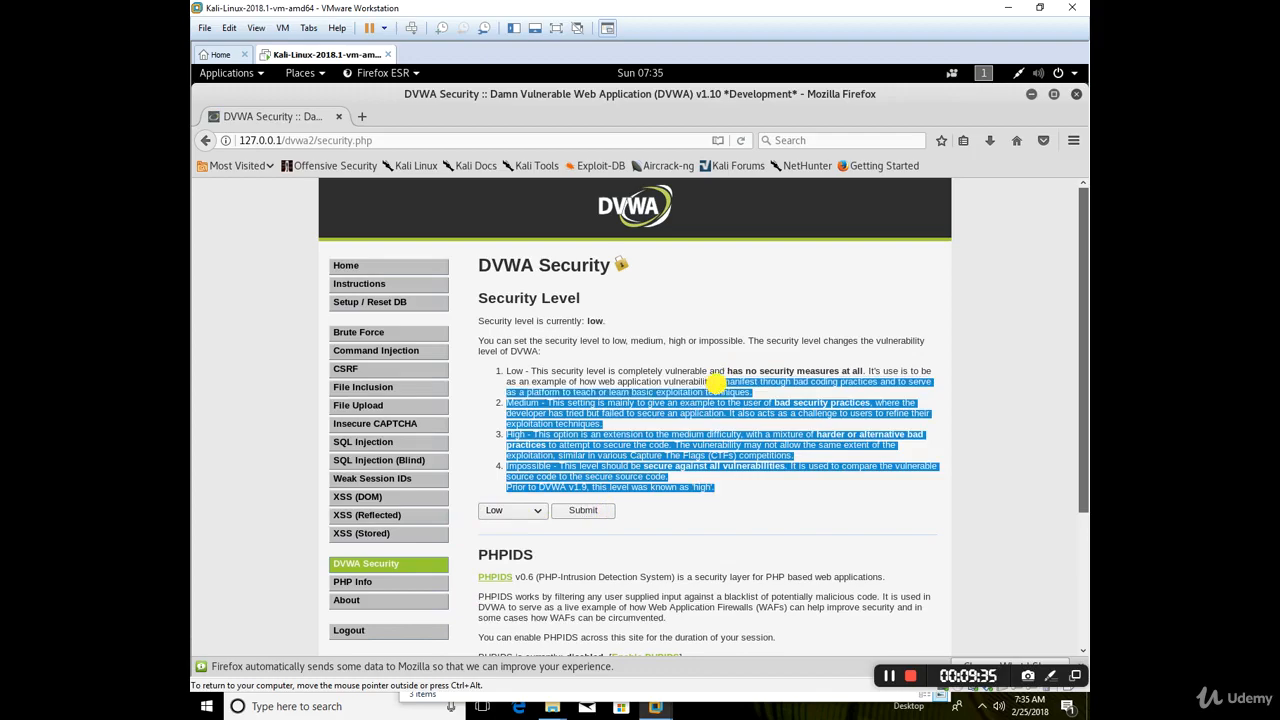